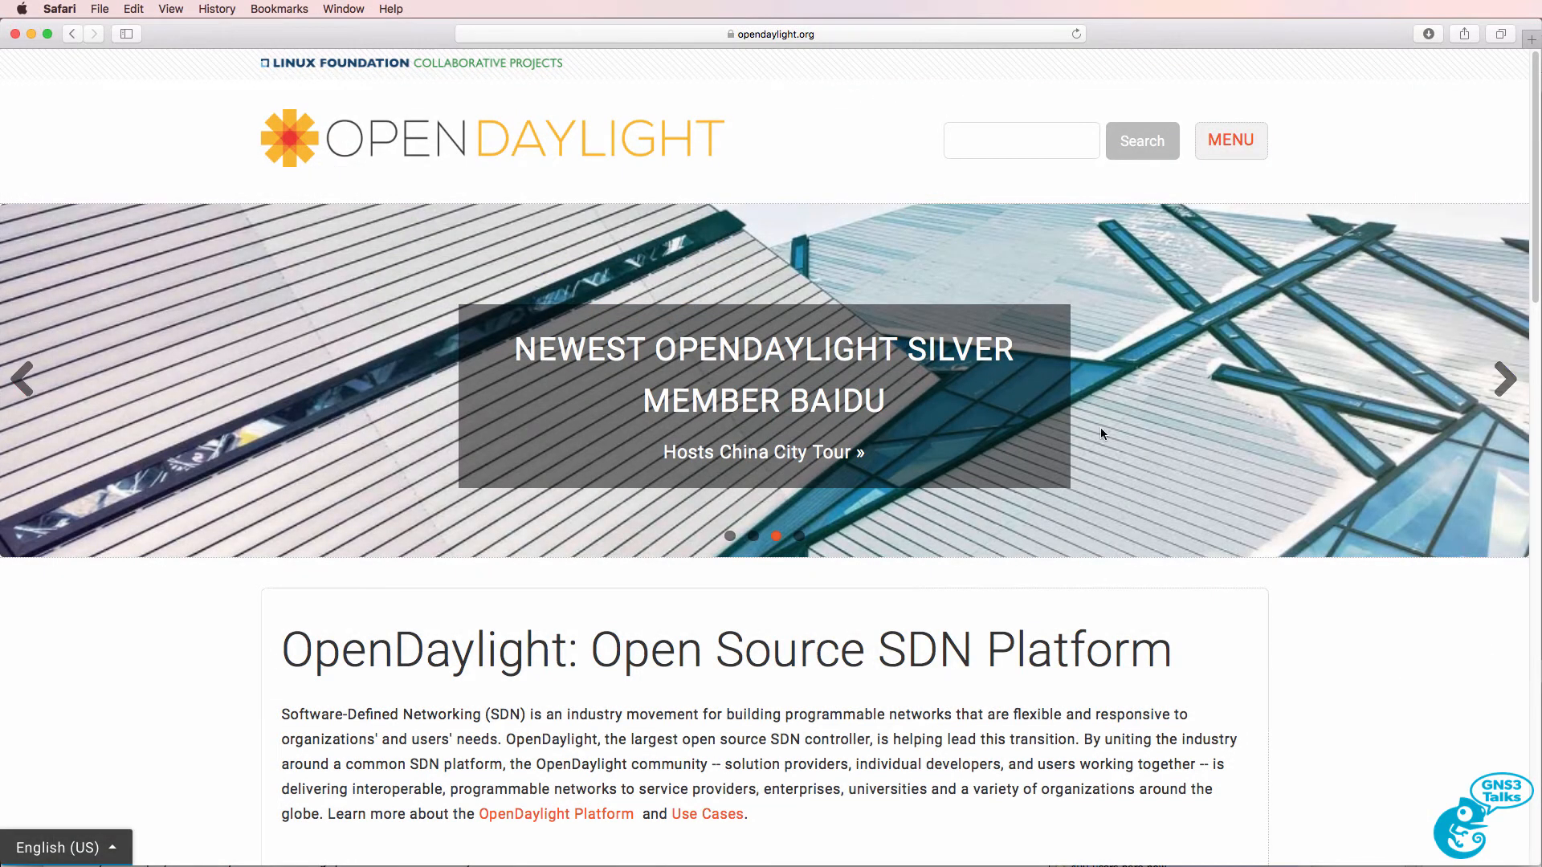
- Go to Use ODL > Downloads and copy the Boron-SR3 Pre-Built Zip link
click(1230, 141)
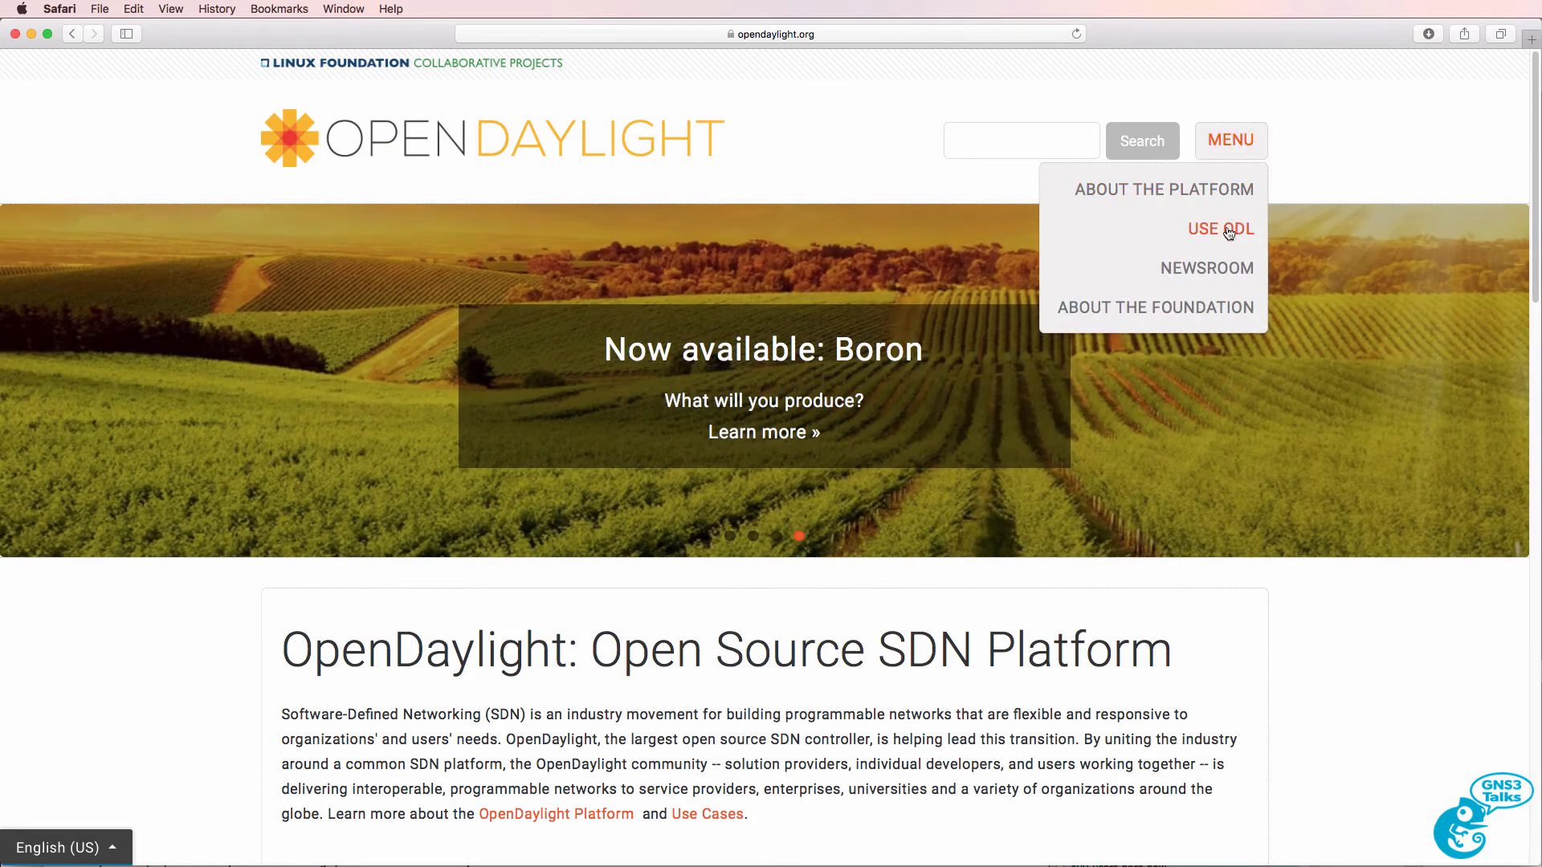
click(1220, 229)
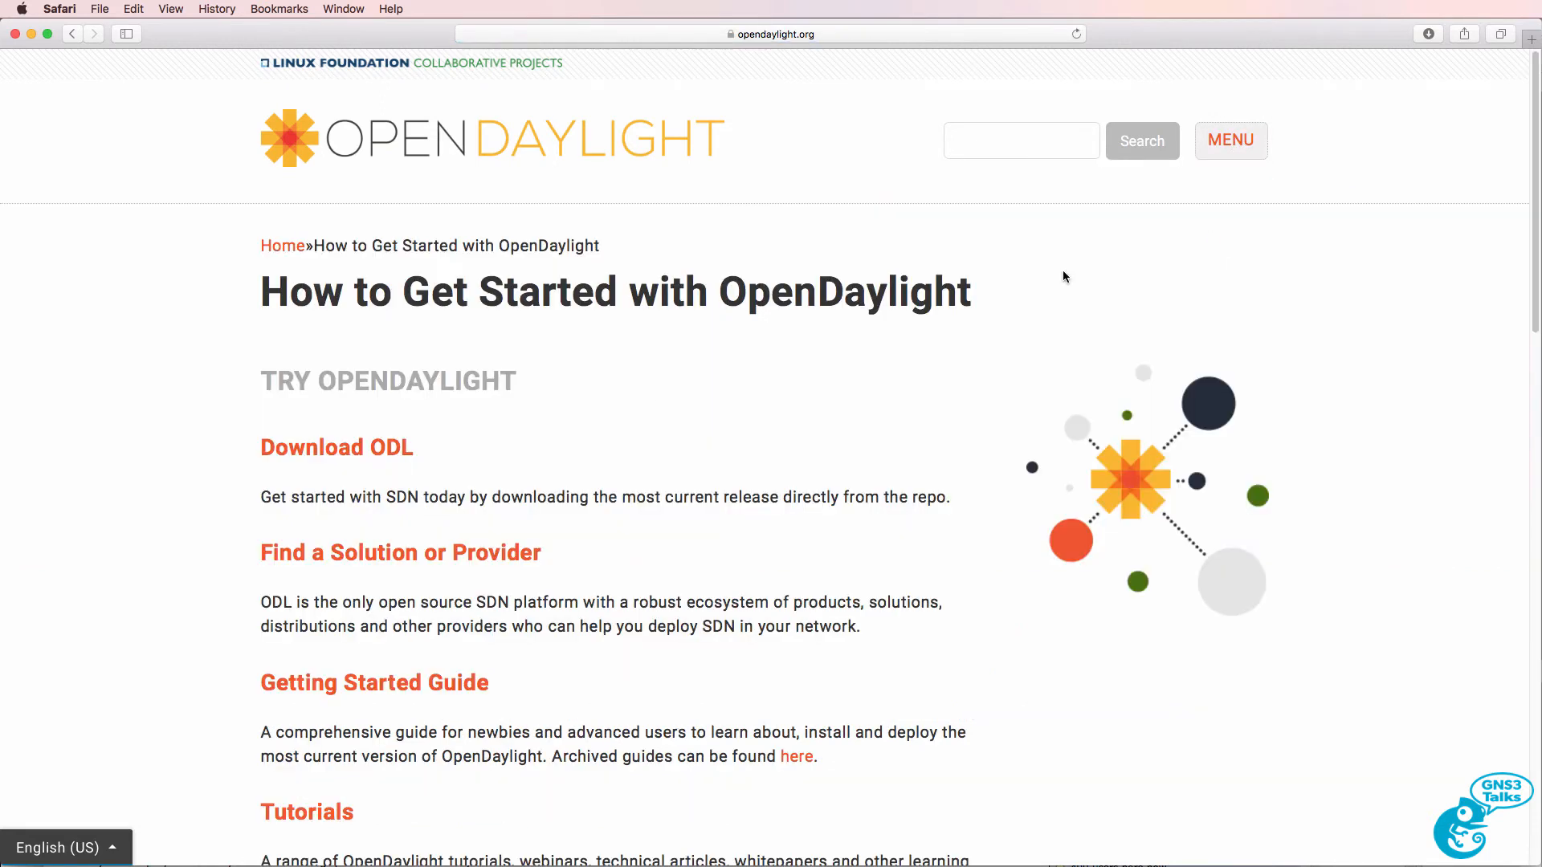
click(335, 447)
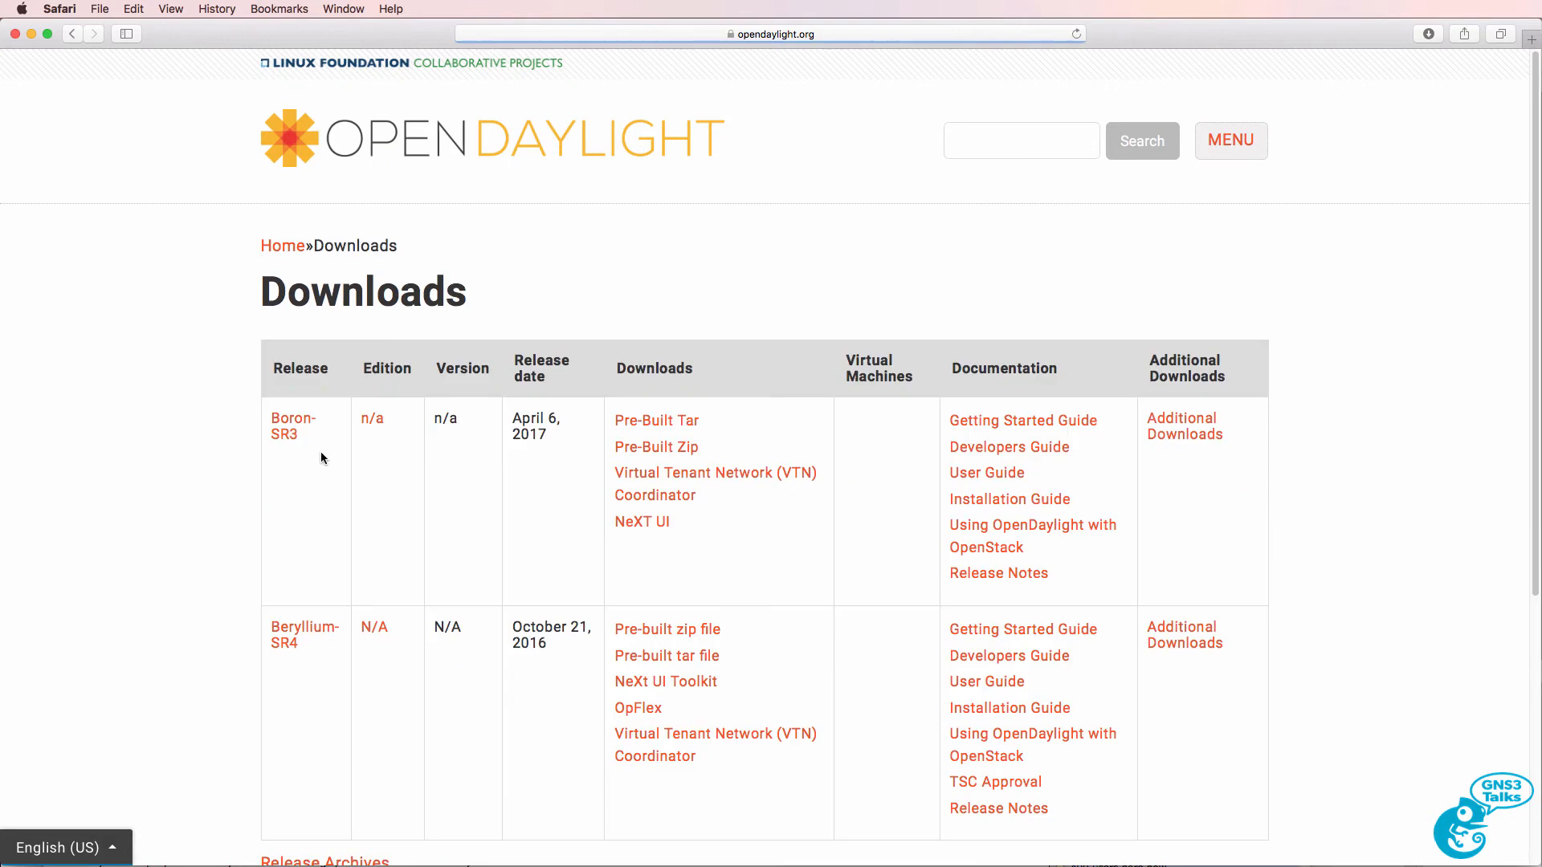
scroll(down, 3)
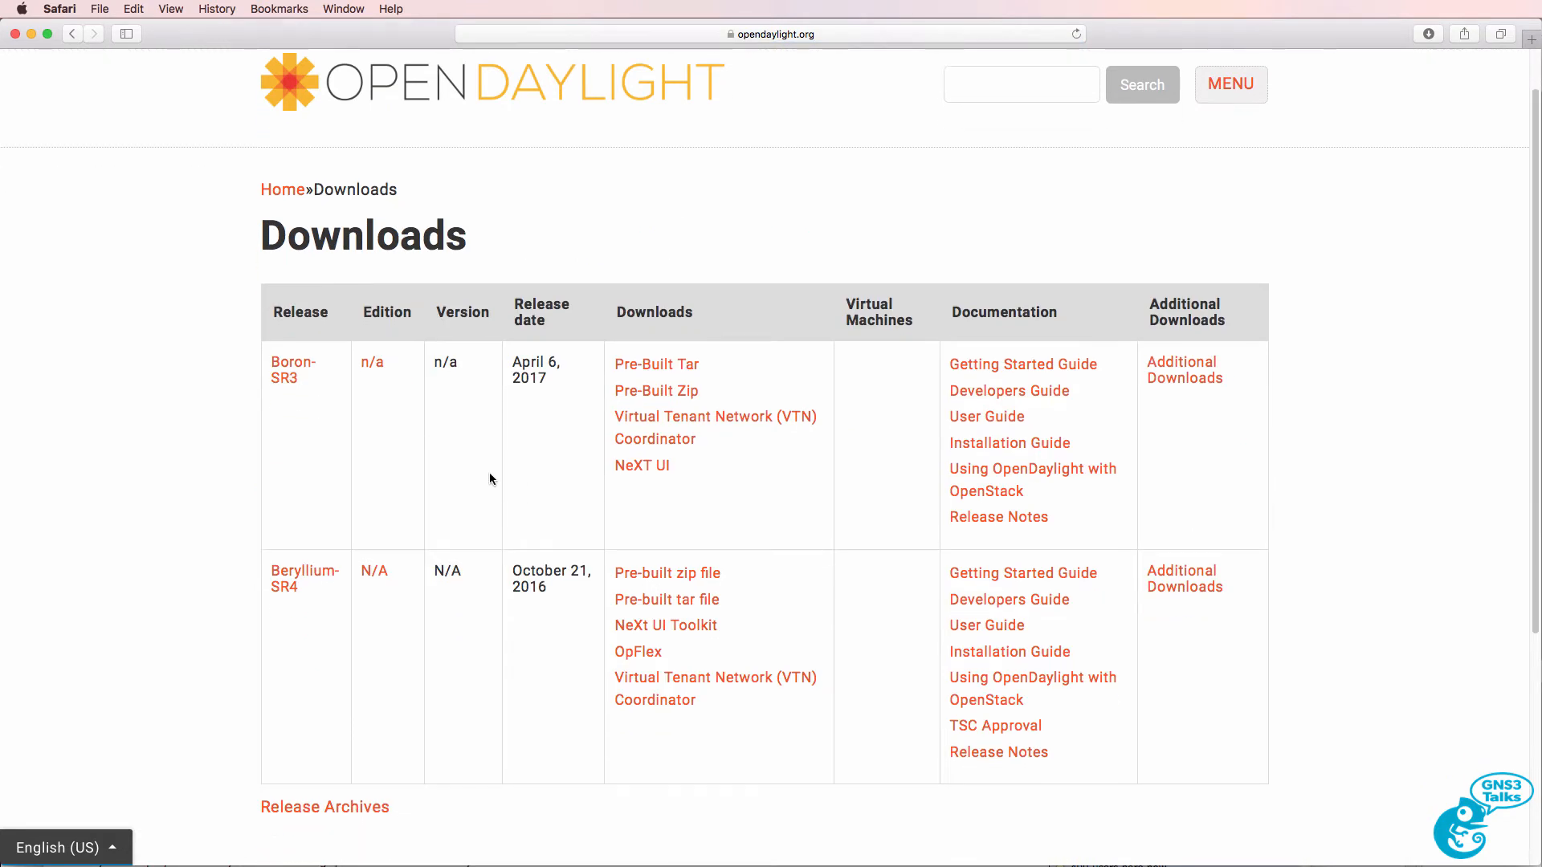
mouse_move(323, 395)
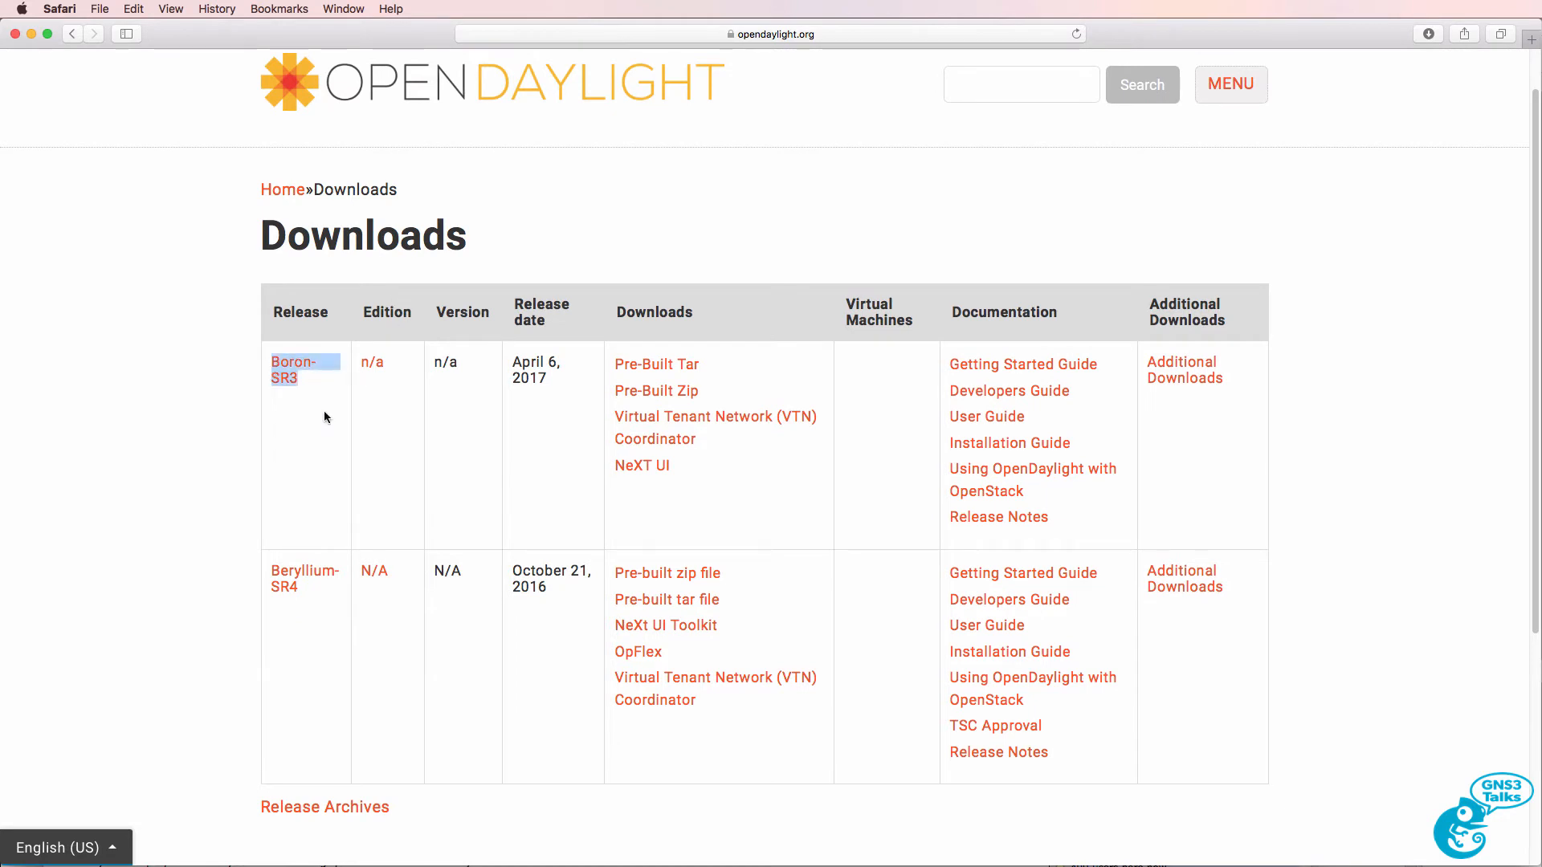
right_click(656, 390)
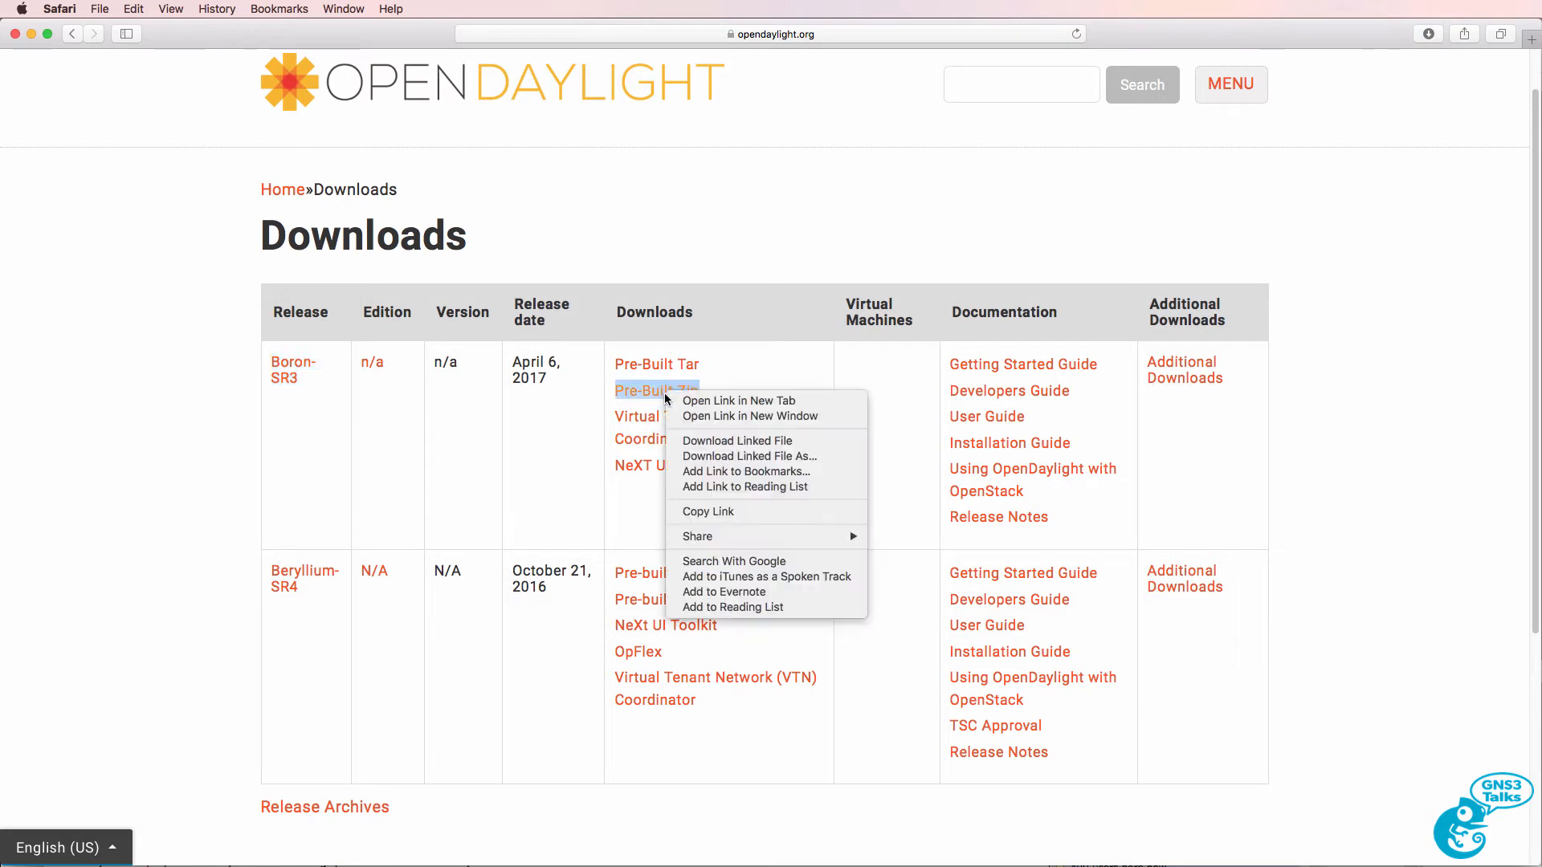
mouse_move(721, 512)
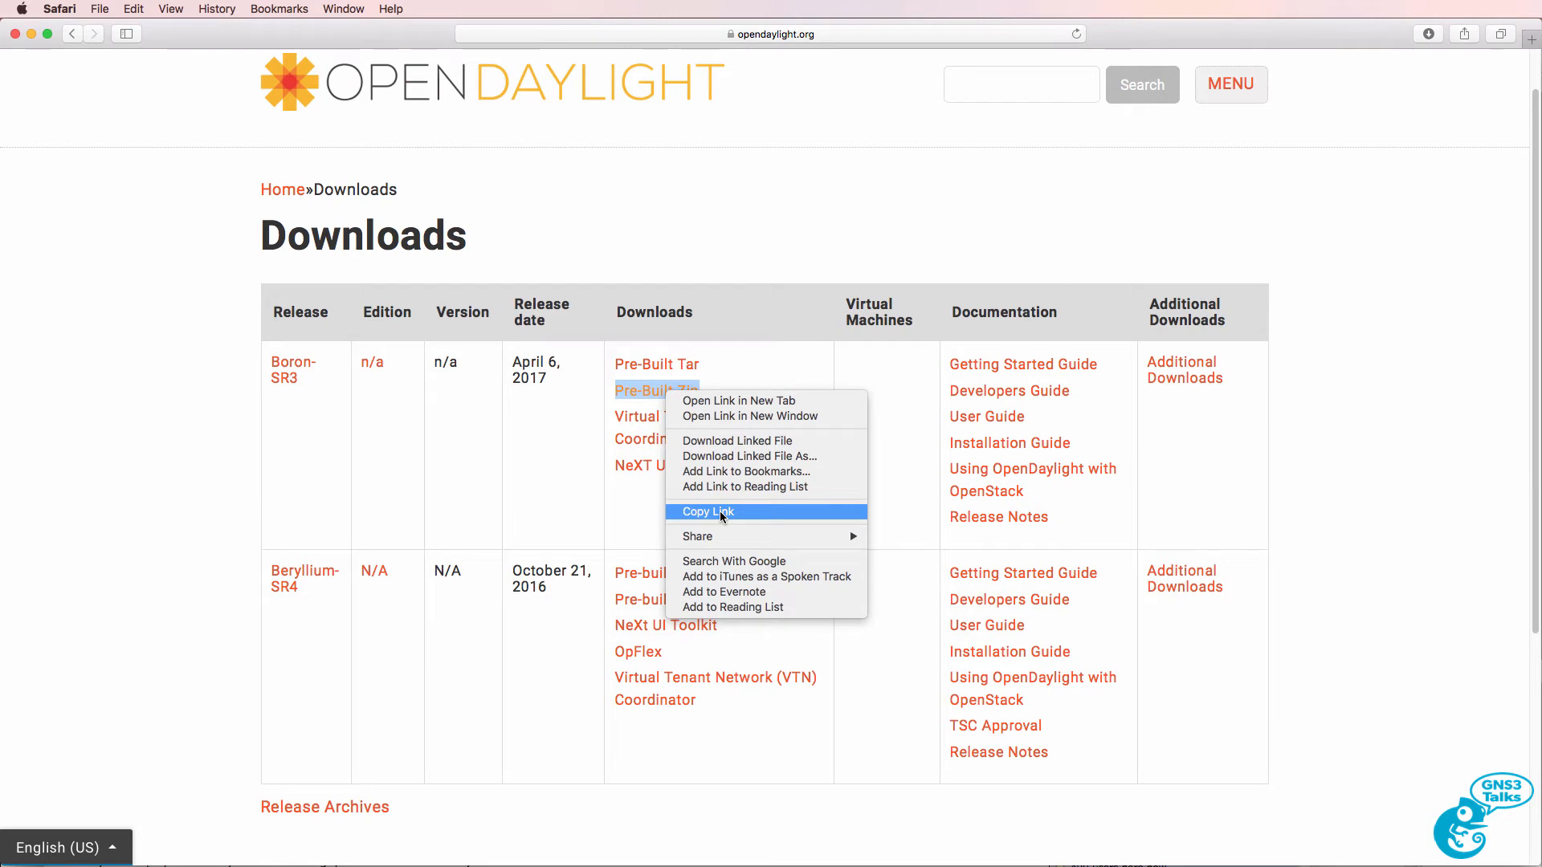
click(707, 511)
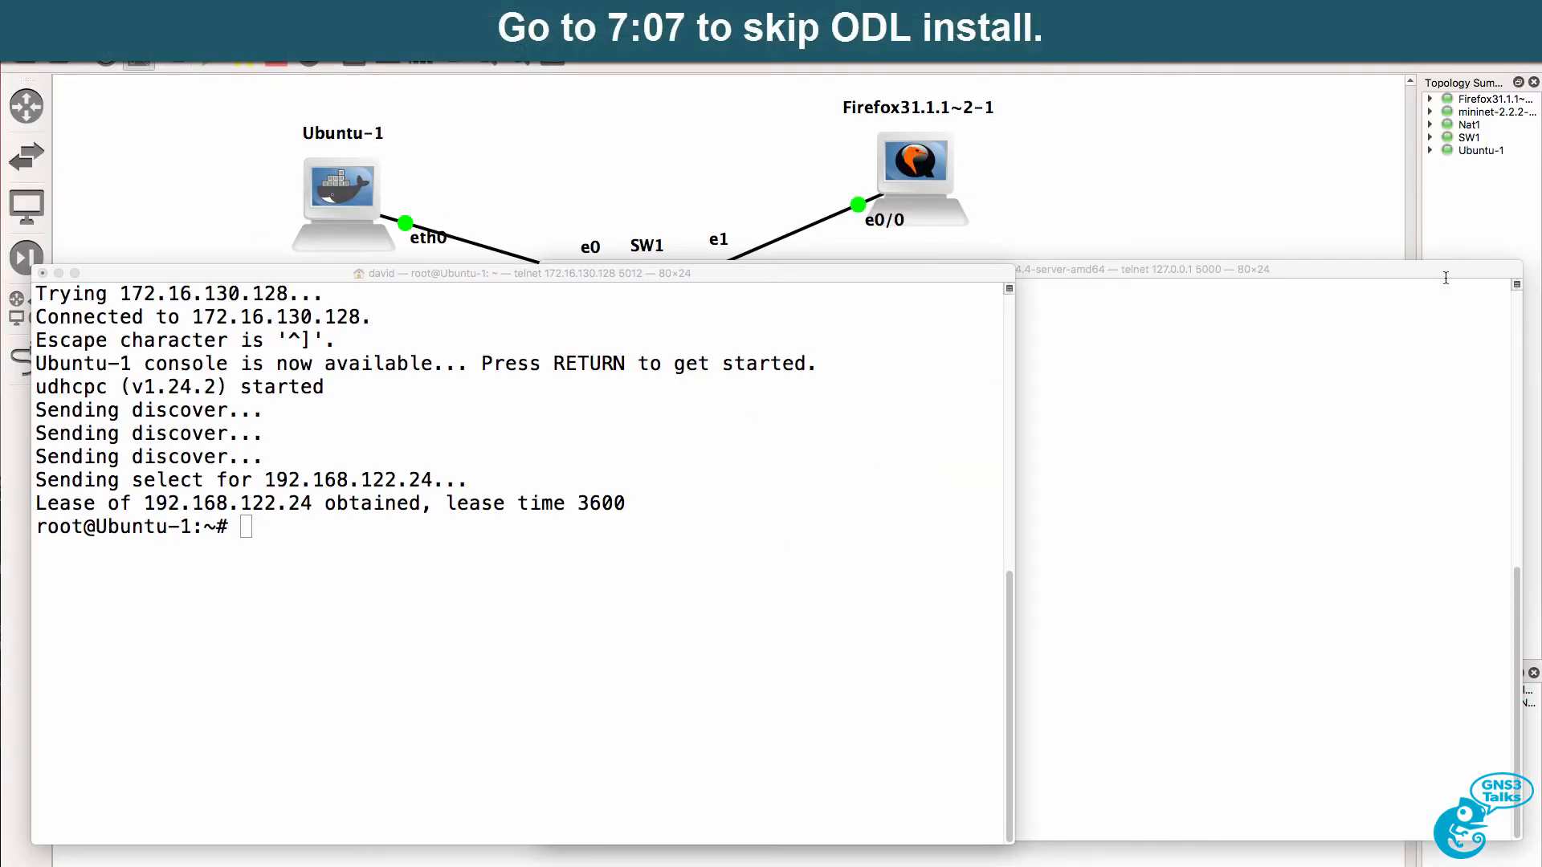
mouse_move(480, 649)
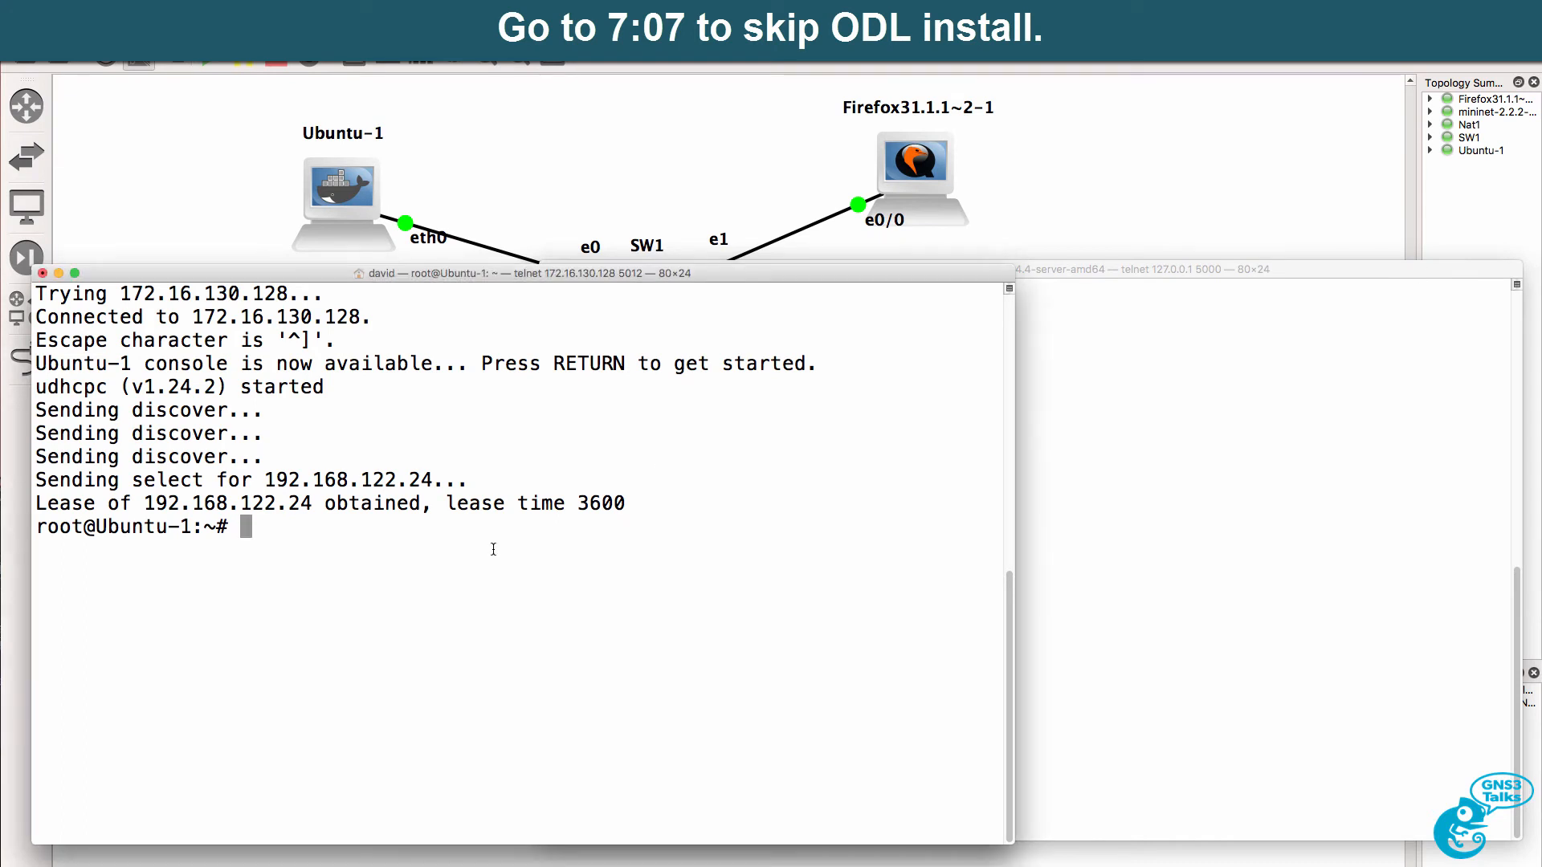
text(ping)
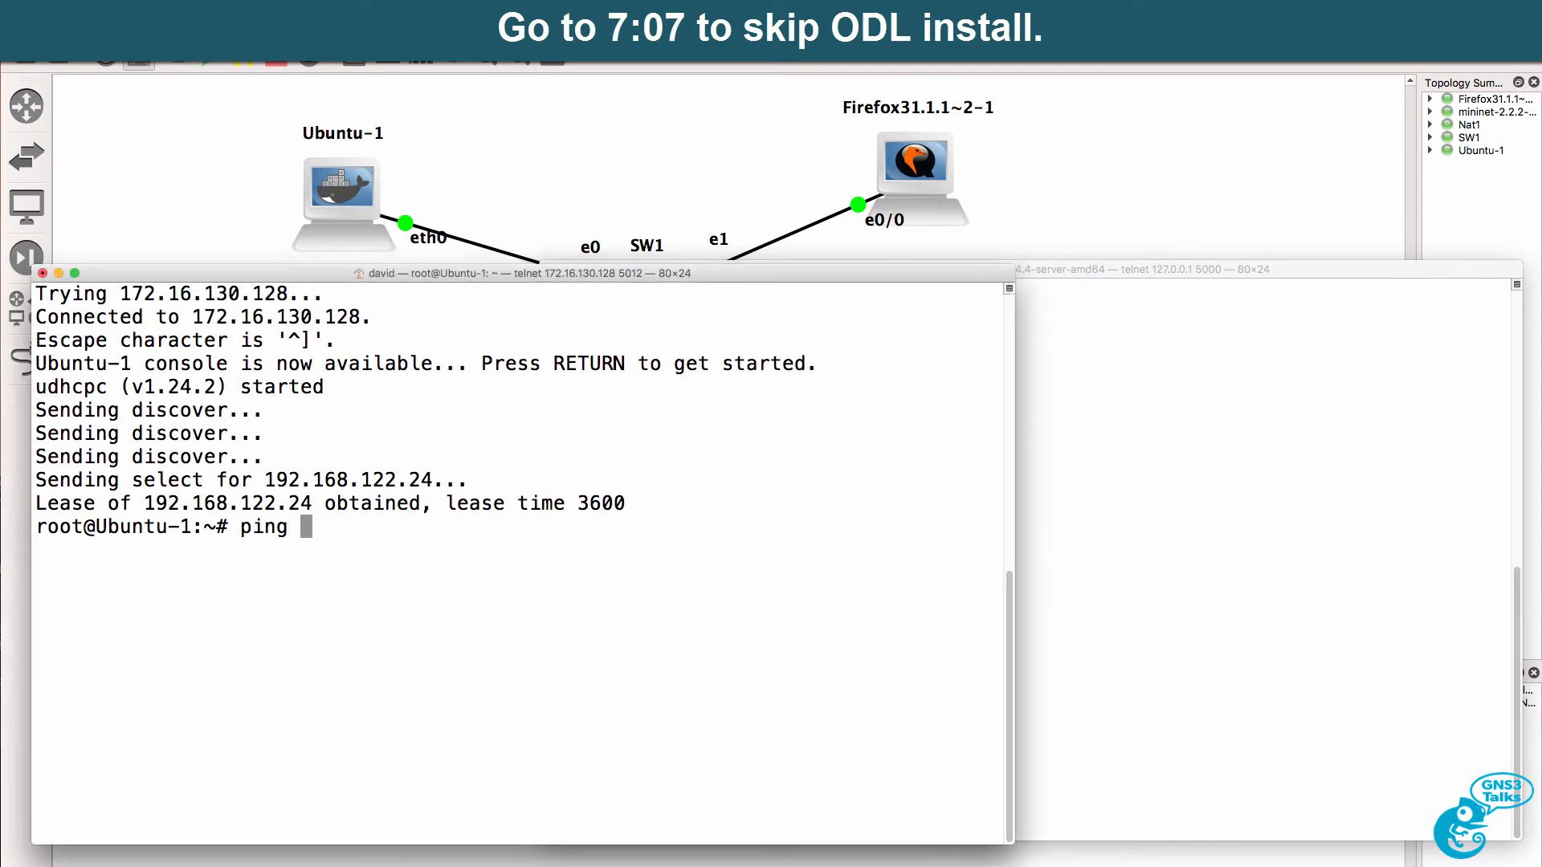
text(www.google.com)
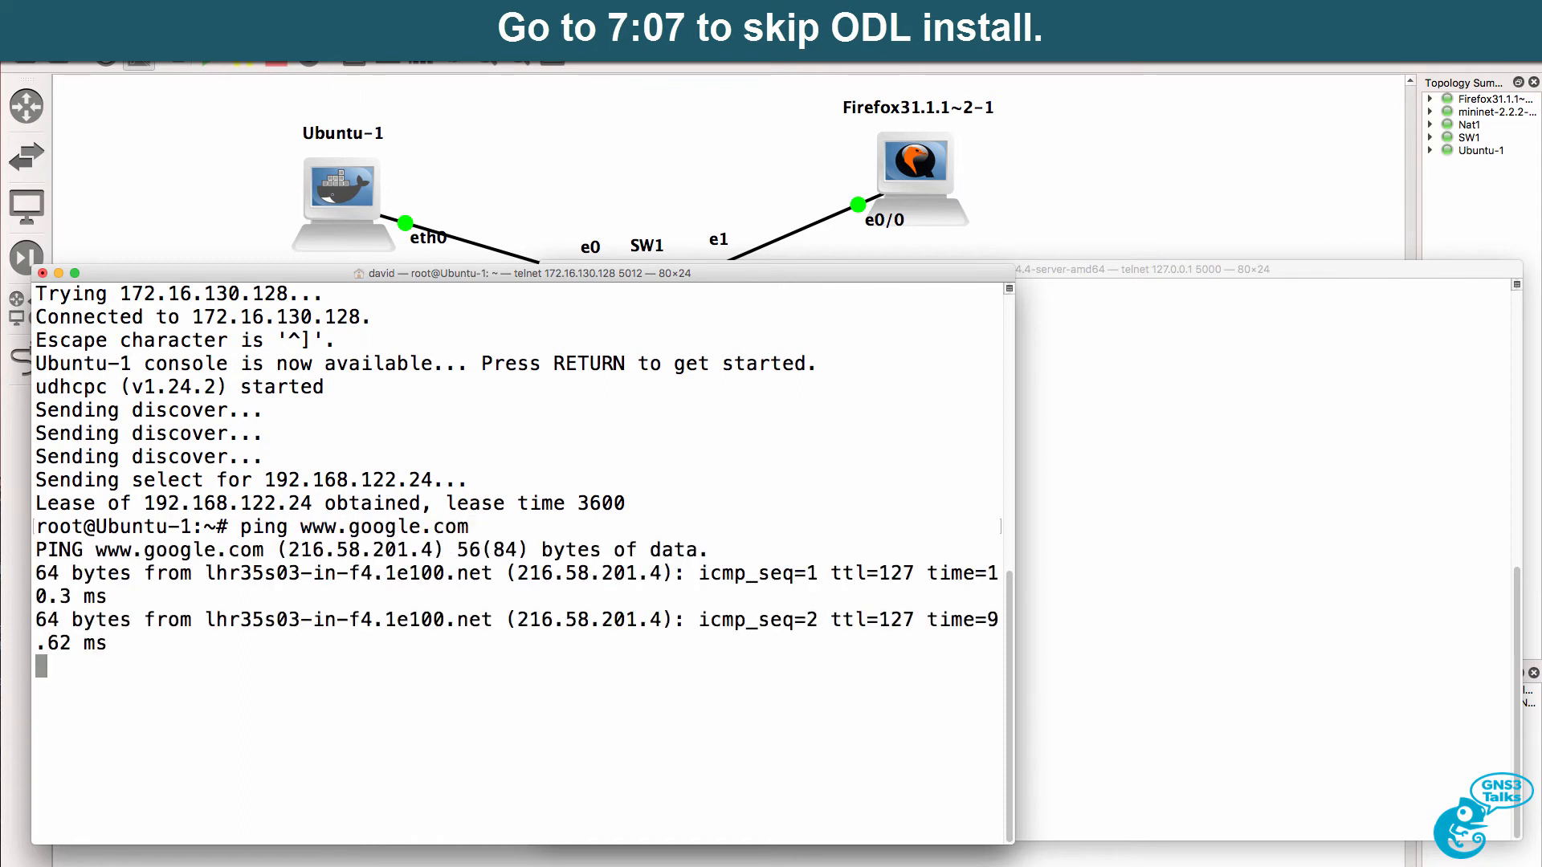
key(ctrl+c)
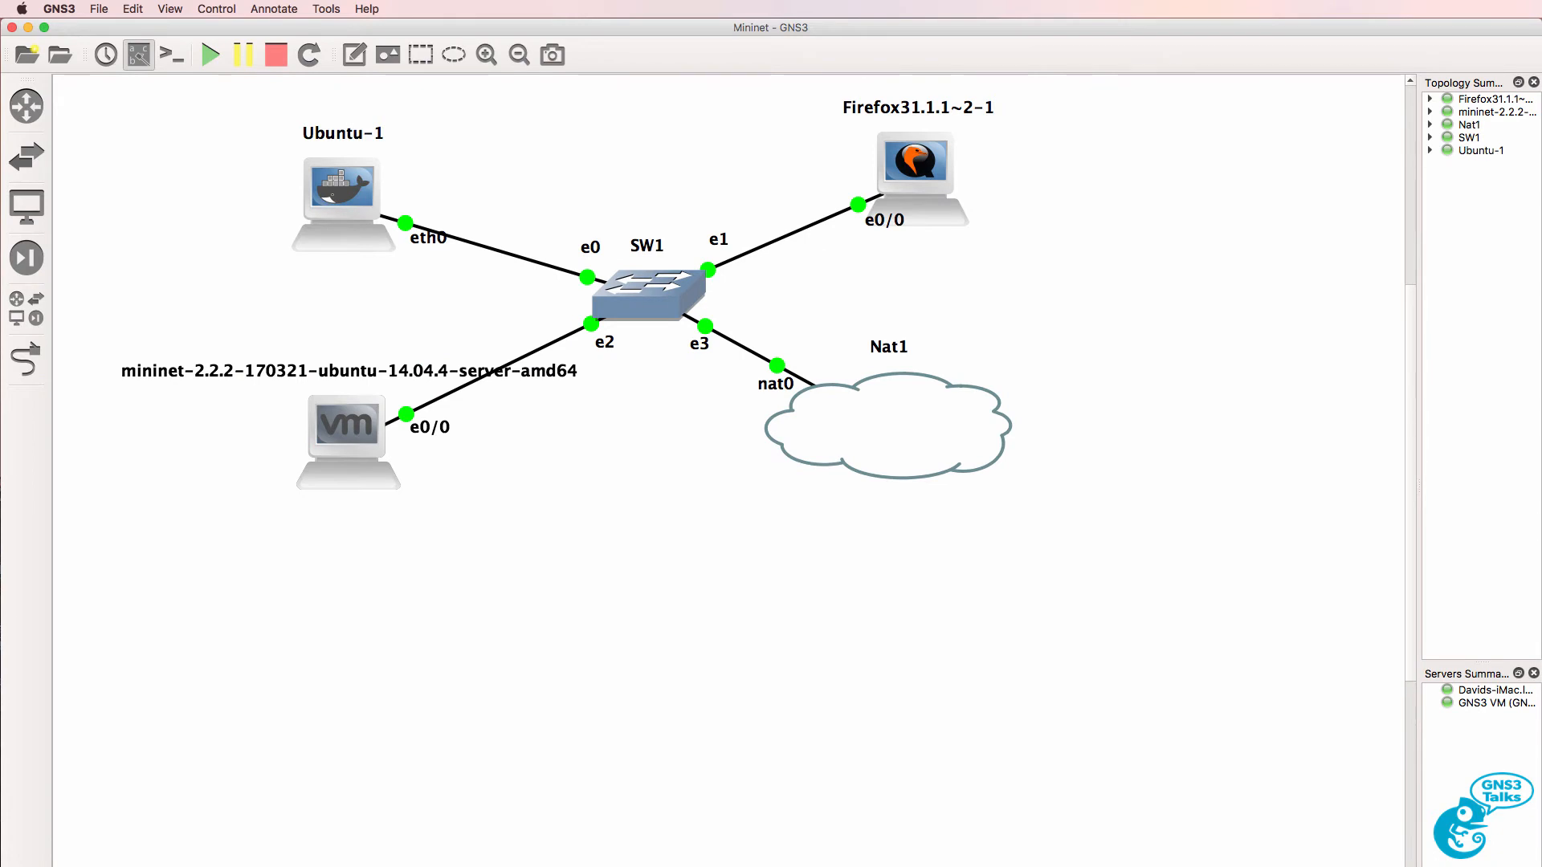
- Stop Ubuntu-1 and edit its network config to enable DHCP on eth0
right_click(341, 201)
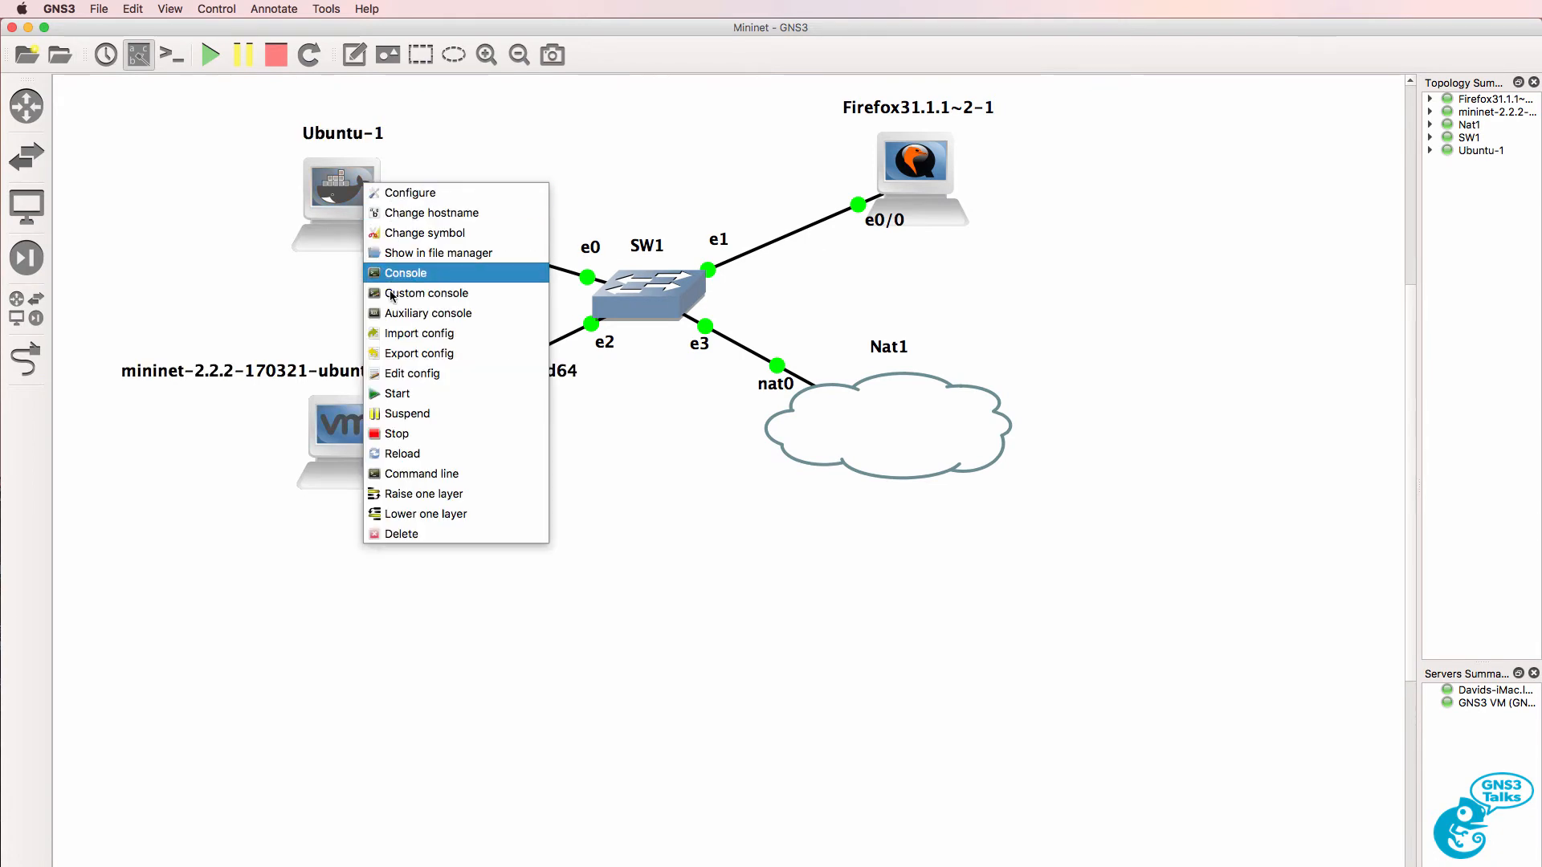
mouse_move(420, 474)
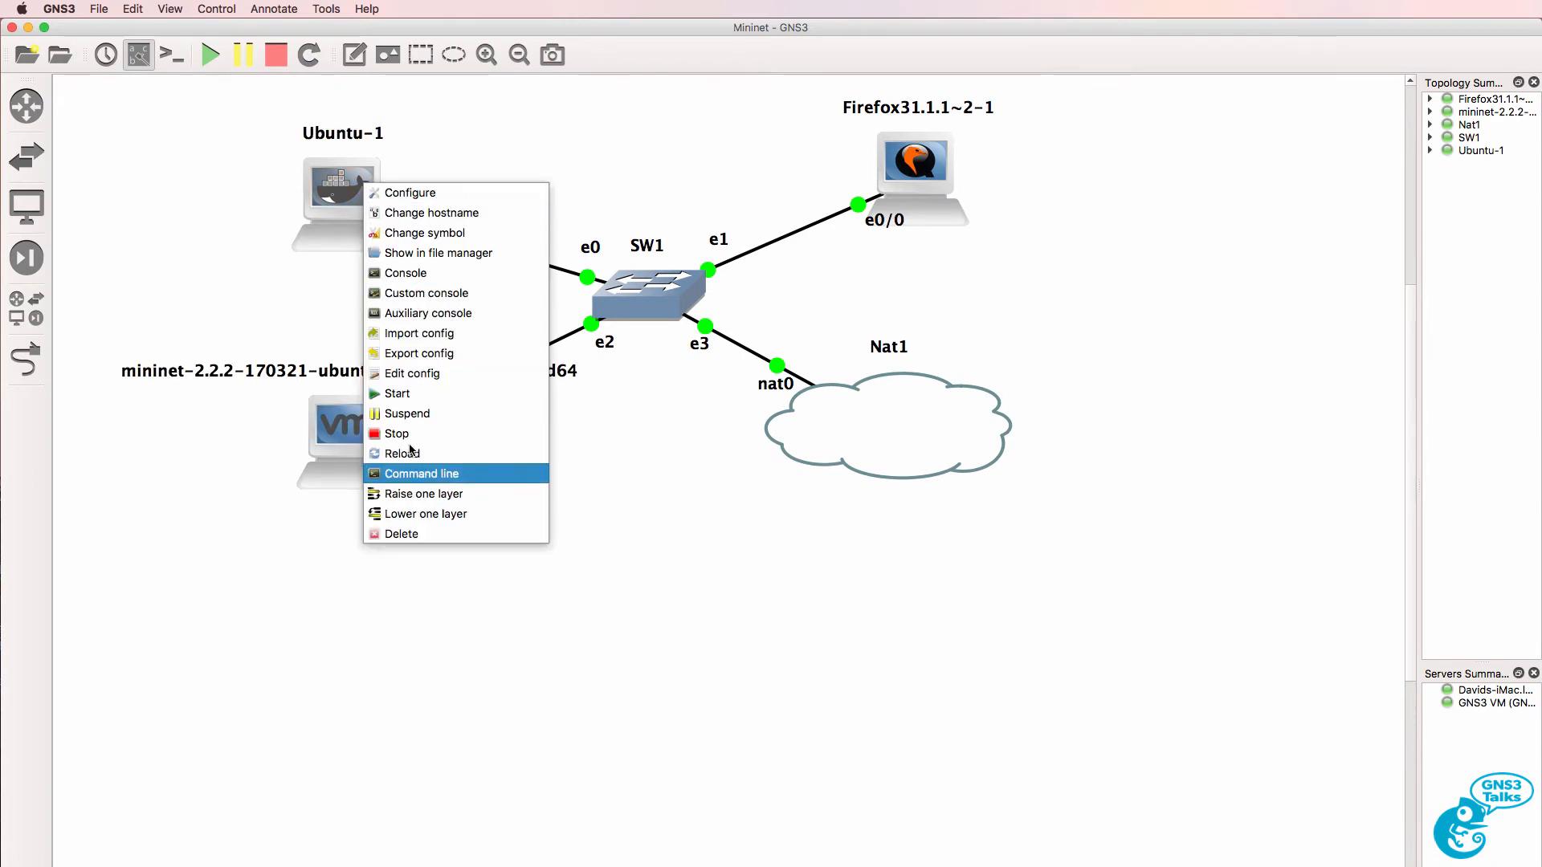
mouse_move(417, 380)
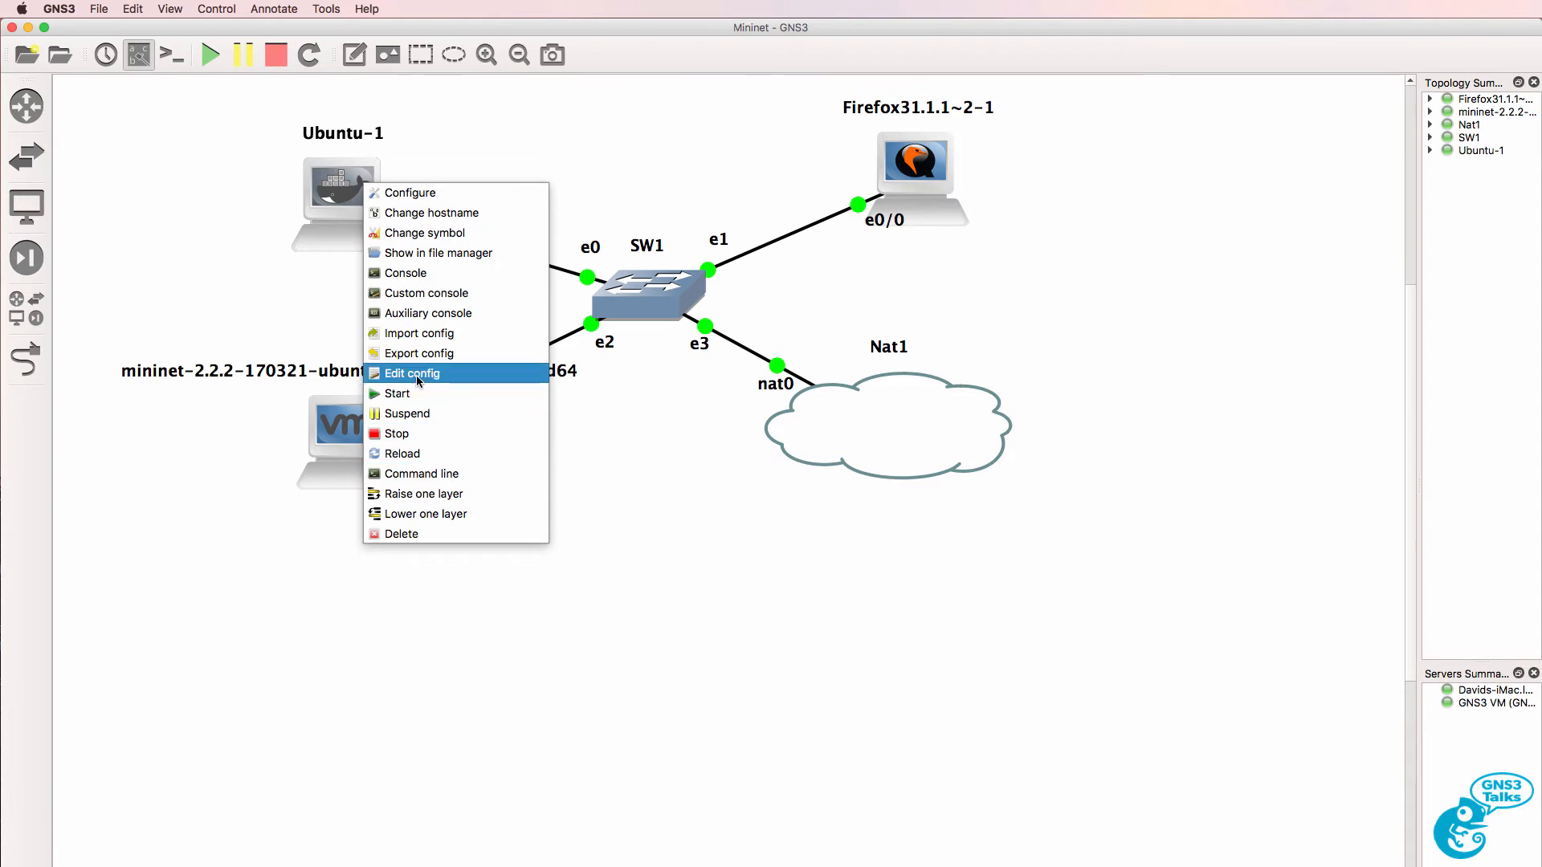
click(412, 373)
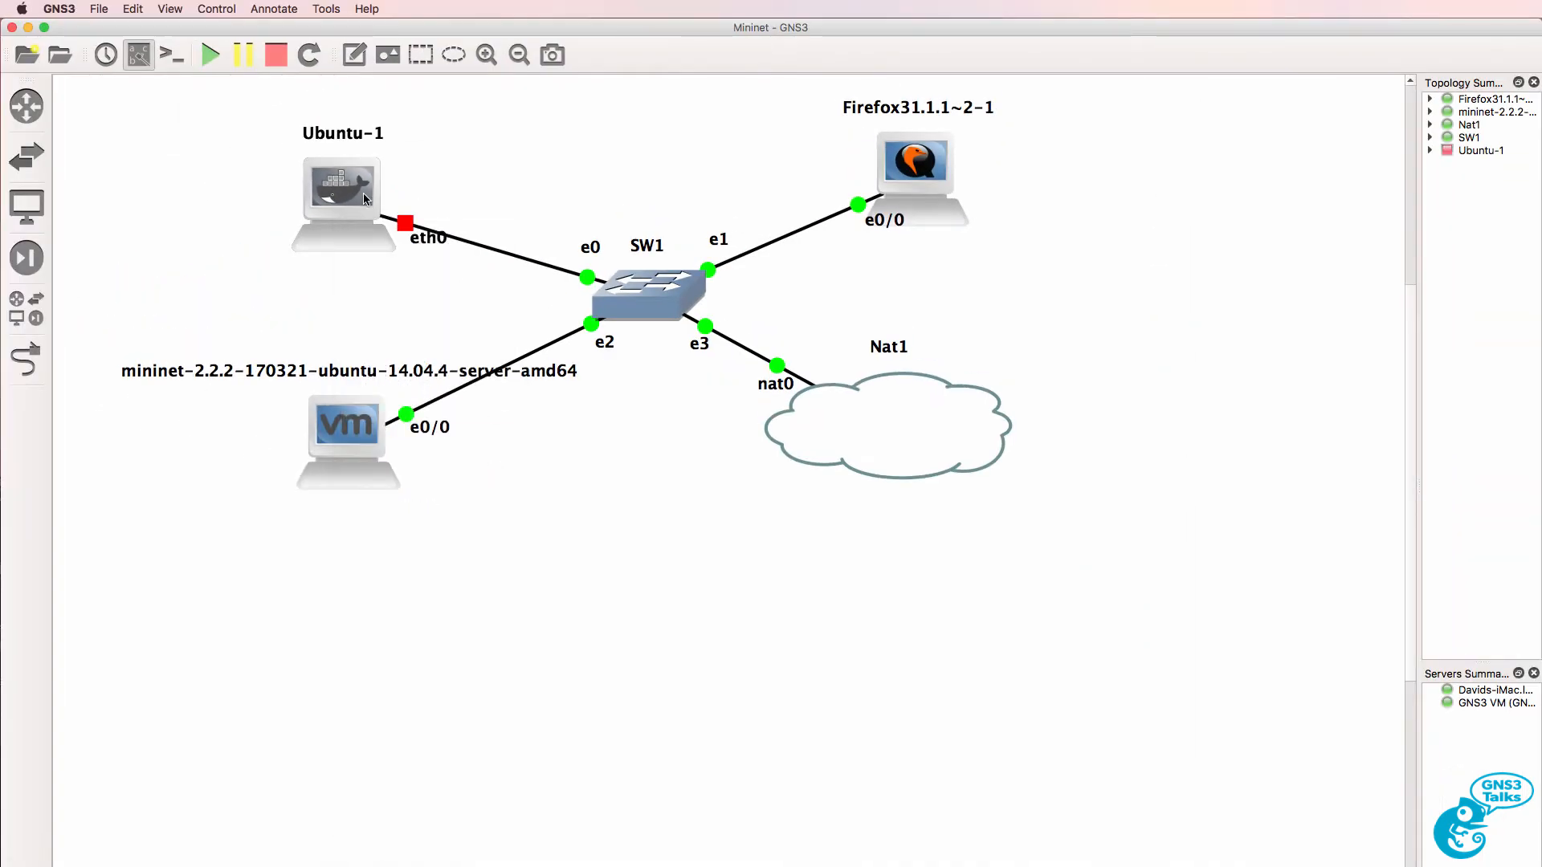
right_click(365, 197)
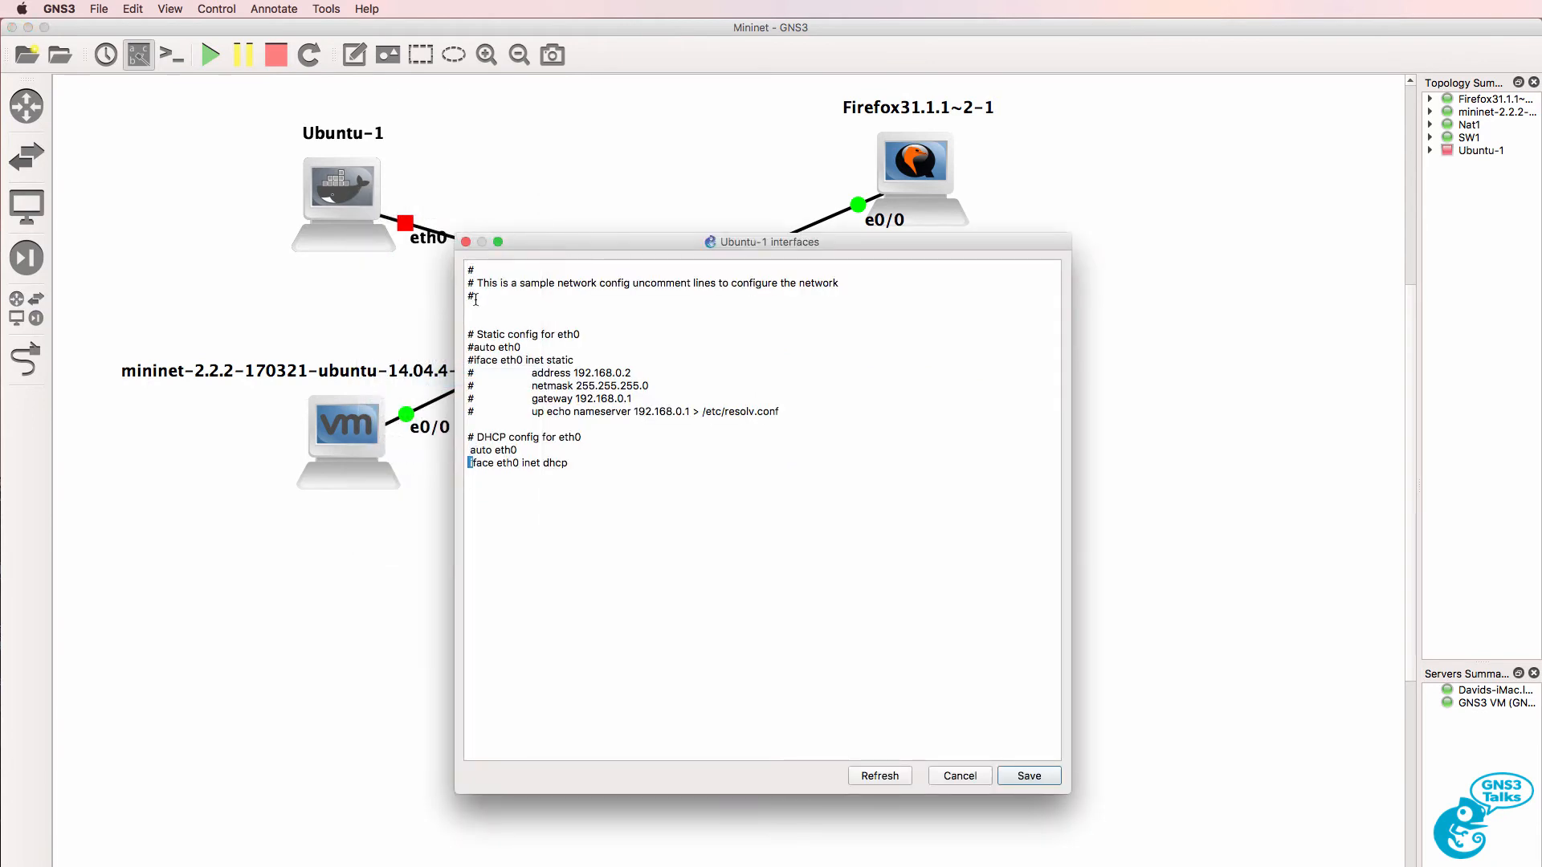
drag(469, 449, 567, 463)
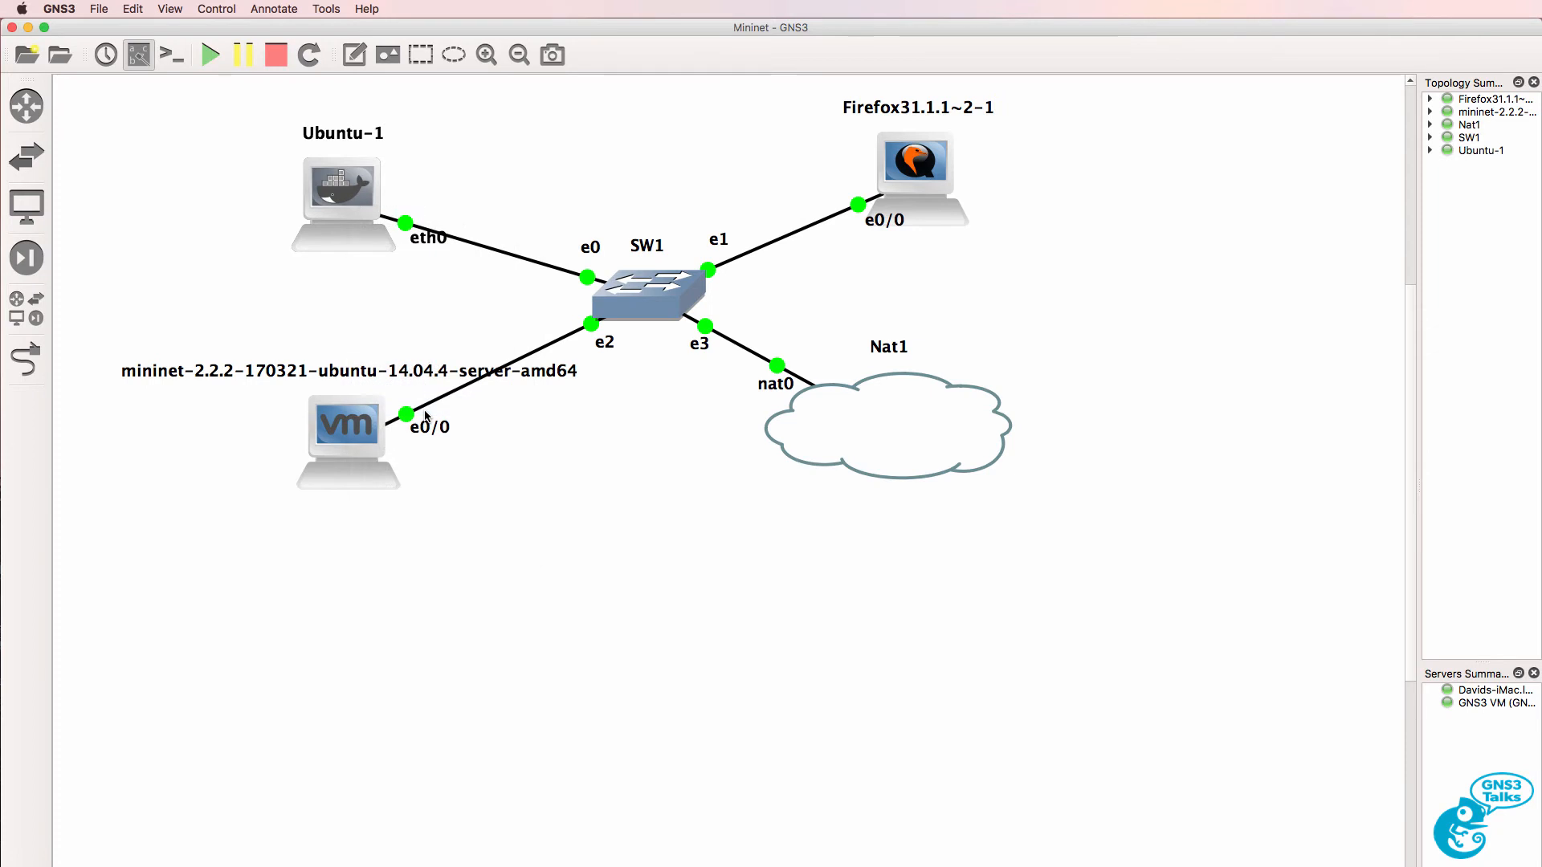
right_click(337, 200)
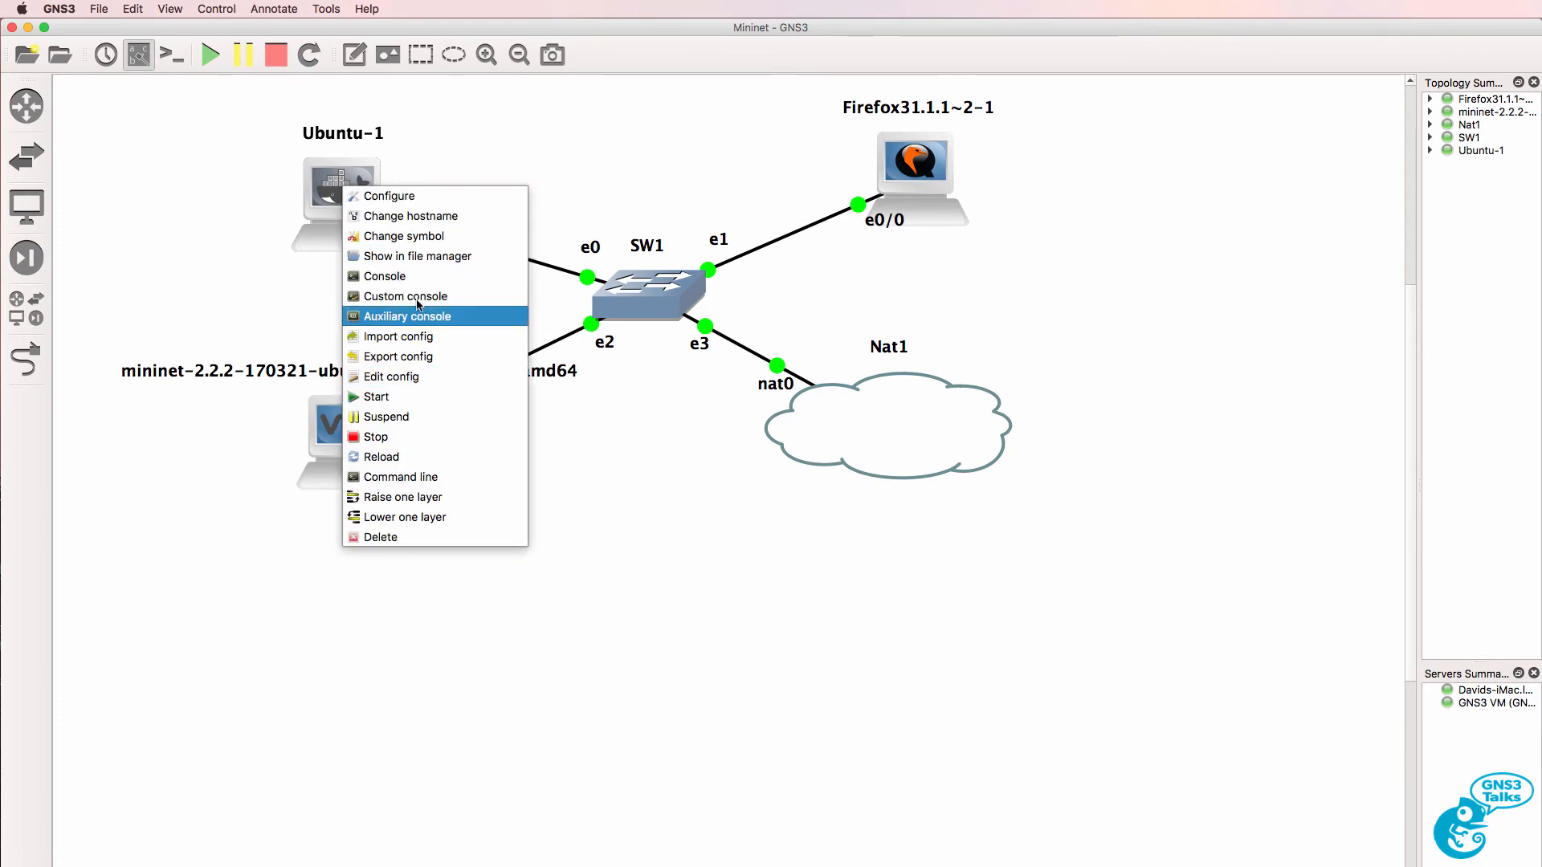
click(407, 316)
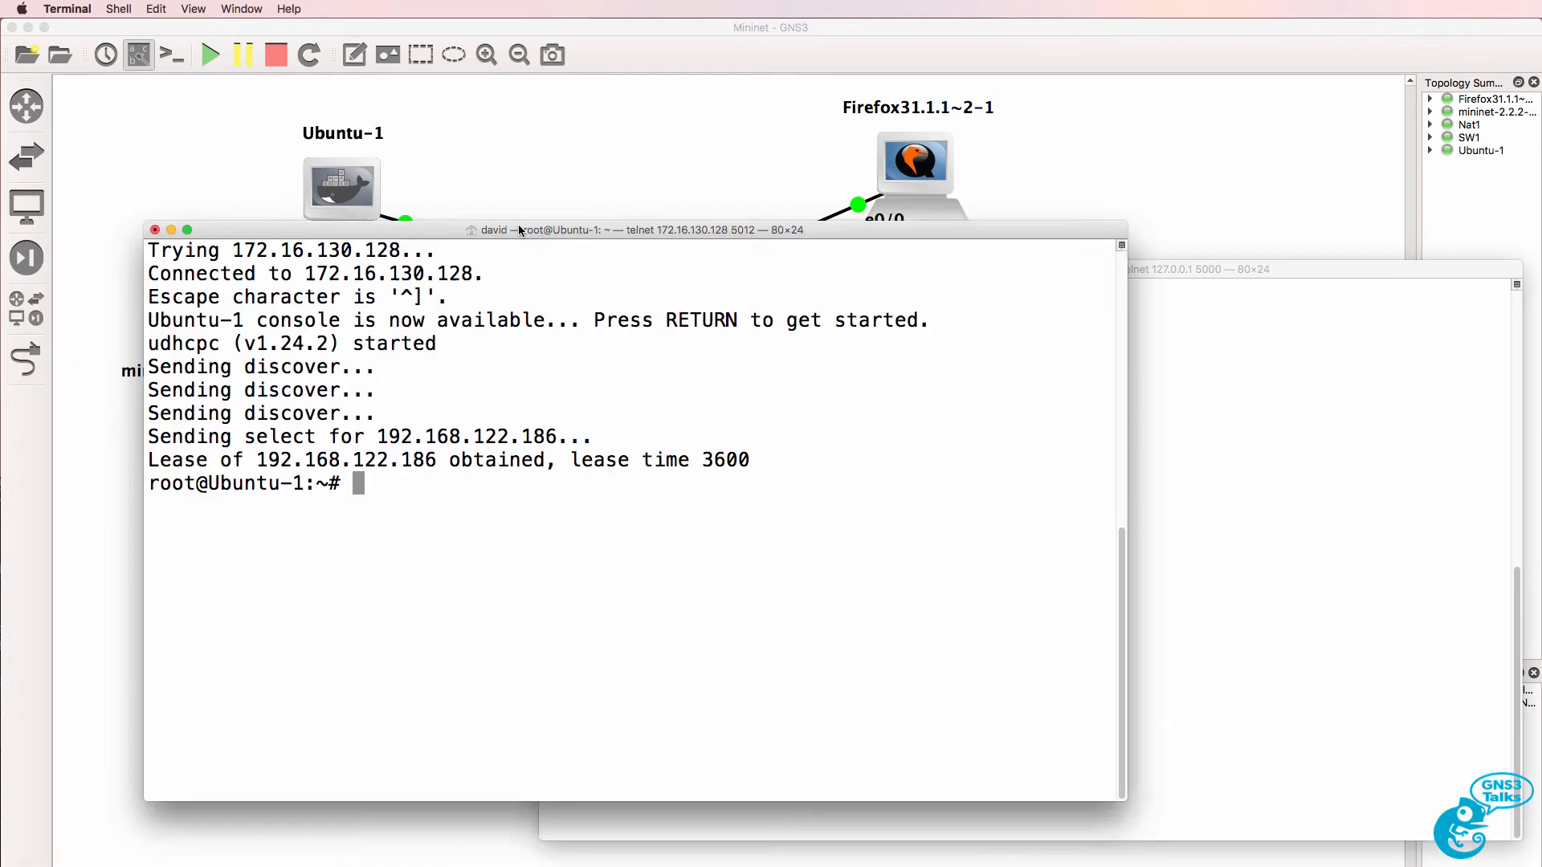
text(ping www.google.com)
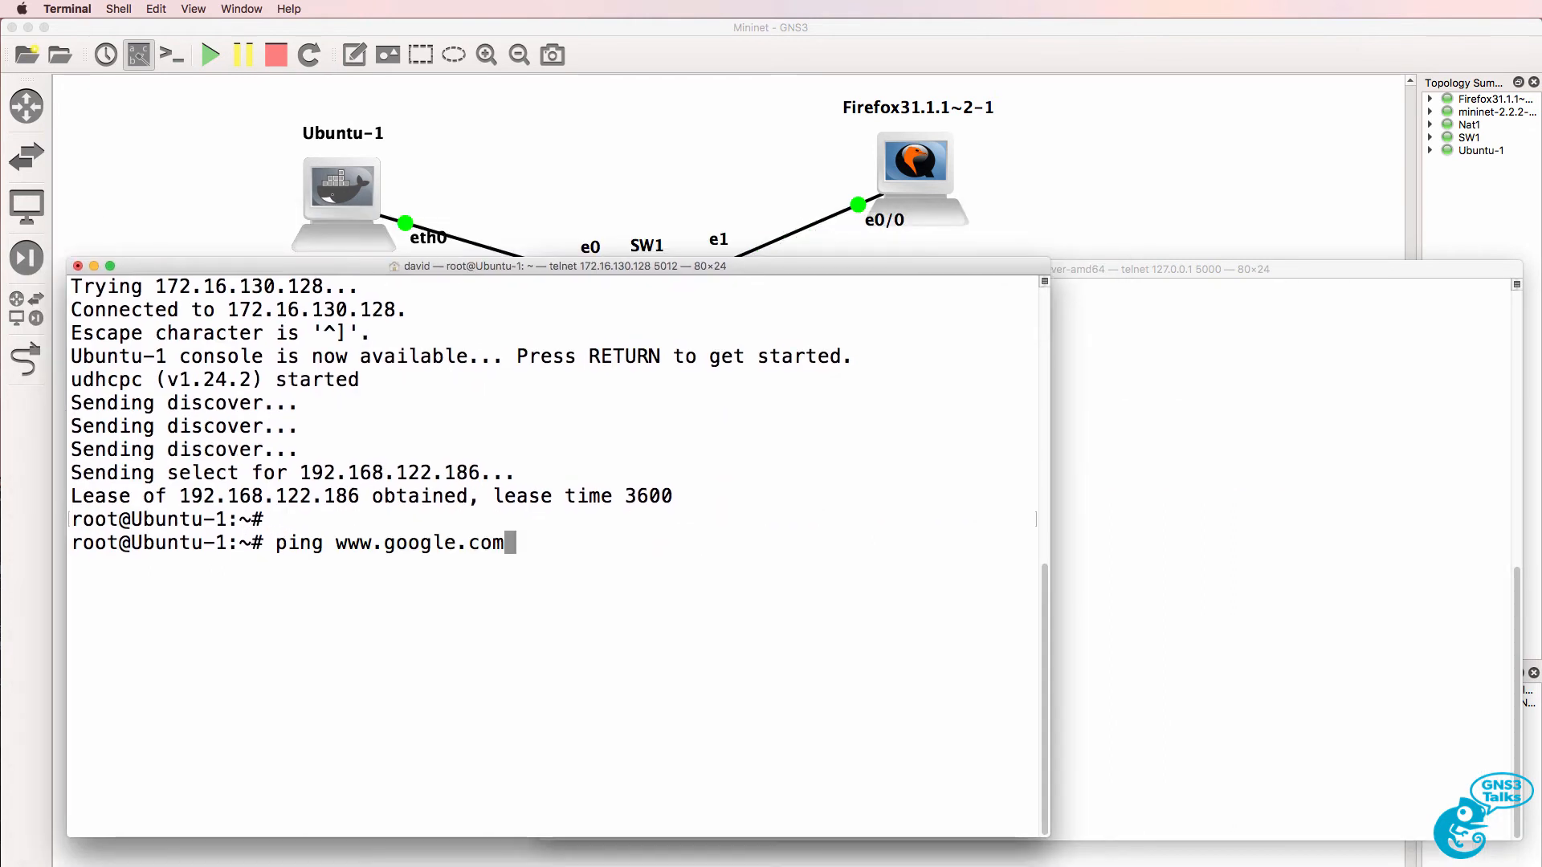
key(Return)
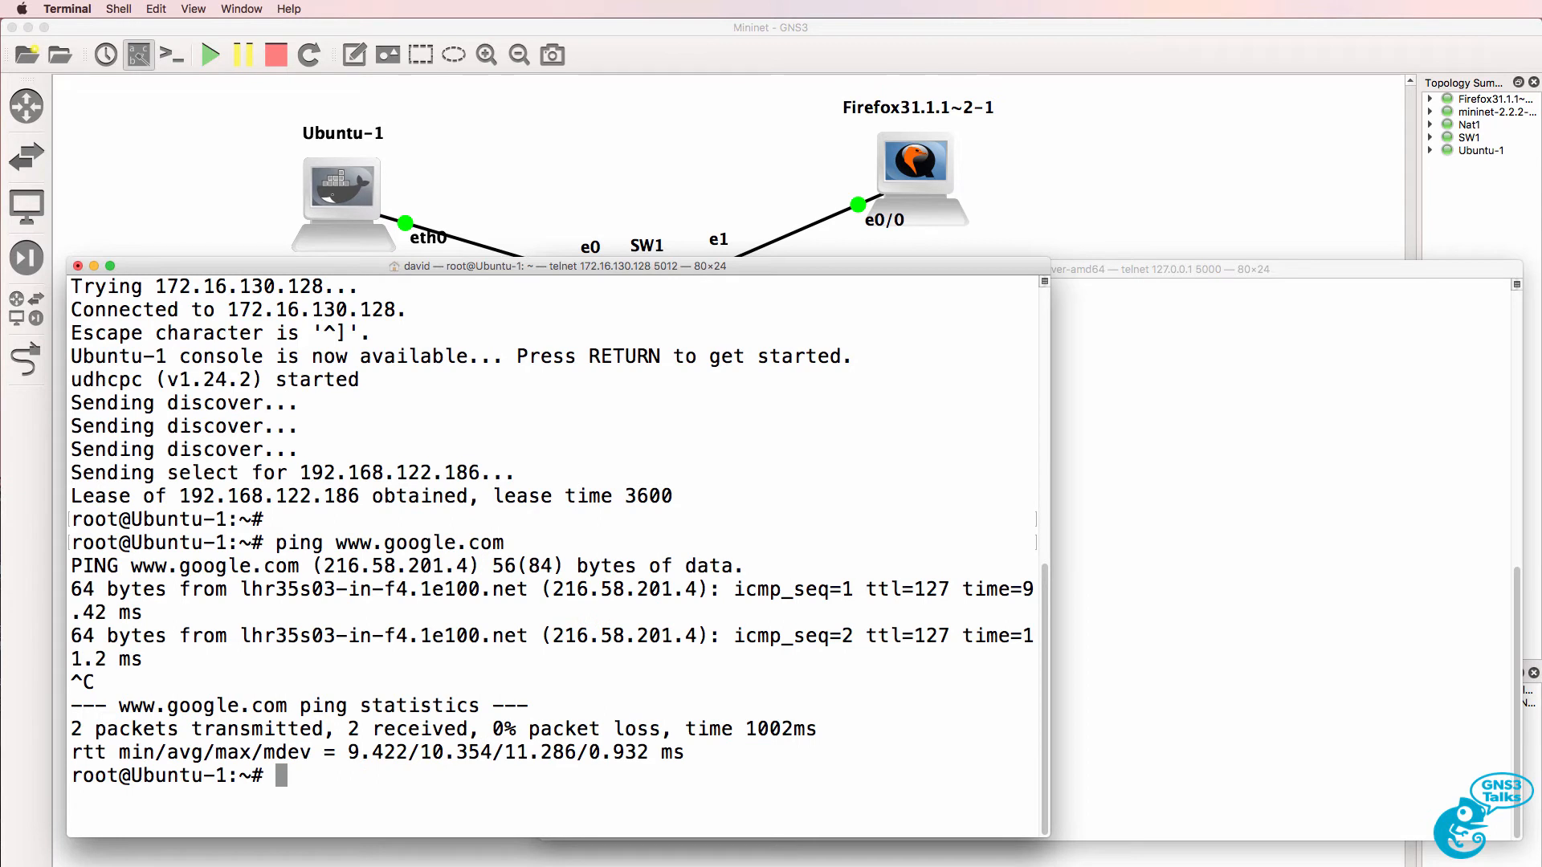
text(apt-get update)
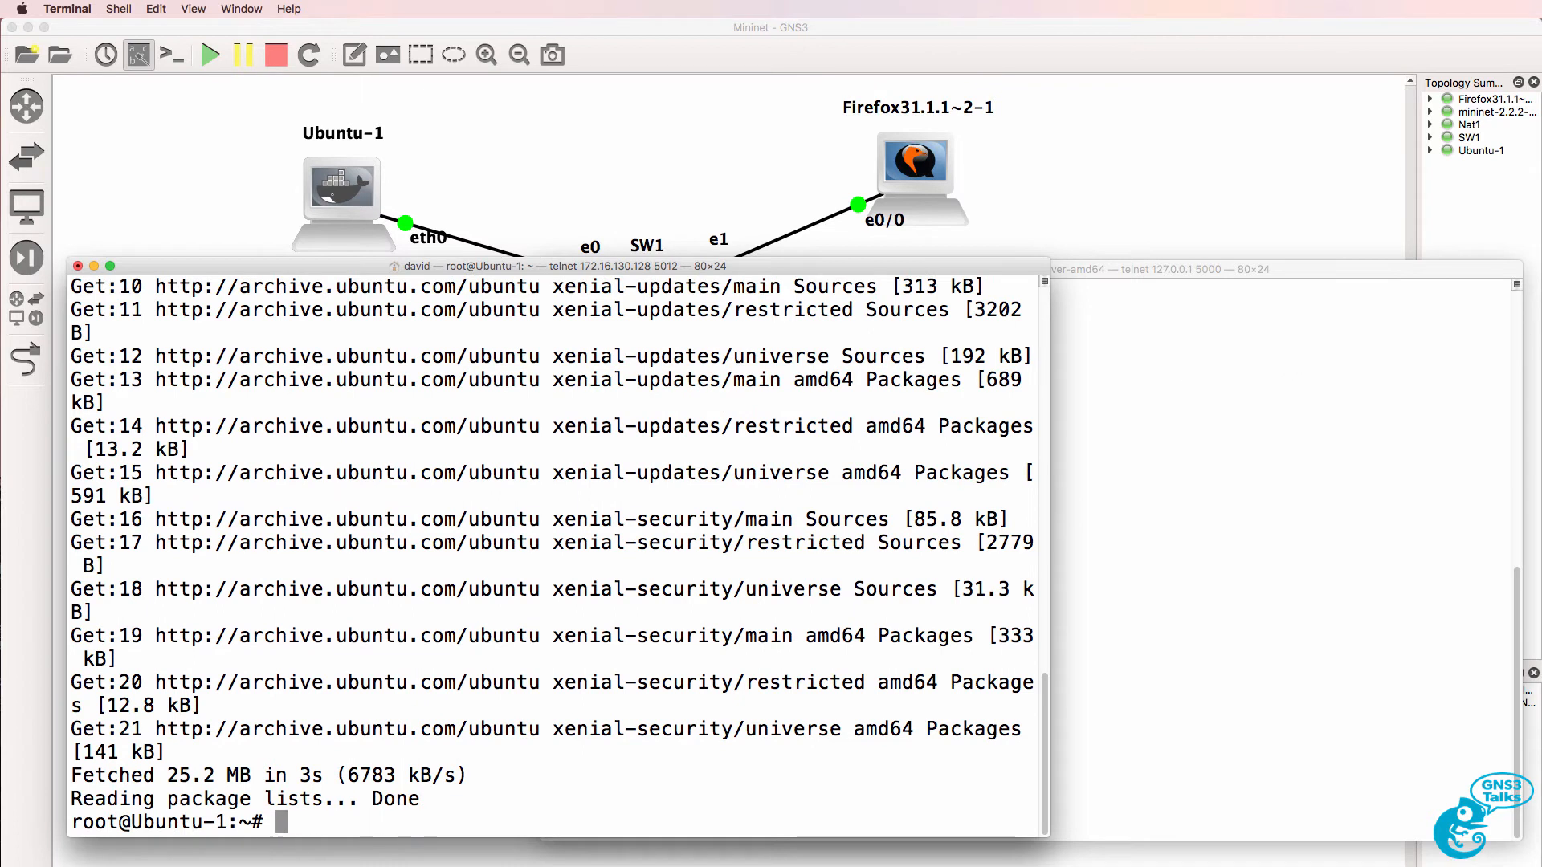
- Install default-jre-headless (answering y) and export JAVA_HOME=/usr/lib/jvm/default-java
text(apt-get install default-jre-headless)
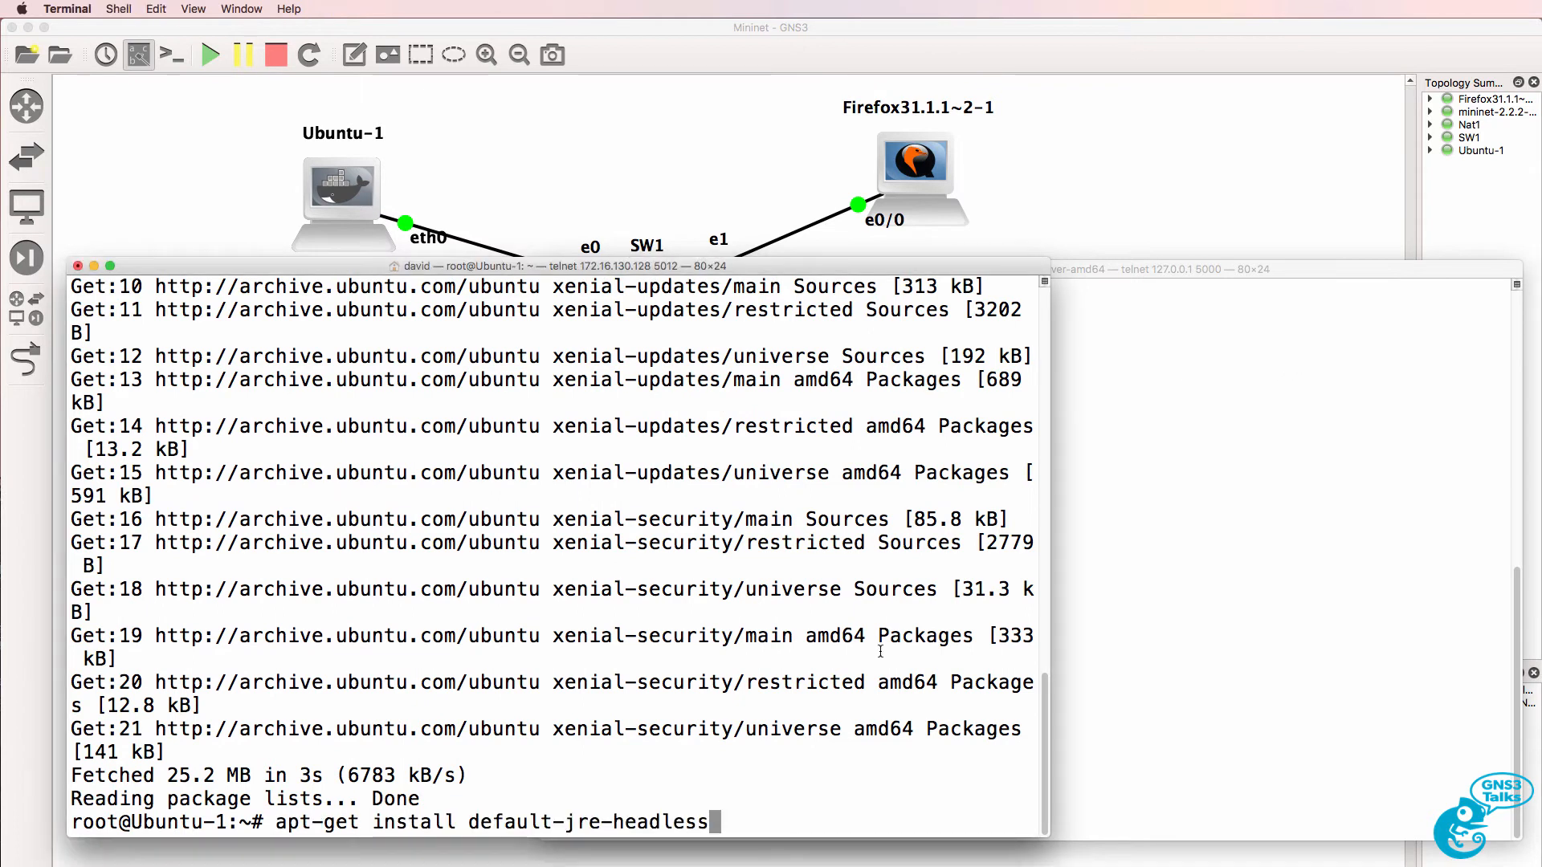
key(Return)
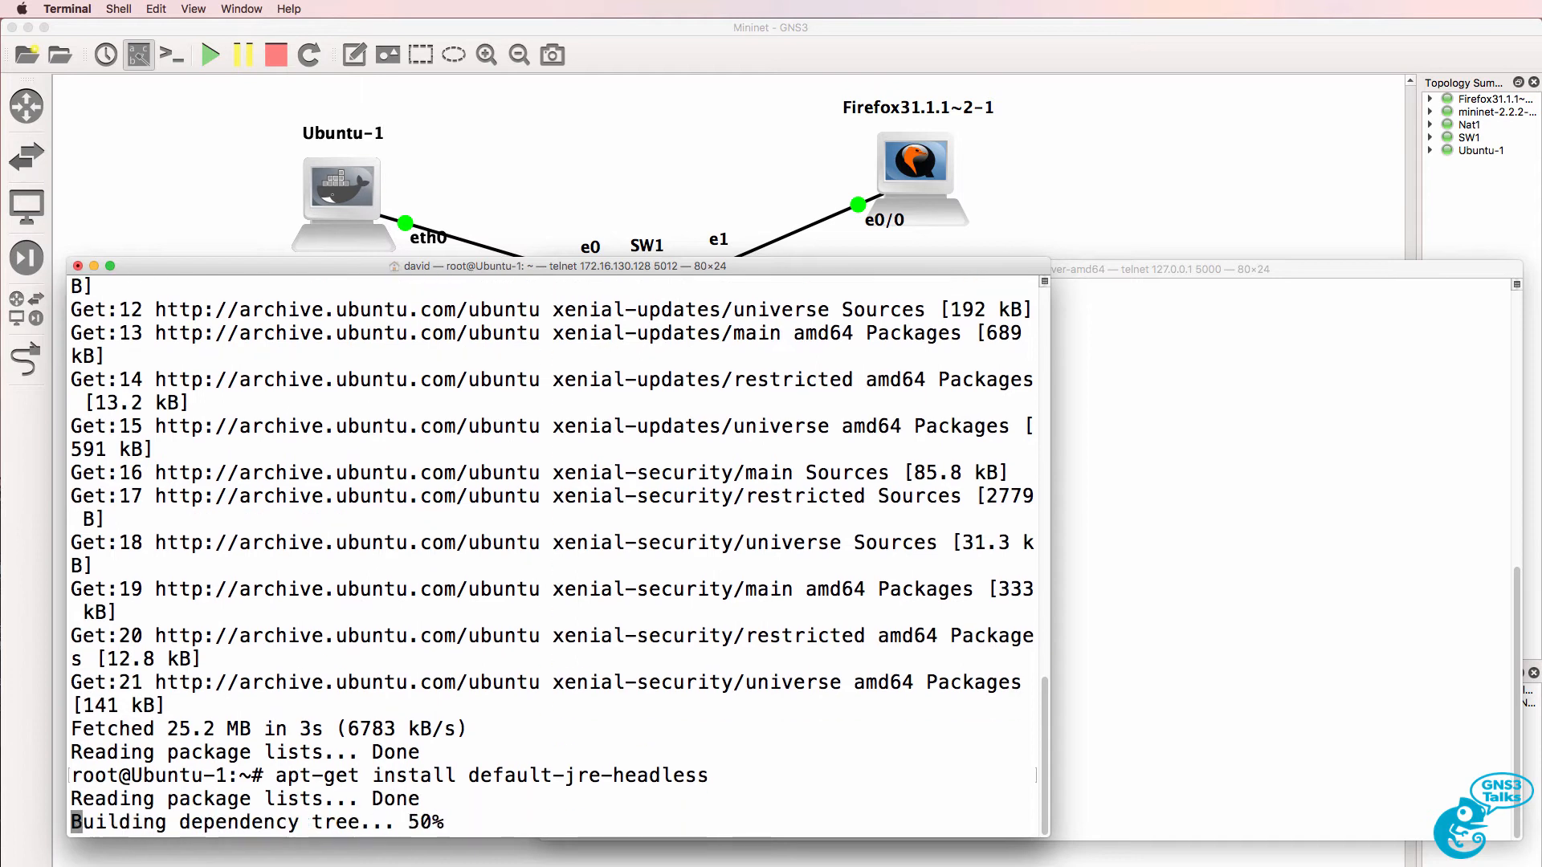
text(y)
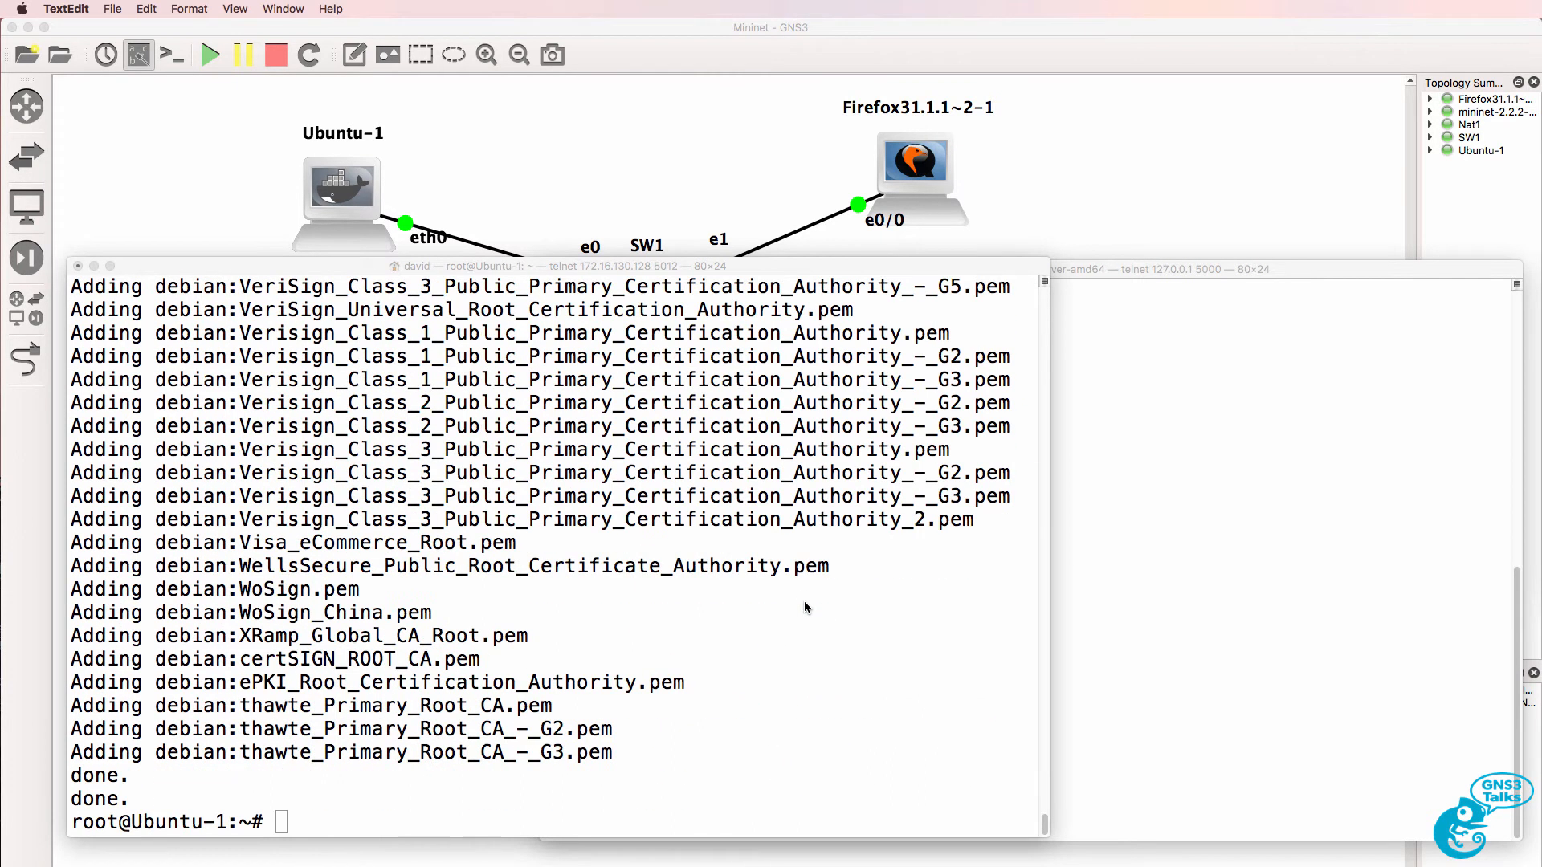
text(export JAVA_HOME=/usr/lib/jvm/default-java)
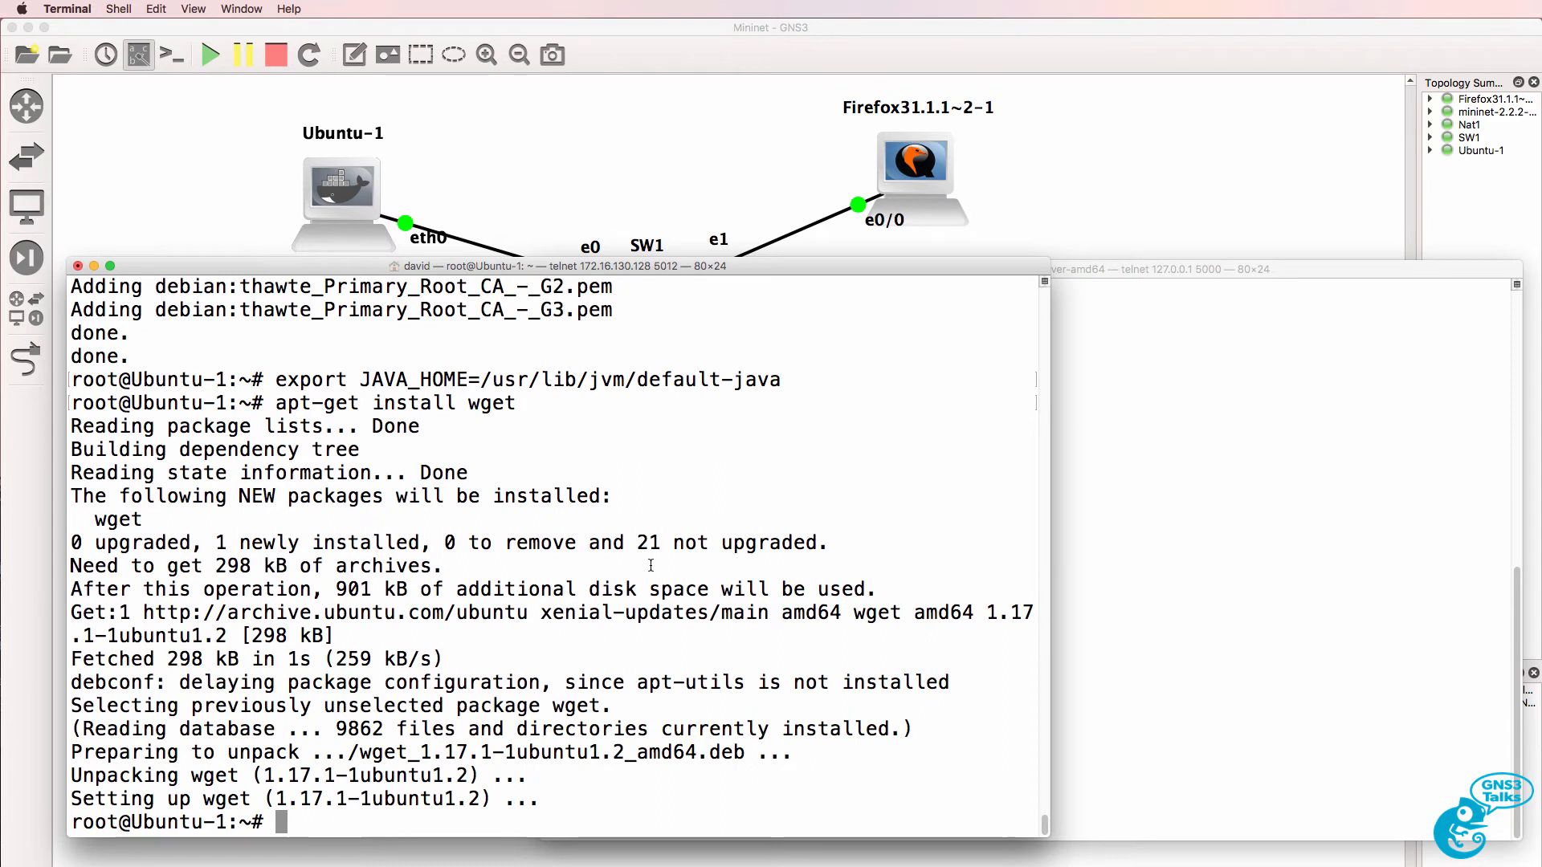
- Download distribution-karaf-0.5.3-Boron-SR3.zip with wget and the copied nexus.opendaylight.org link
text(wget https://nexus.opendaylight.org/content/repositories/public/org/opendaylight/integration/distribution-karaf/0.5.3-Boron-SR3/distribution-karaf-0.5.3-Boron-SR3.zip)
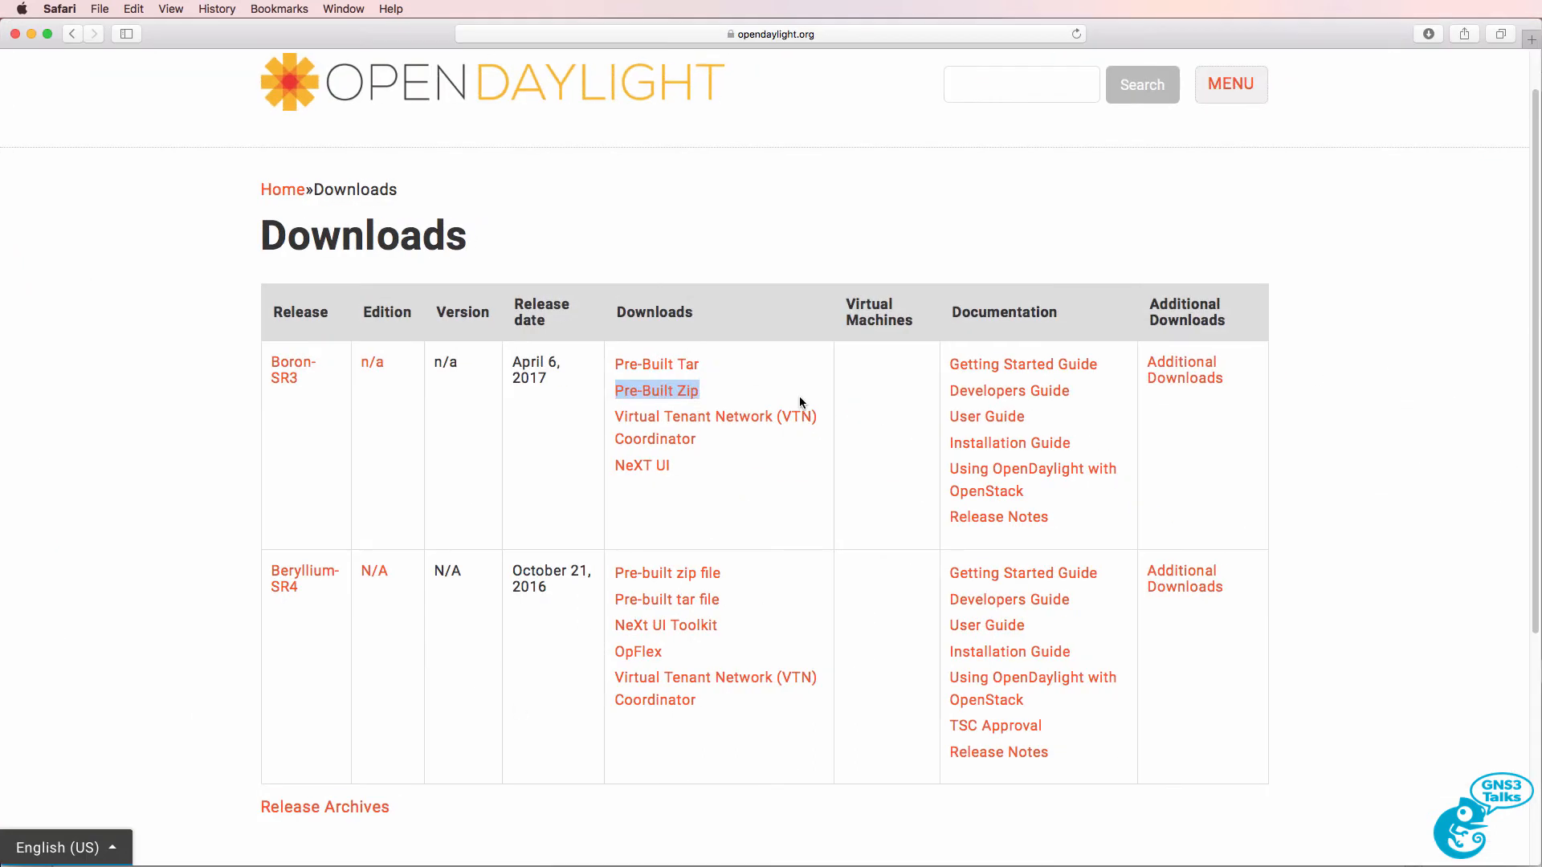
mouse_move(274, 250)
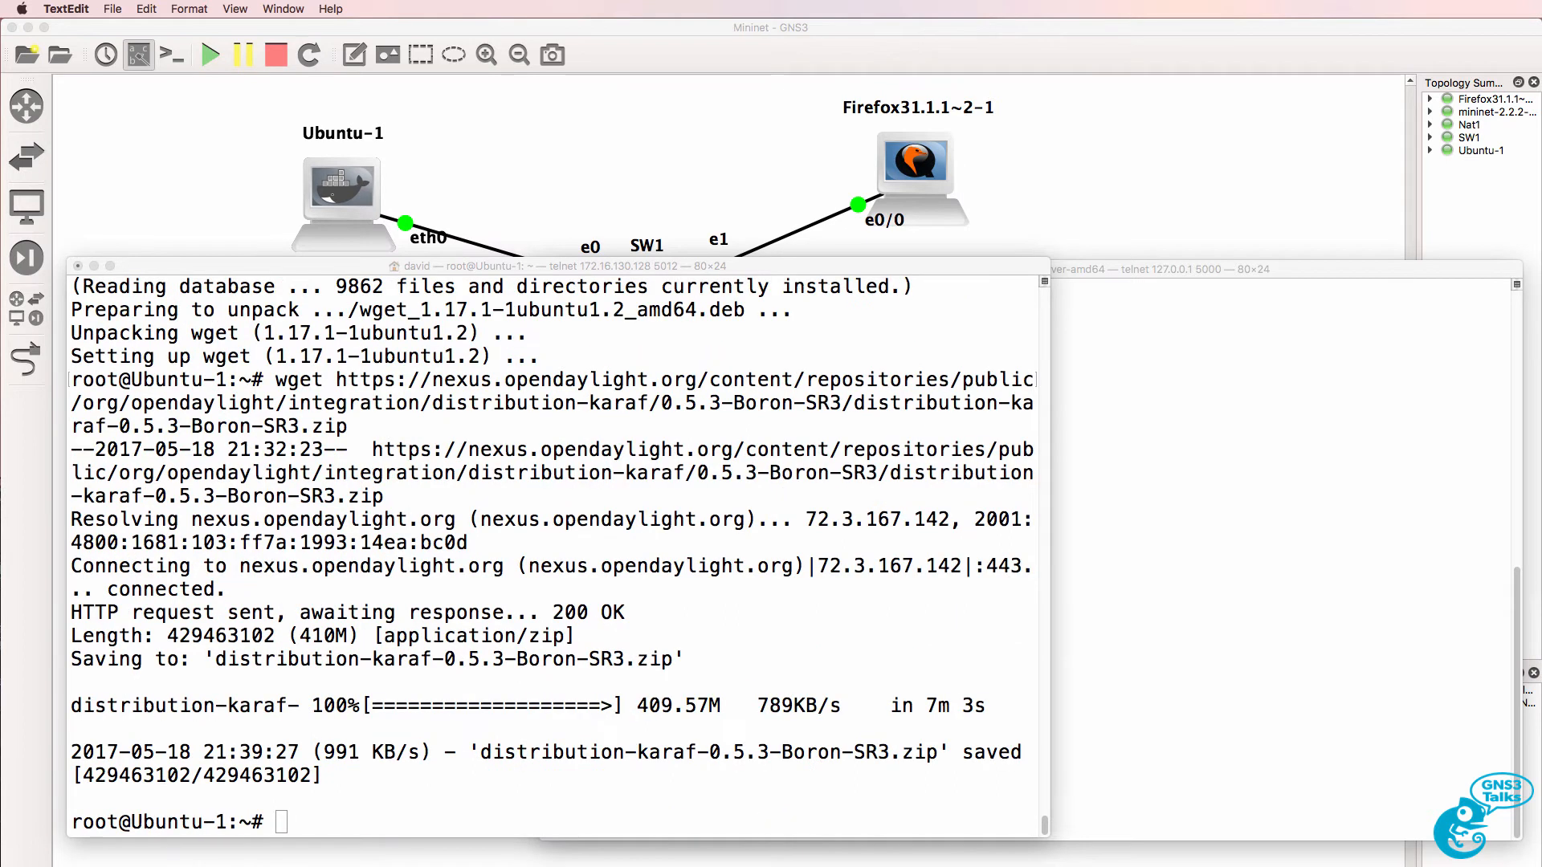
- Install unzip with apt-get and extract distribution-karaf-0.5.3-Boron-SR3.zip
text(ls)
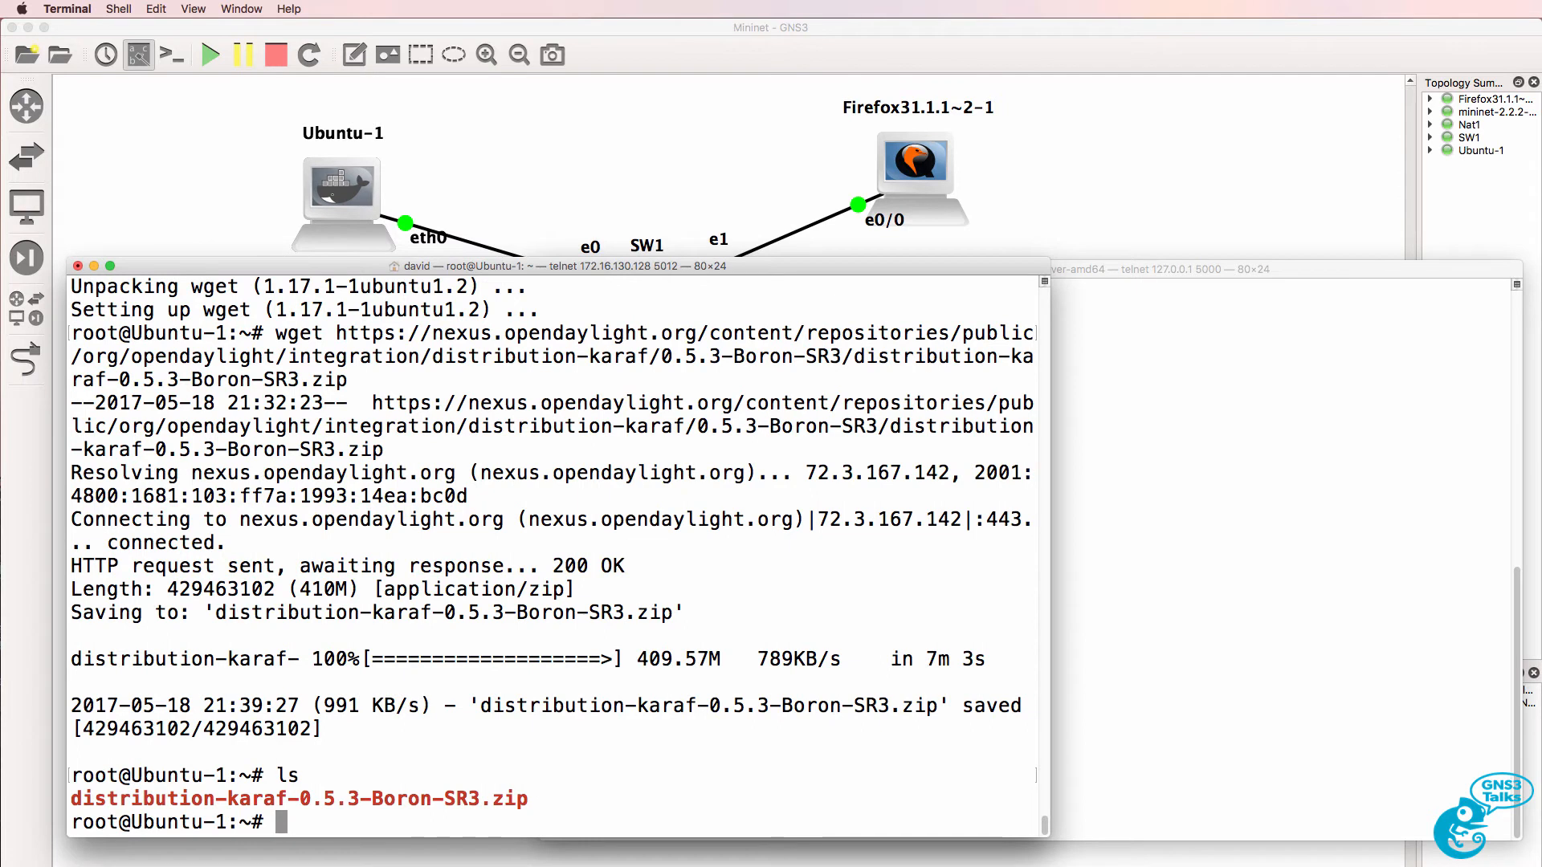
text(unzip distribution-karaf-0.5.3-Boron-SR3.zip)
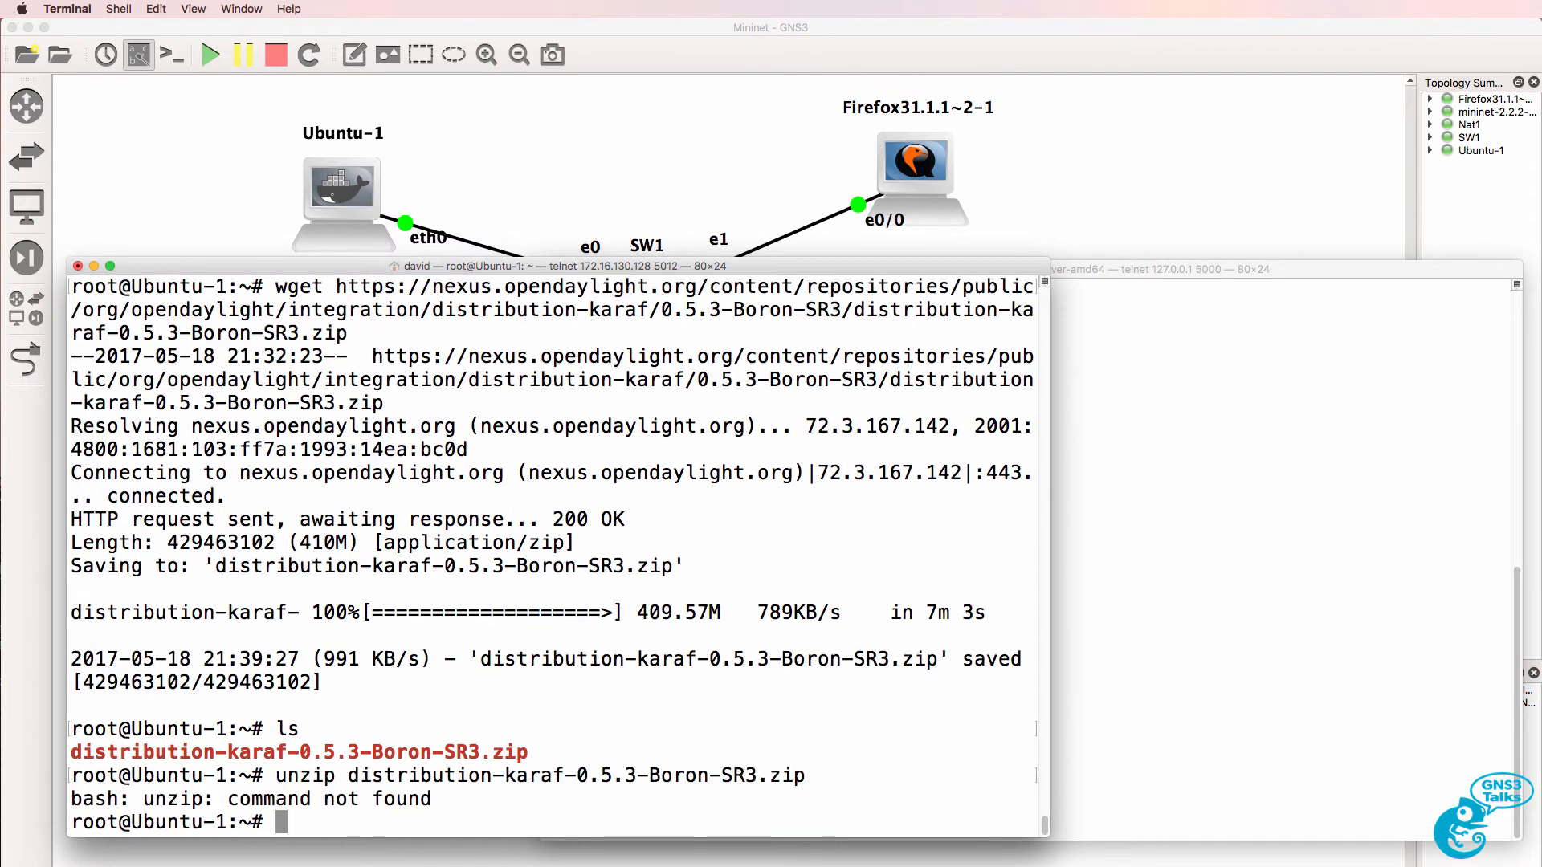
text(apt-get install unzi)
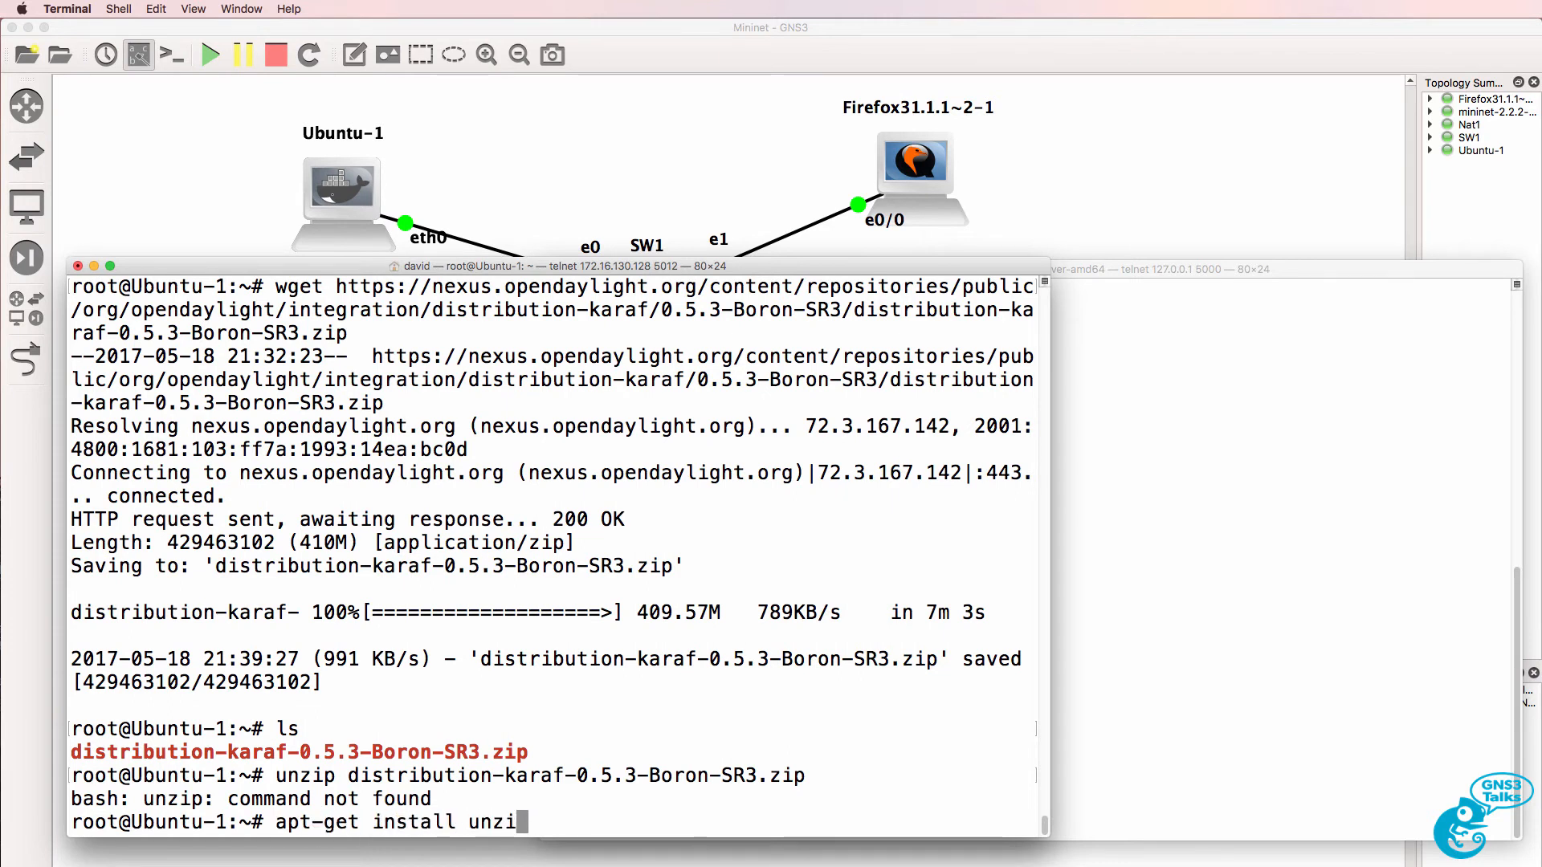
key(Return)
text(unzip distribution-karaf-0.5.3-Boron-SR3.zip)
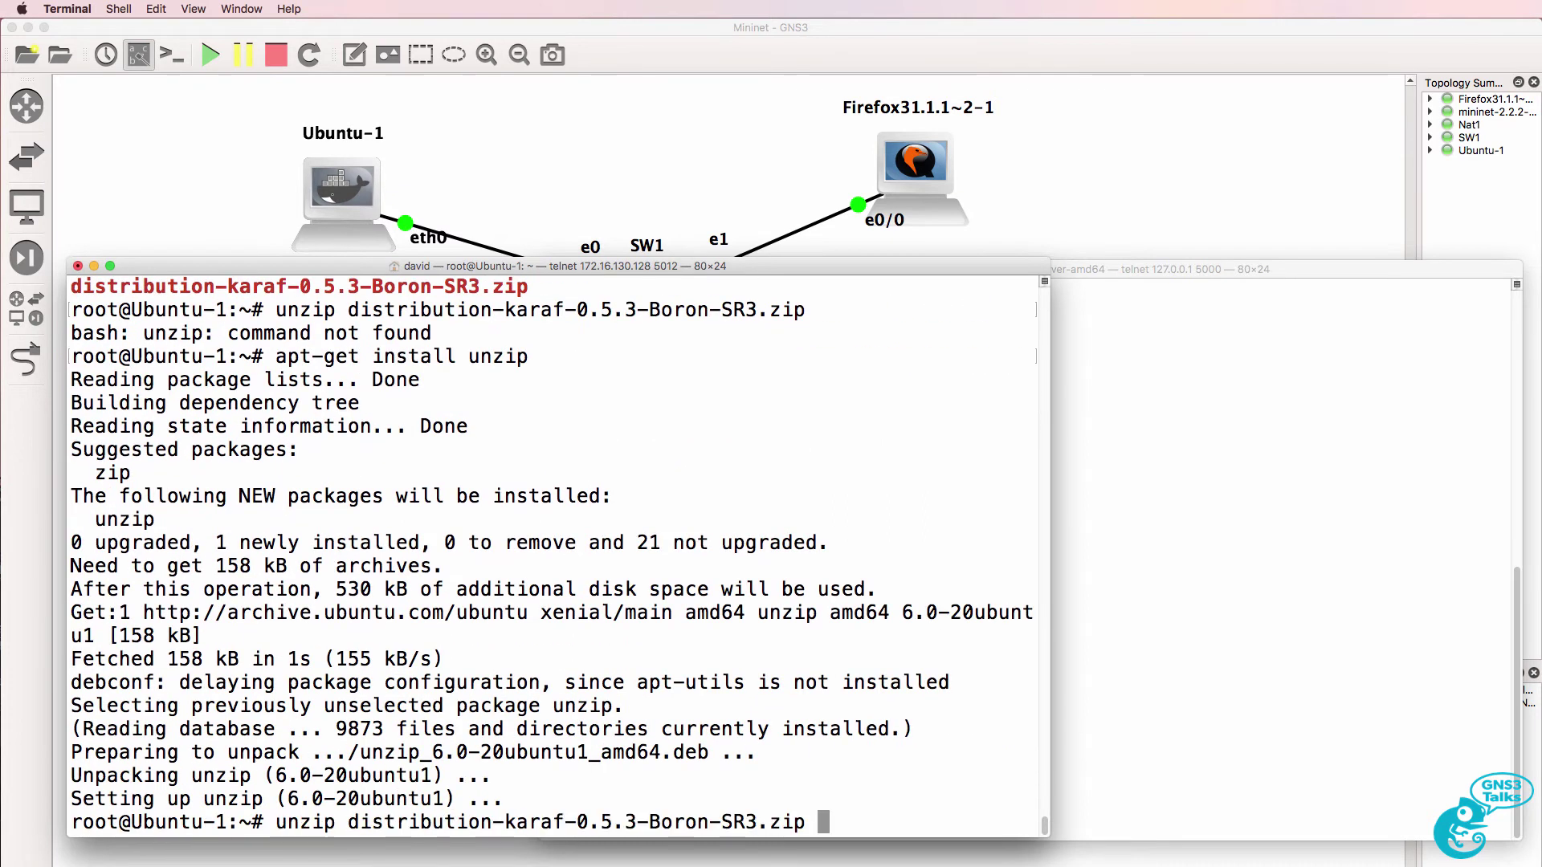
key(Return)
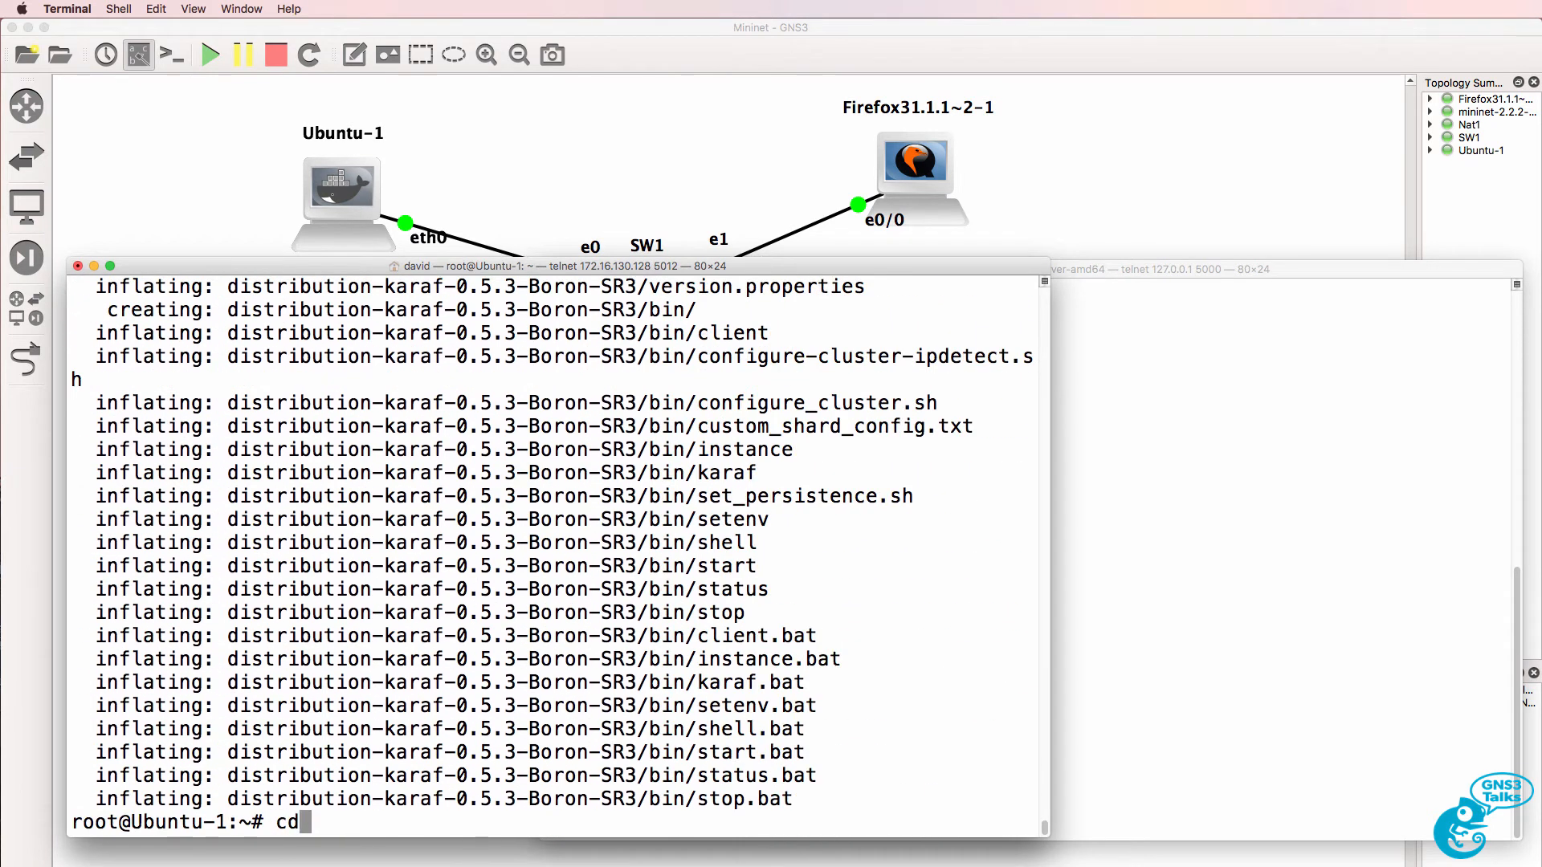
- Enter the distribution-karaf-0.5.3-Boron-SR3 folder, list it, and launch bin/karaf
text(distribution-karaf-0.5.3-Boron-SR3)
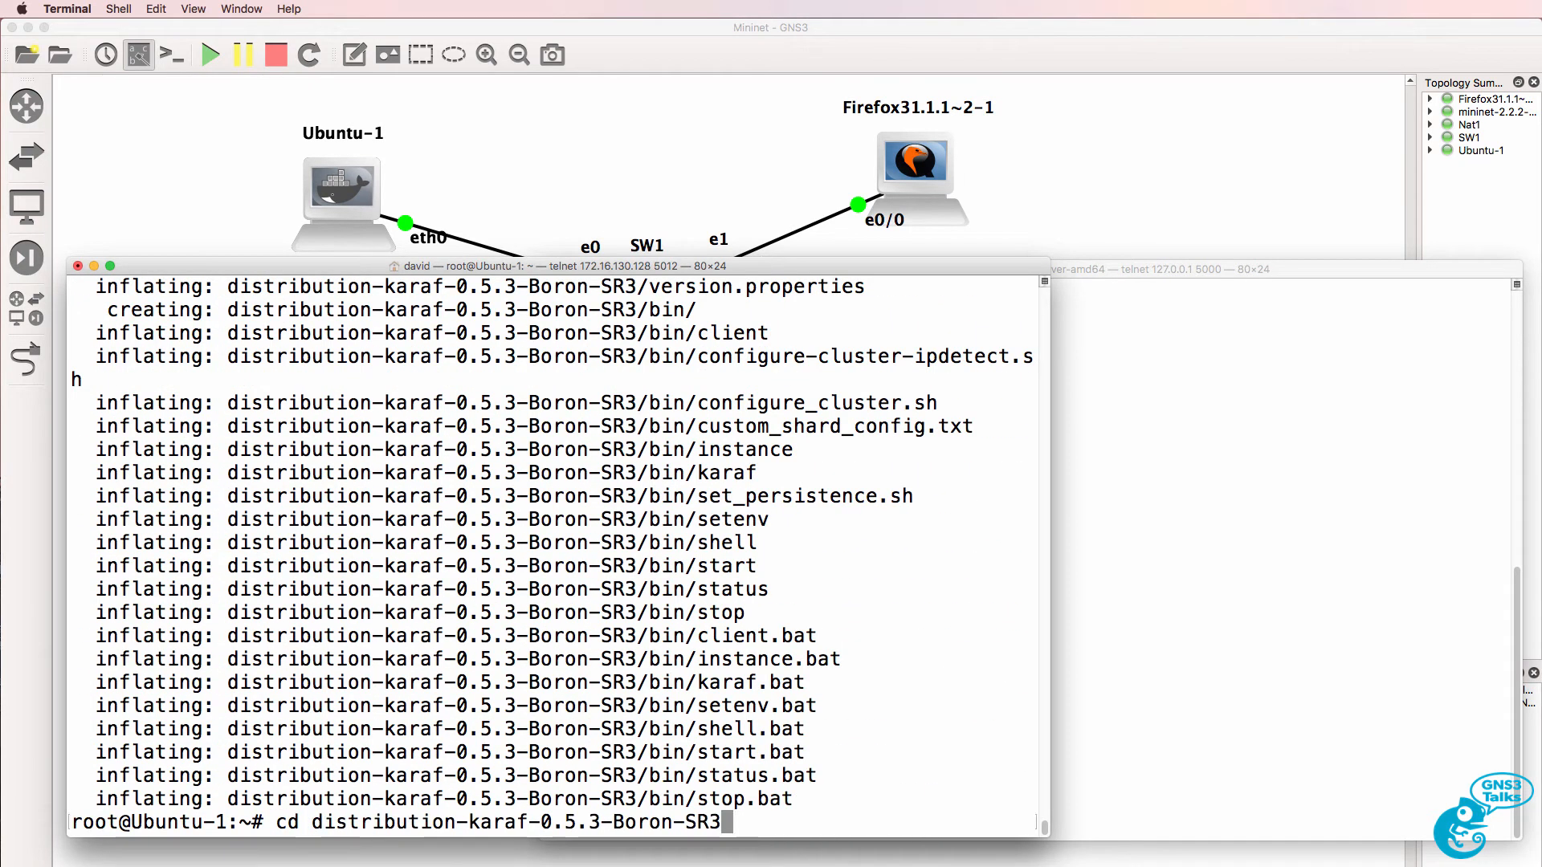
text(ls)
text(./)
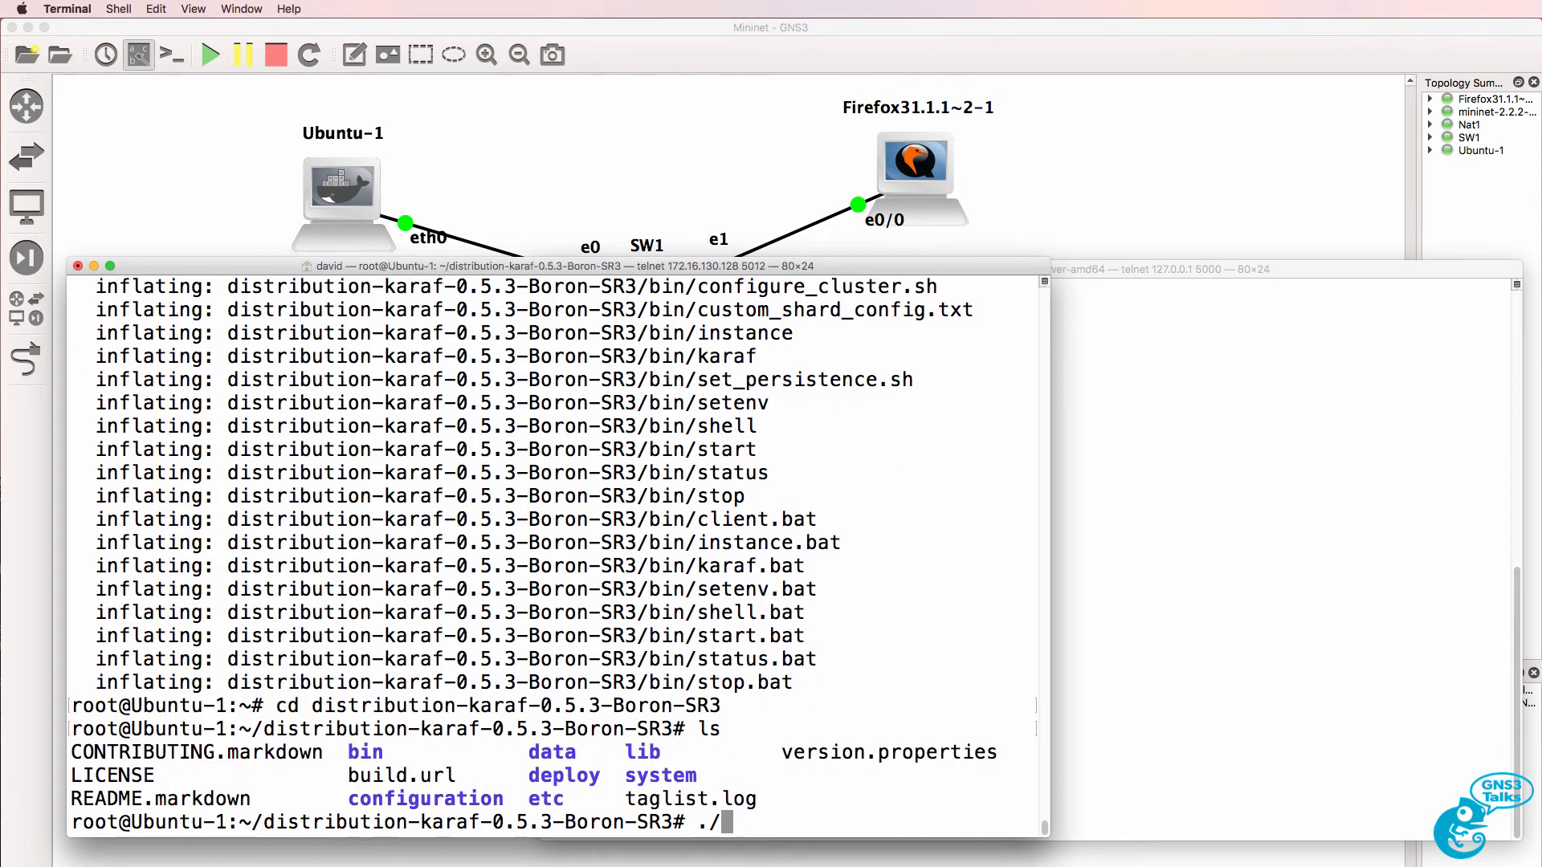
text(bin/)
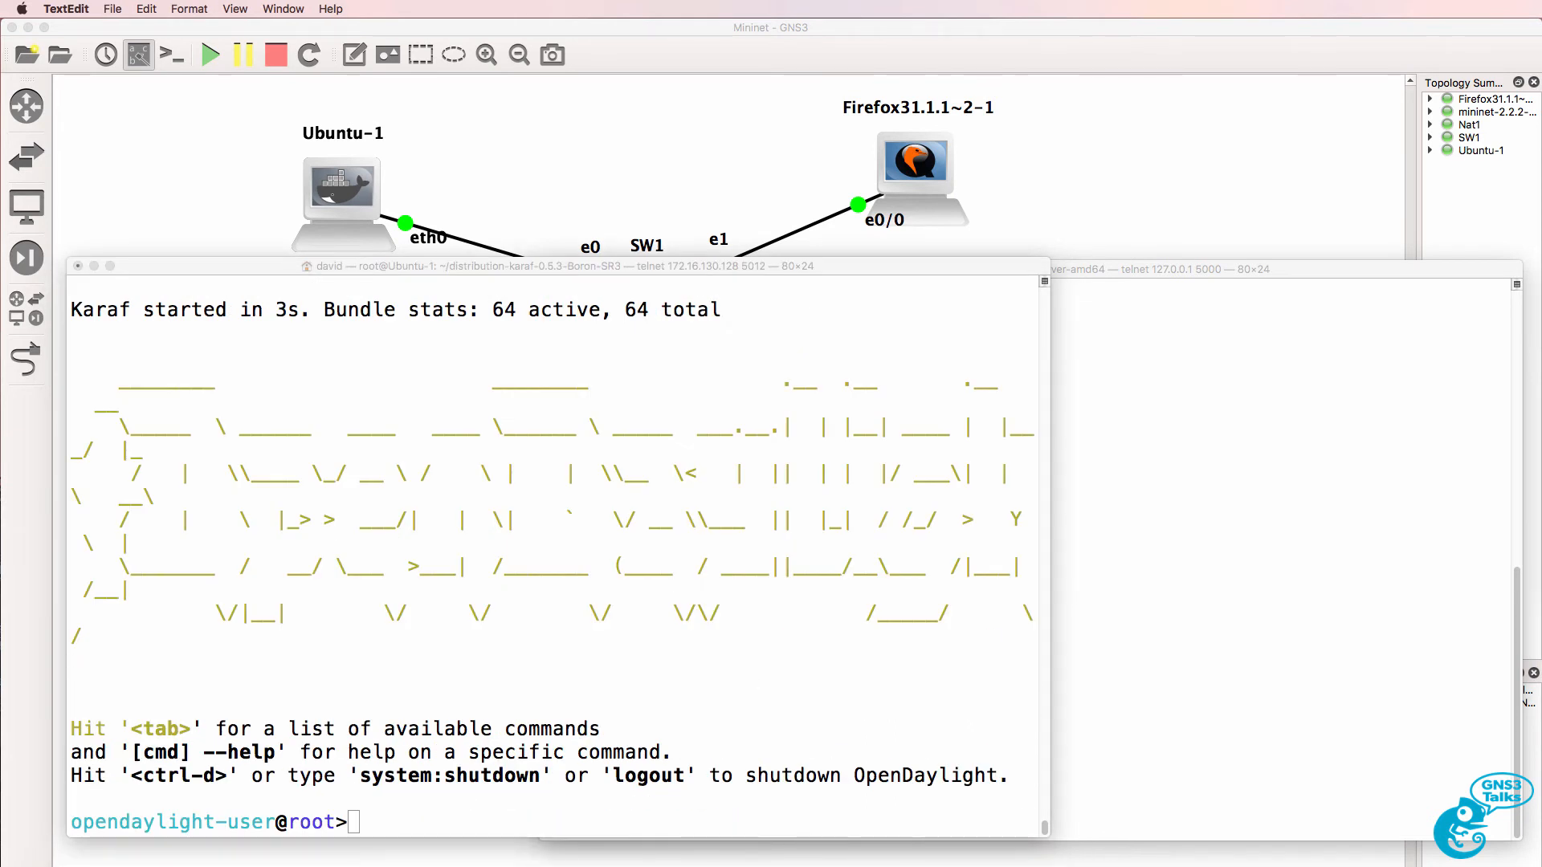
- Run feature:install for odl-restconf, odl-l2switch-switch, odl-mdsal-apidocs and odl-dlux-all in Karaf
click(576, 666)
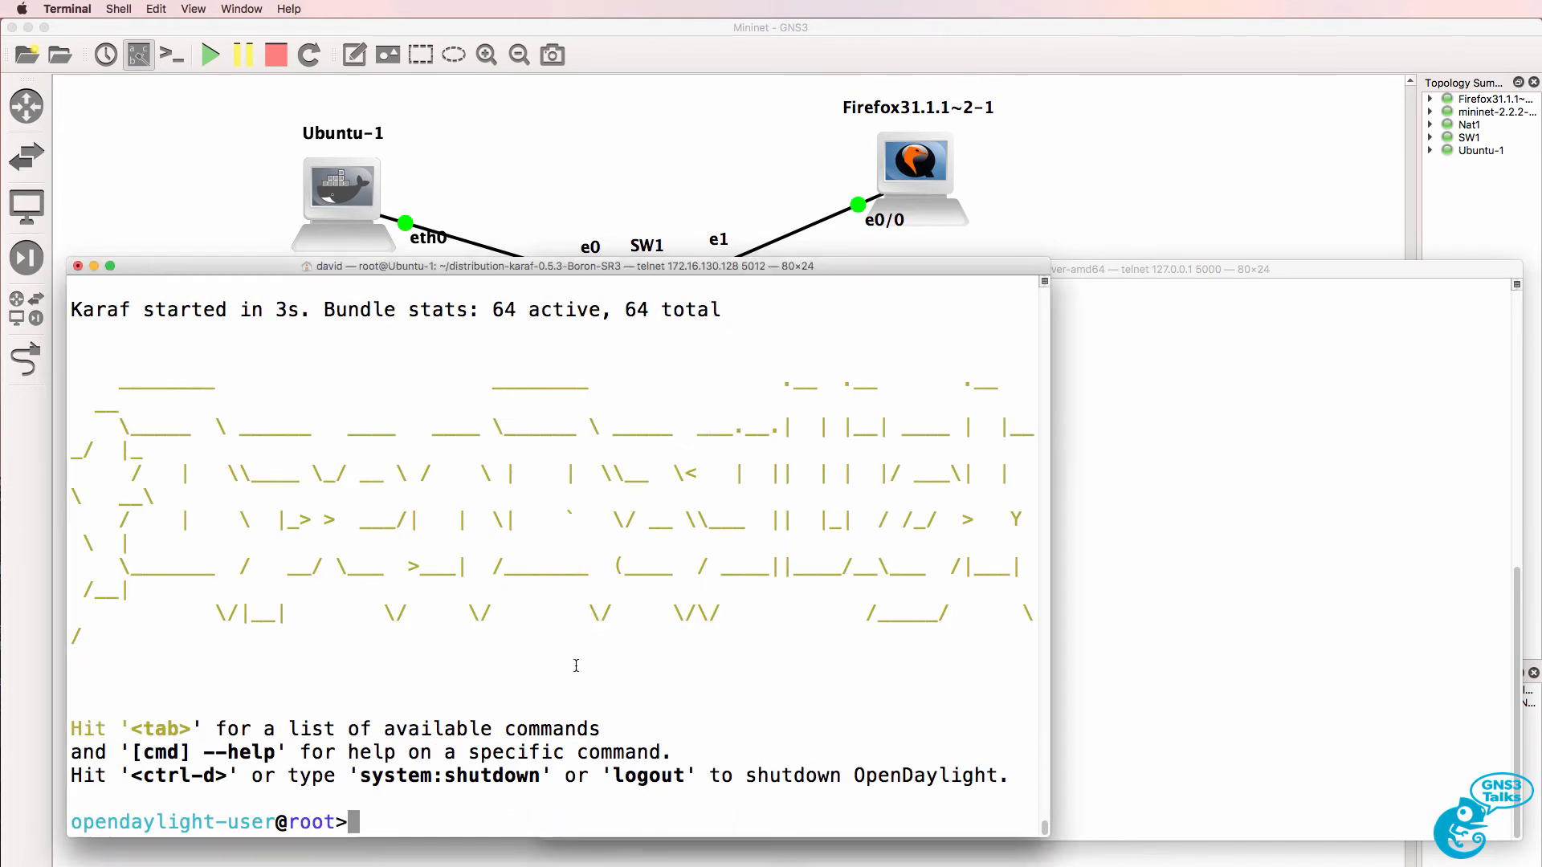
text(feature:install odl-restconf odl-l2switch-switch odl-mdsal-apidocs odl-dlux-all)
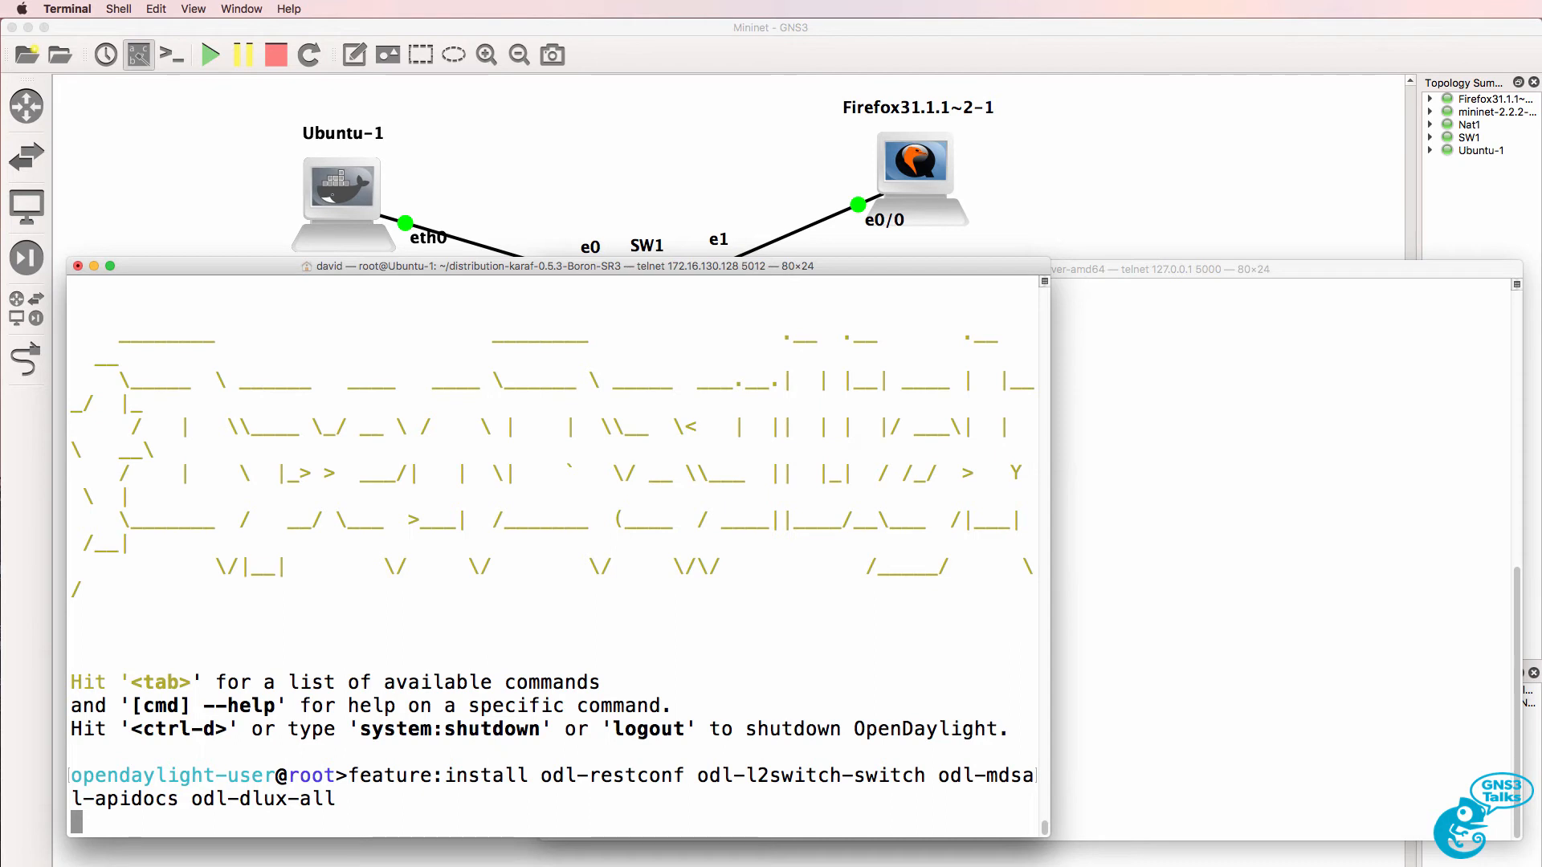
mouse_move(808, 441)
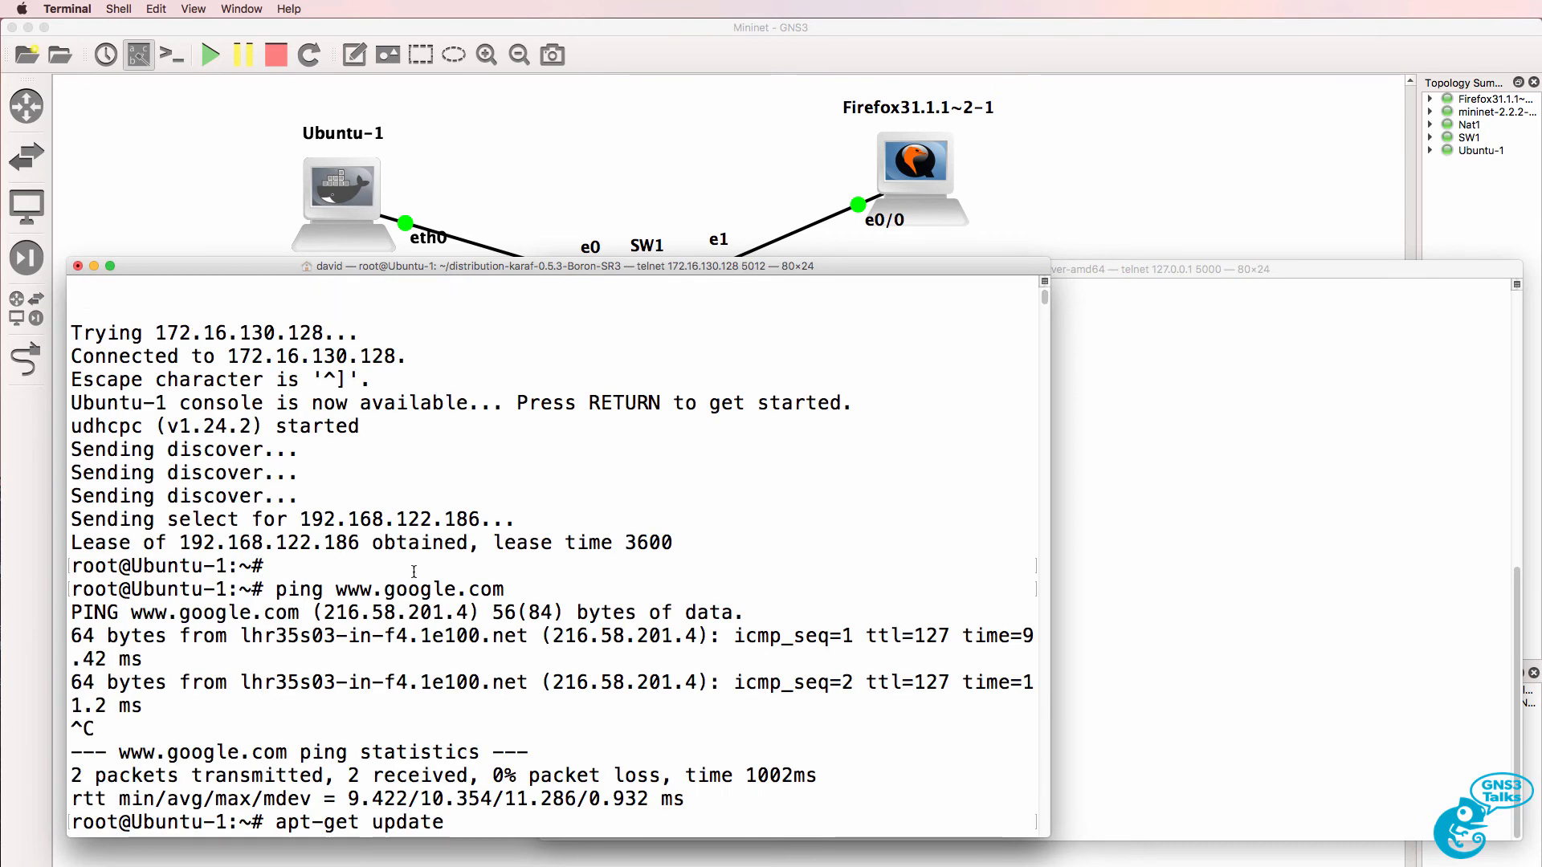
mouse_move(480, 519)
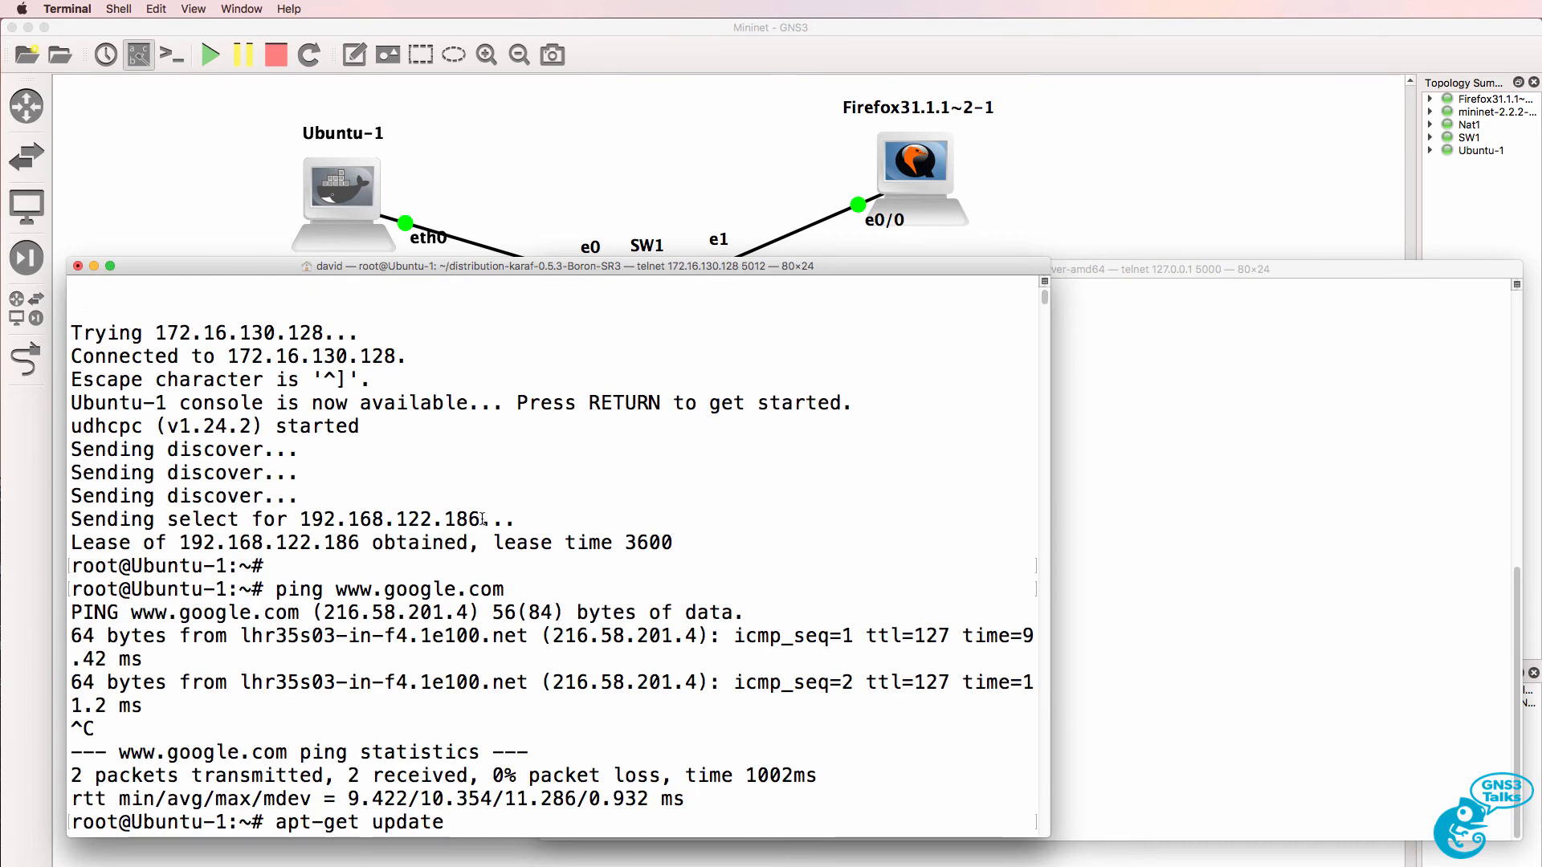
- Double-click the mininet VM node in GNS3 to open its telnet console
double_click(391, 520)
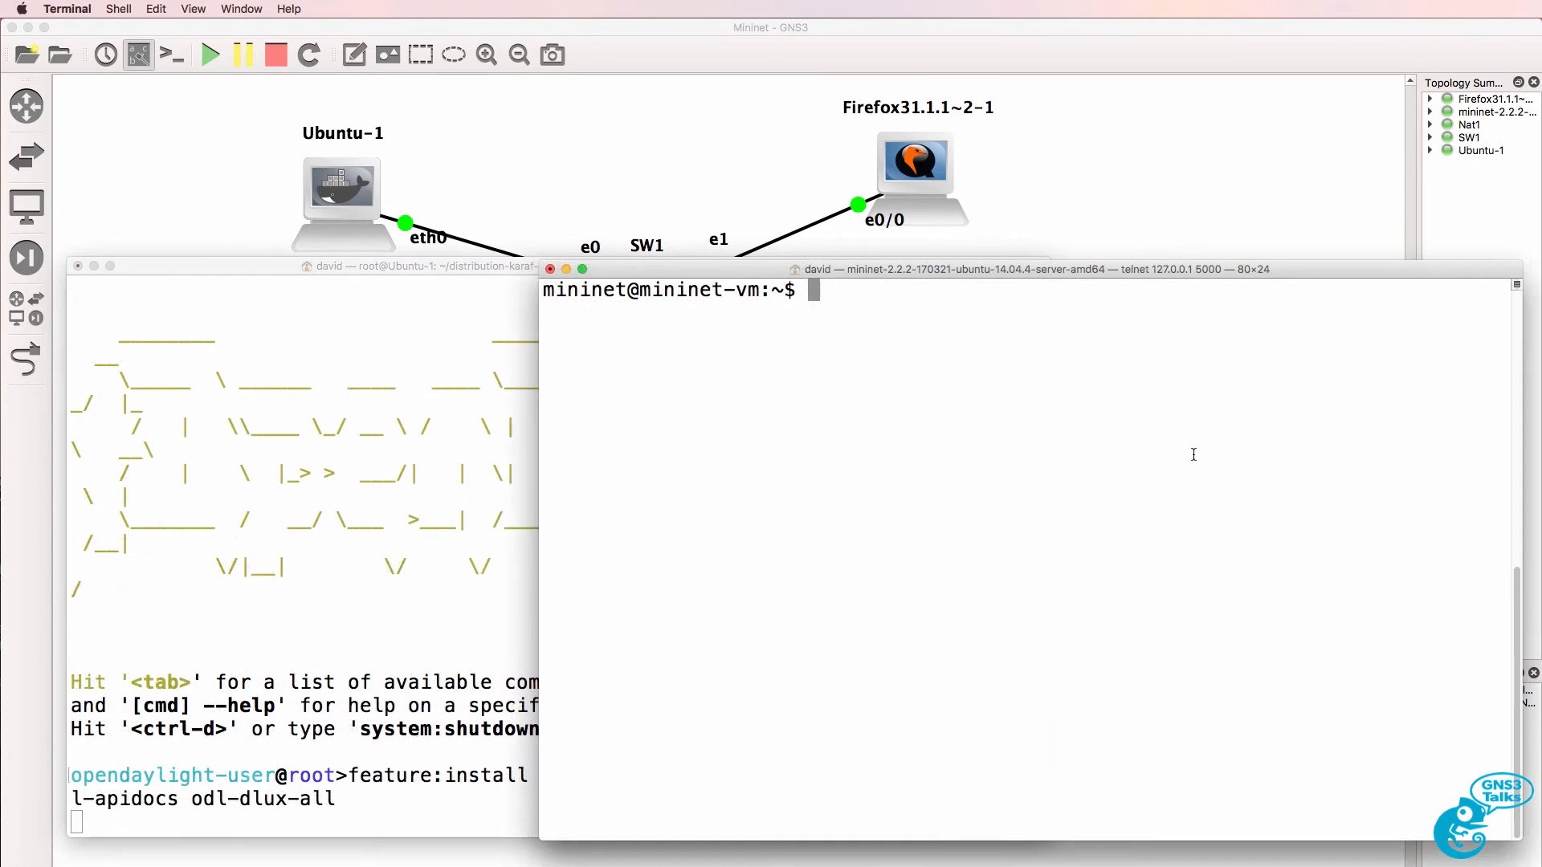
- Ping controller 192.168.122.186 and check that eth0 shows 192.168.122.249
text(ping)
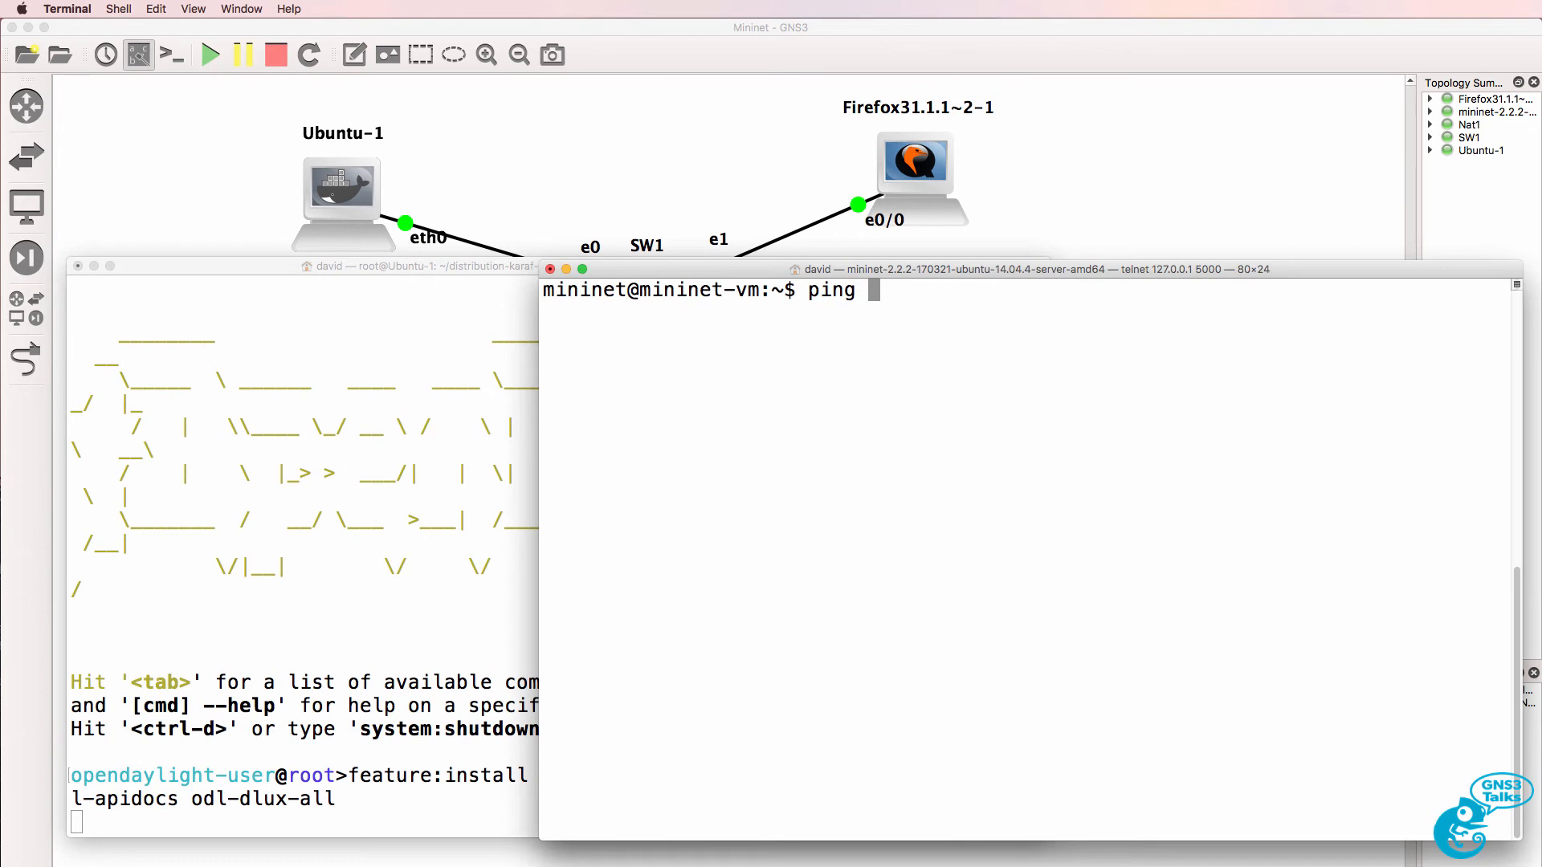
text(192.168.122.186)
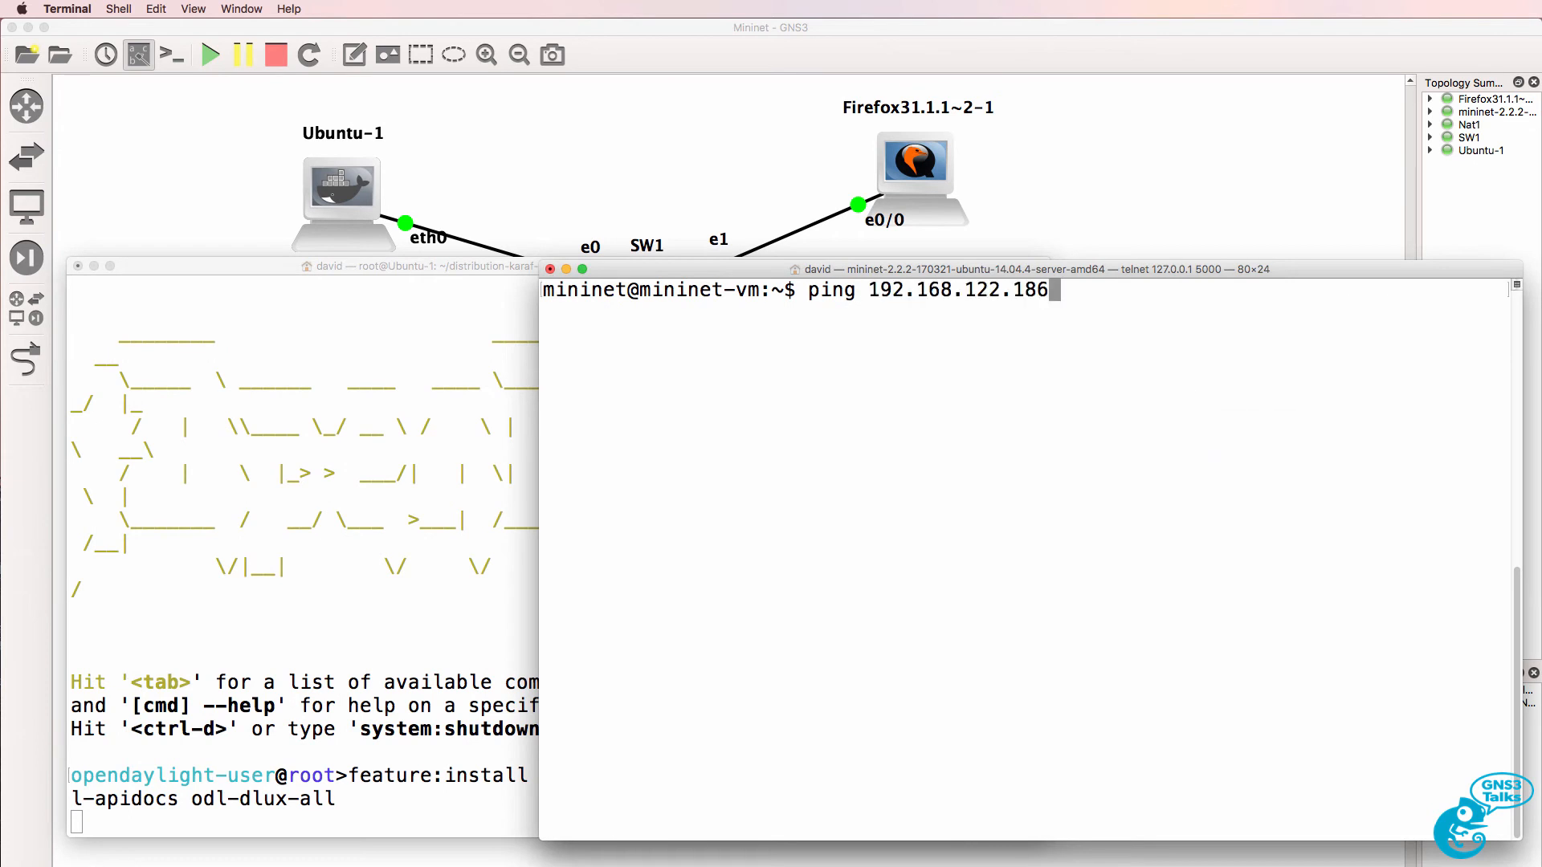
text(fi)
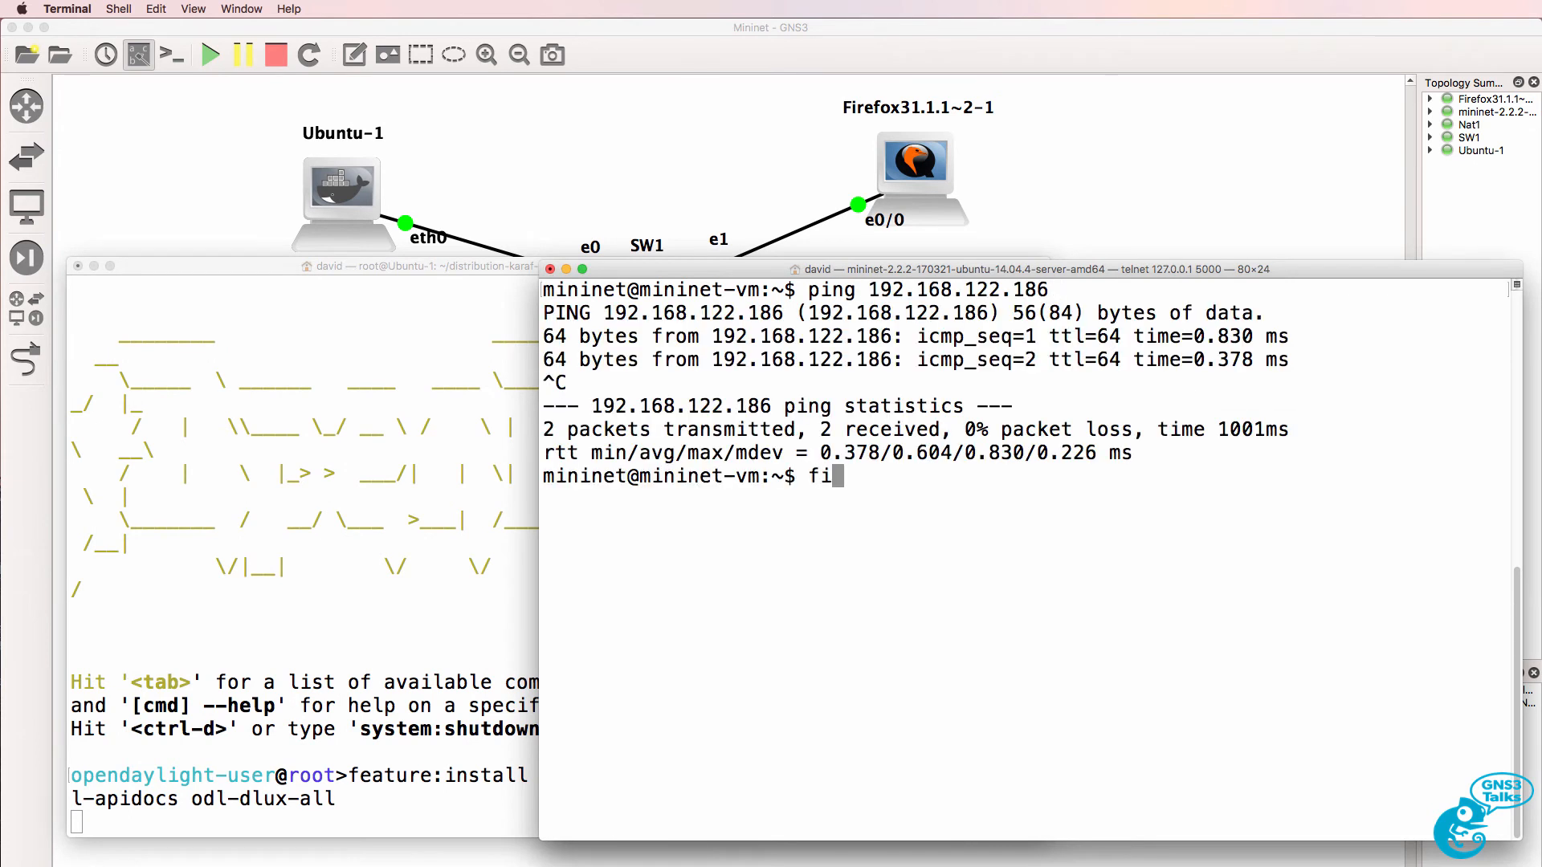
text(ifconfgi)
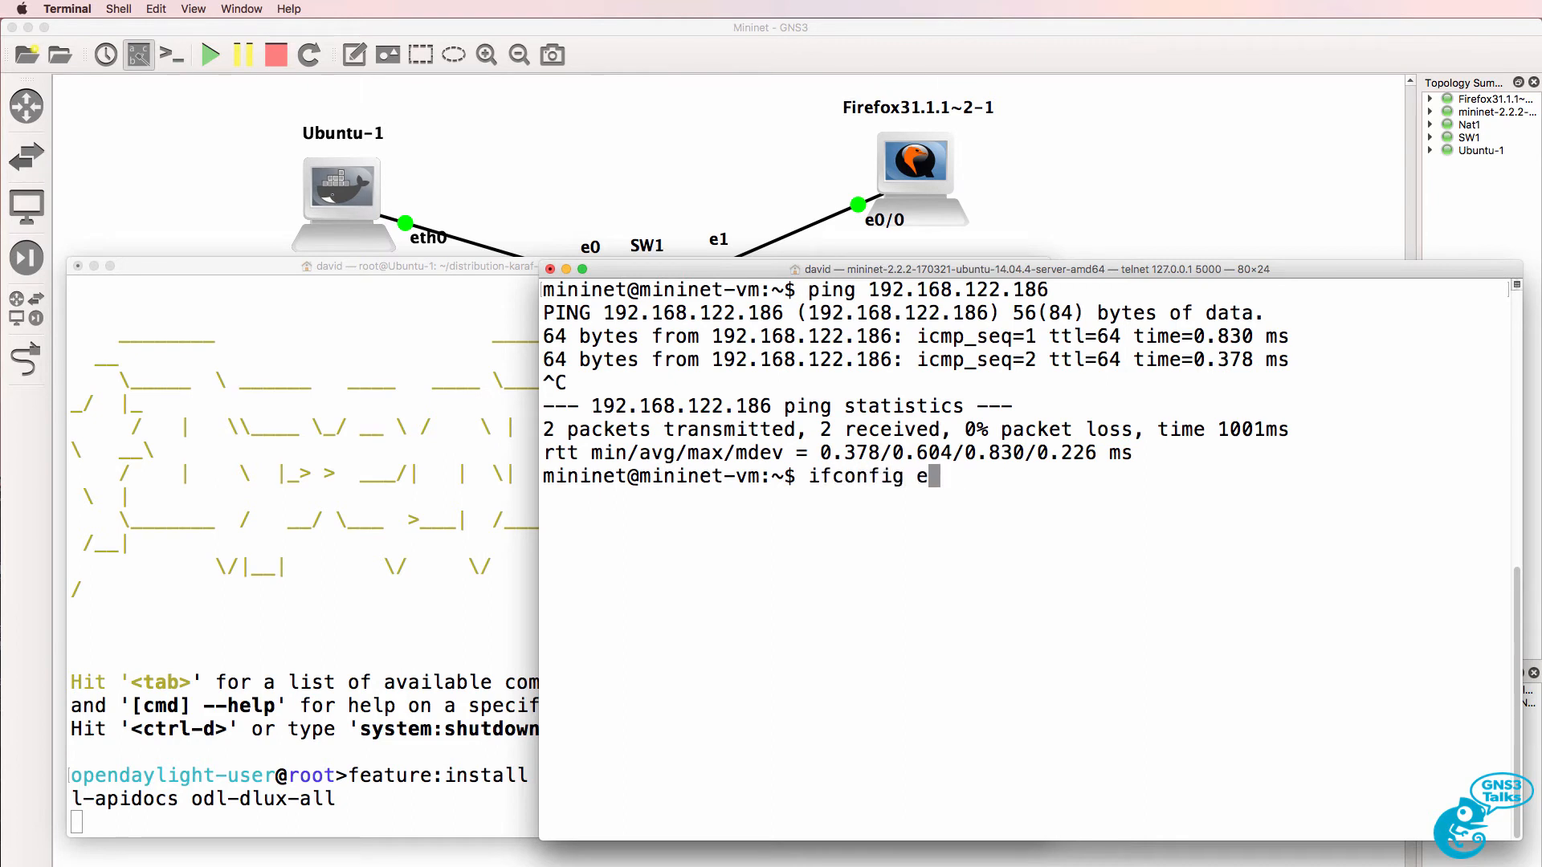
key(Return)
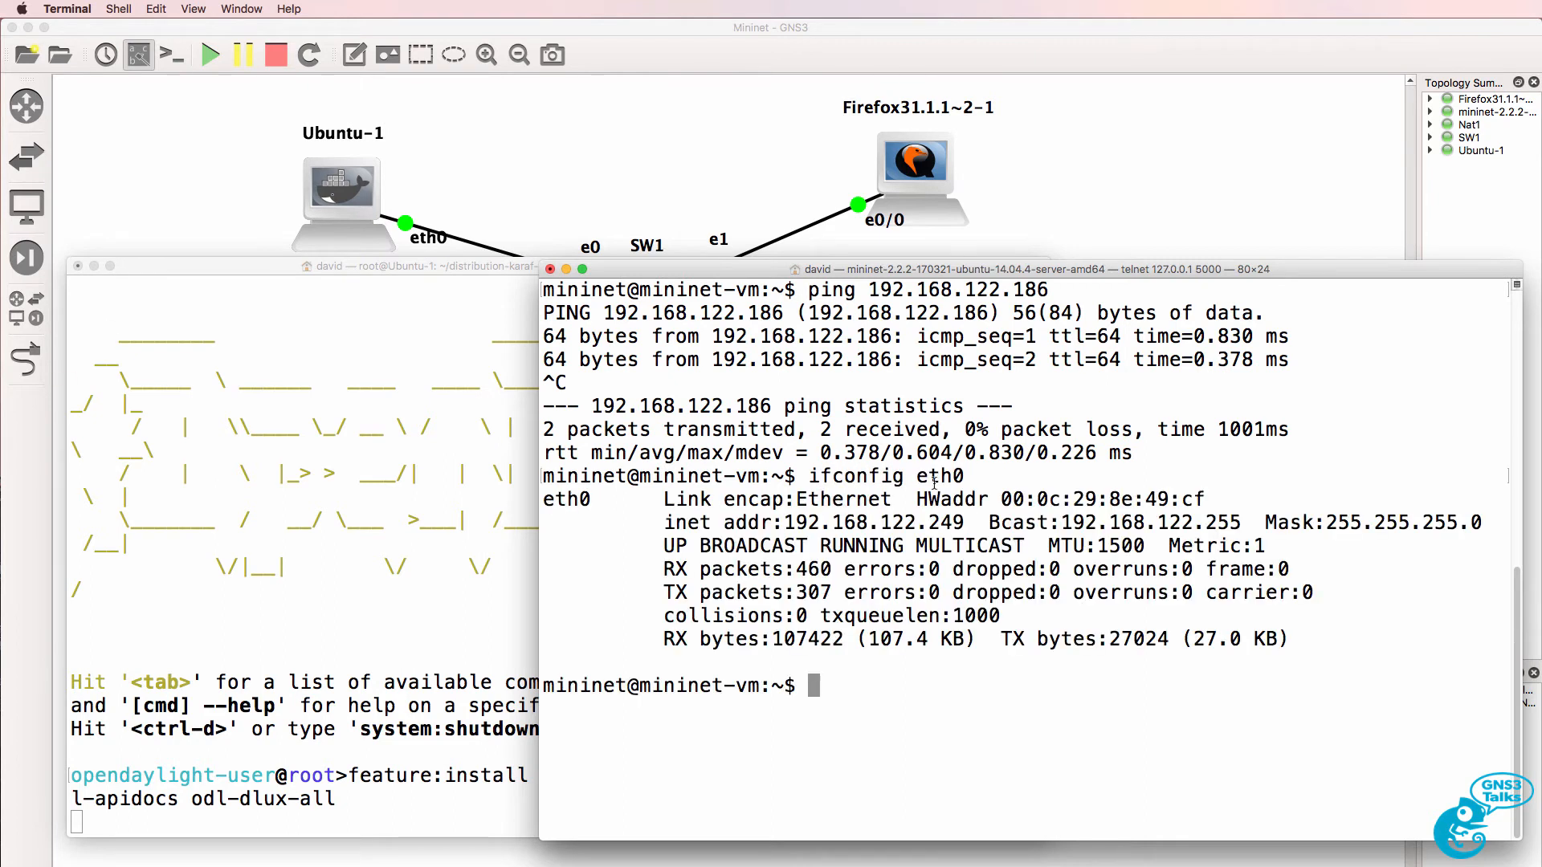
- Ping 192.168.122.186 again and move the Mininet console beside Firefox
text(ping 192.168.122.186)
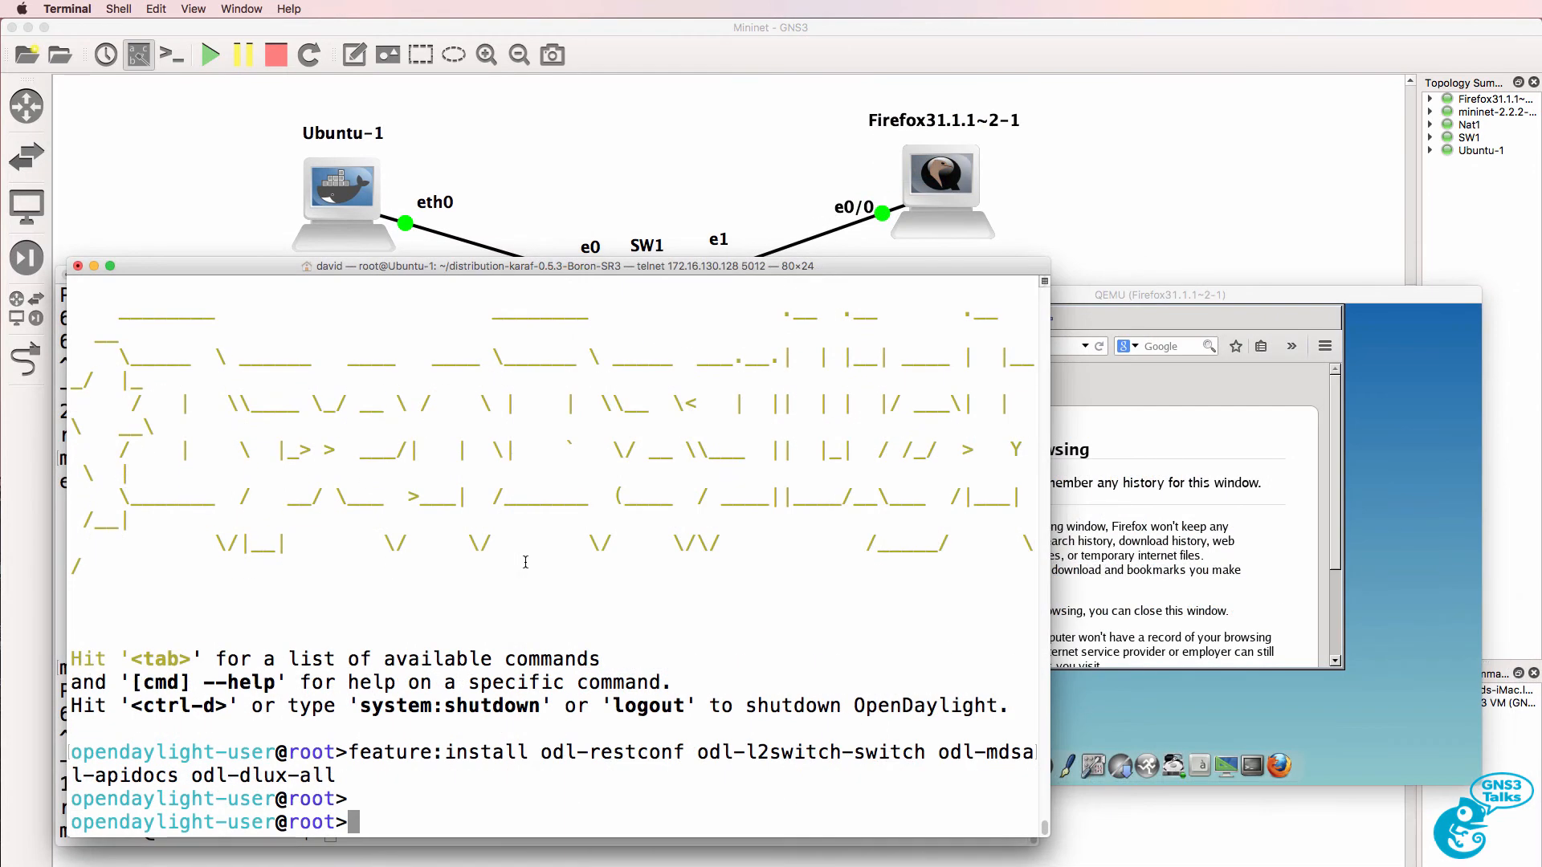
mouse_move(428, 733)
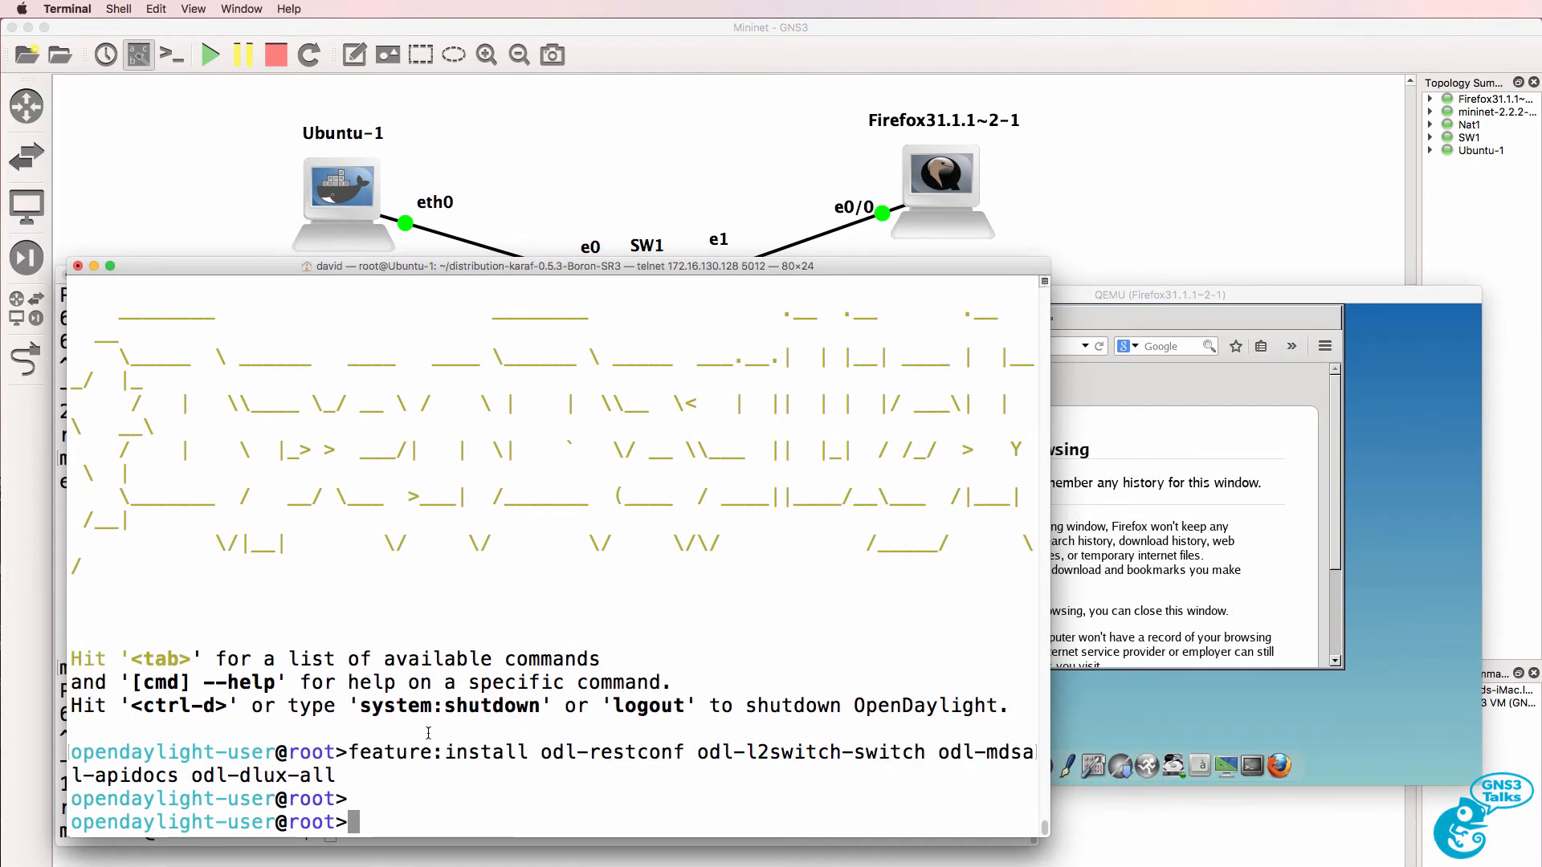
drag(347, 752, 334, 775)
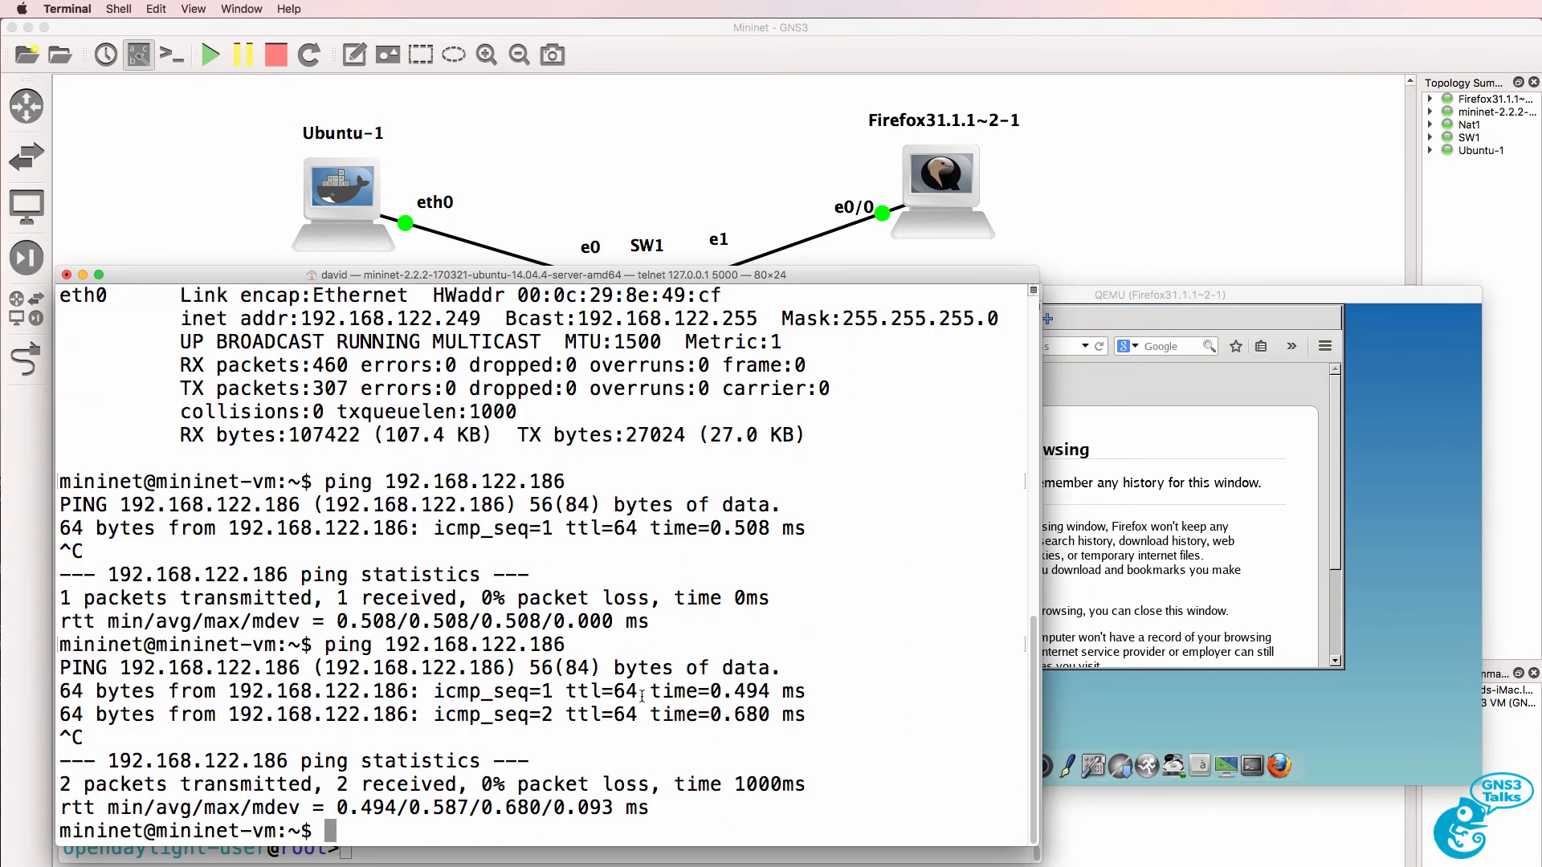
double_click(458, 644)
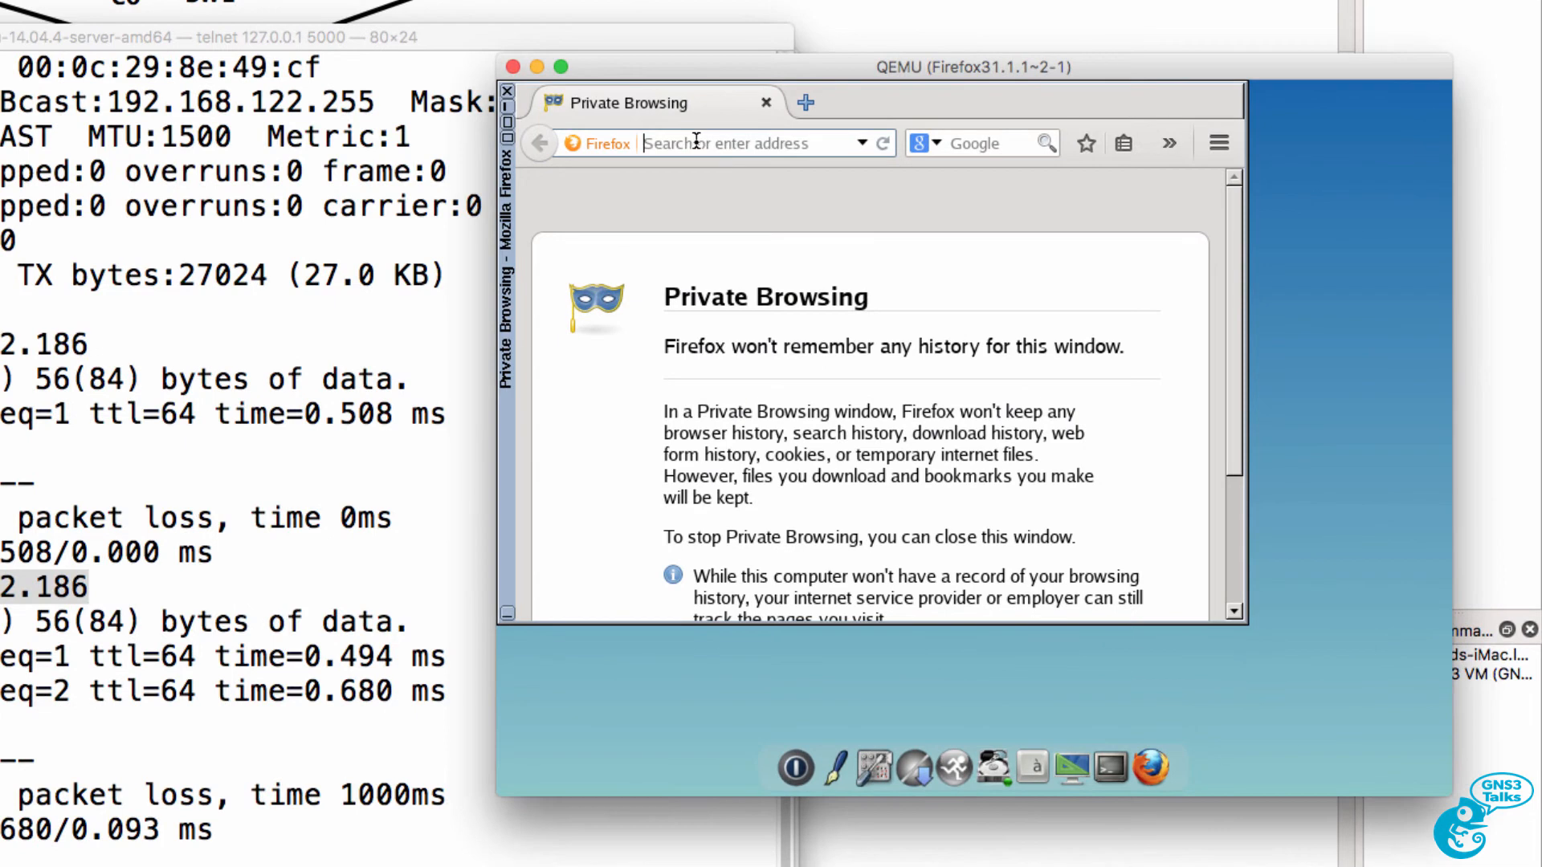
text(http://)
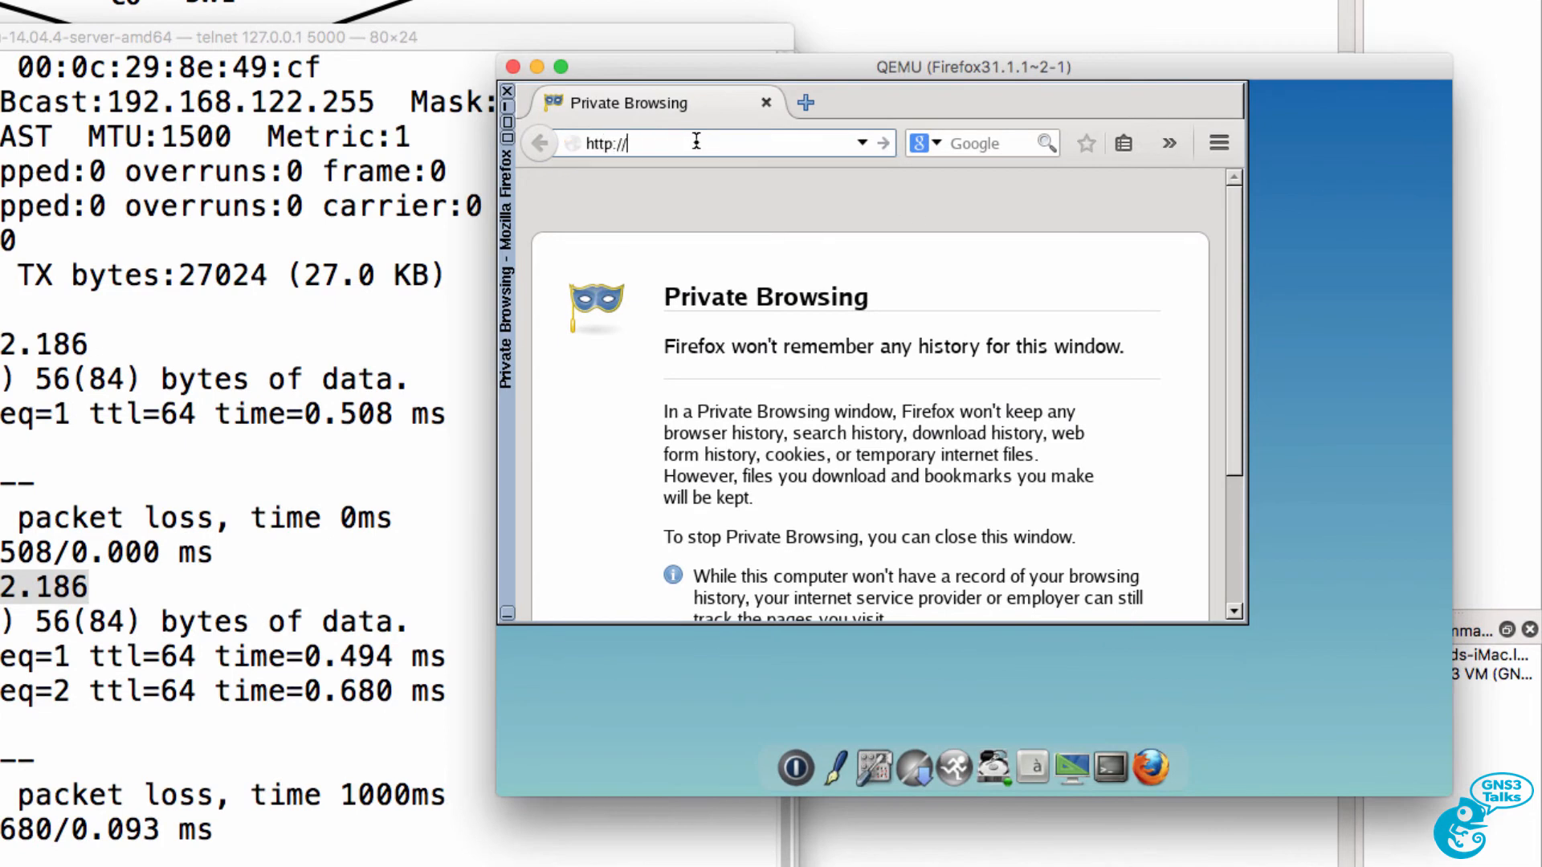
text(192.168.)
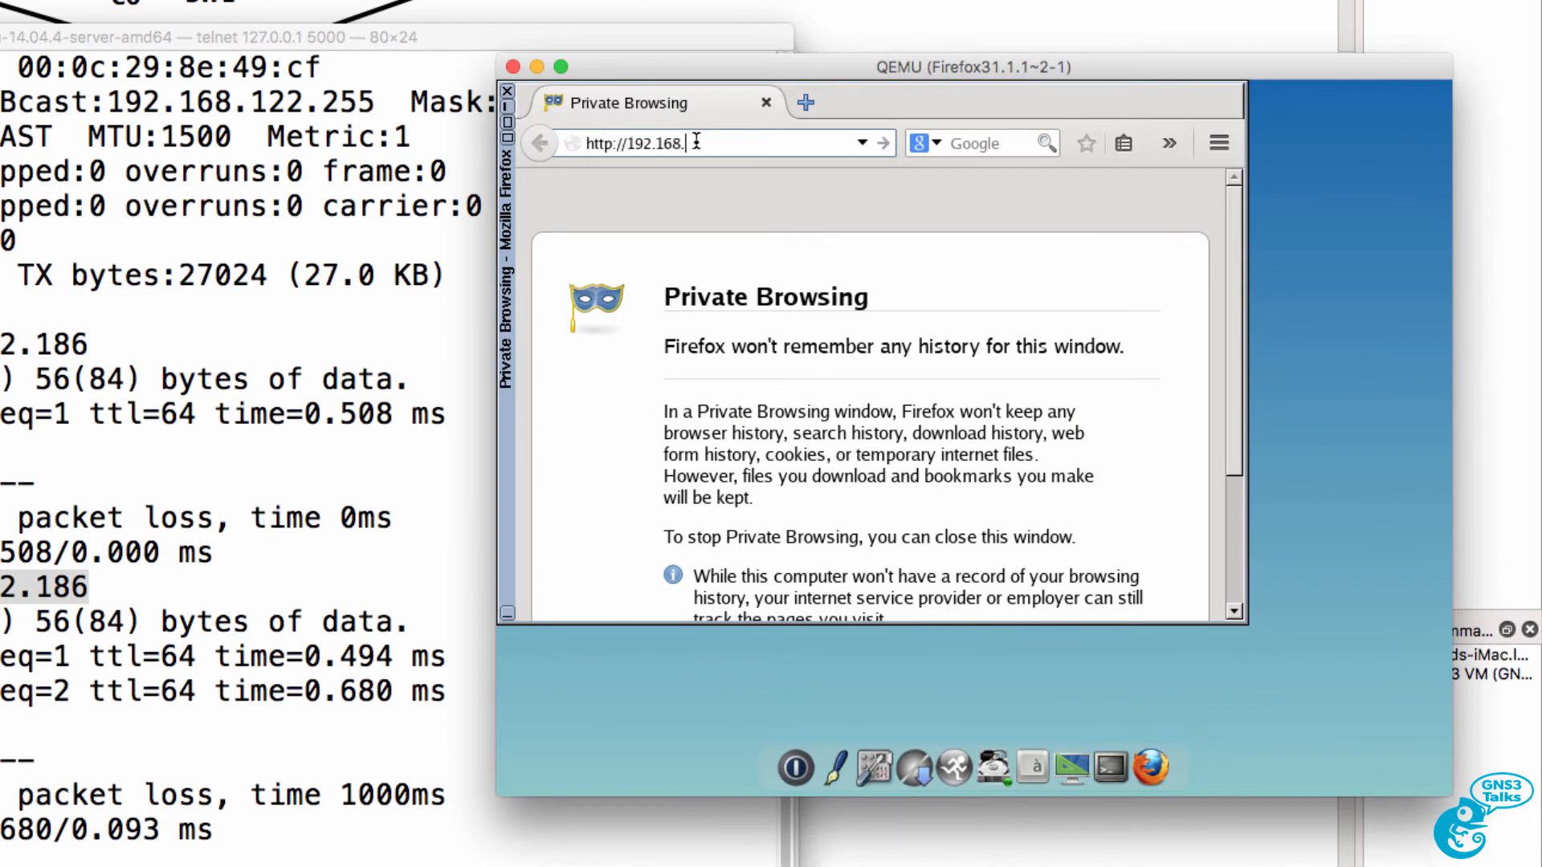
text(122.18)
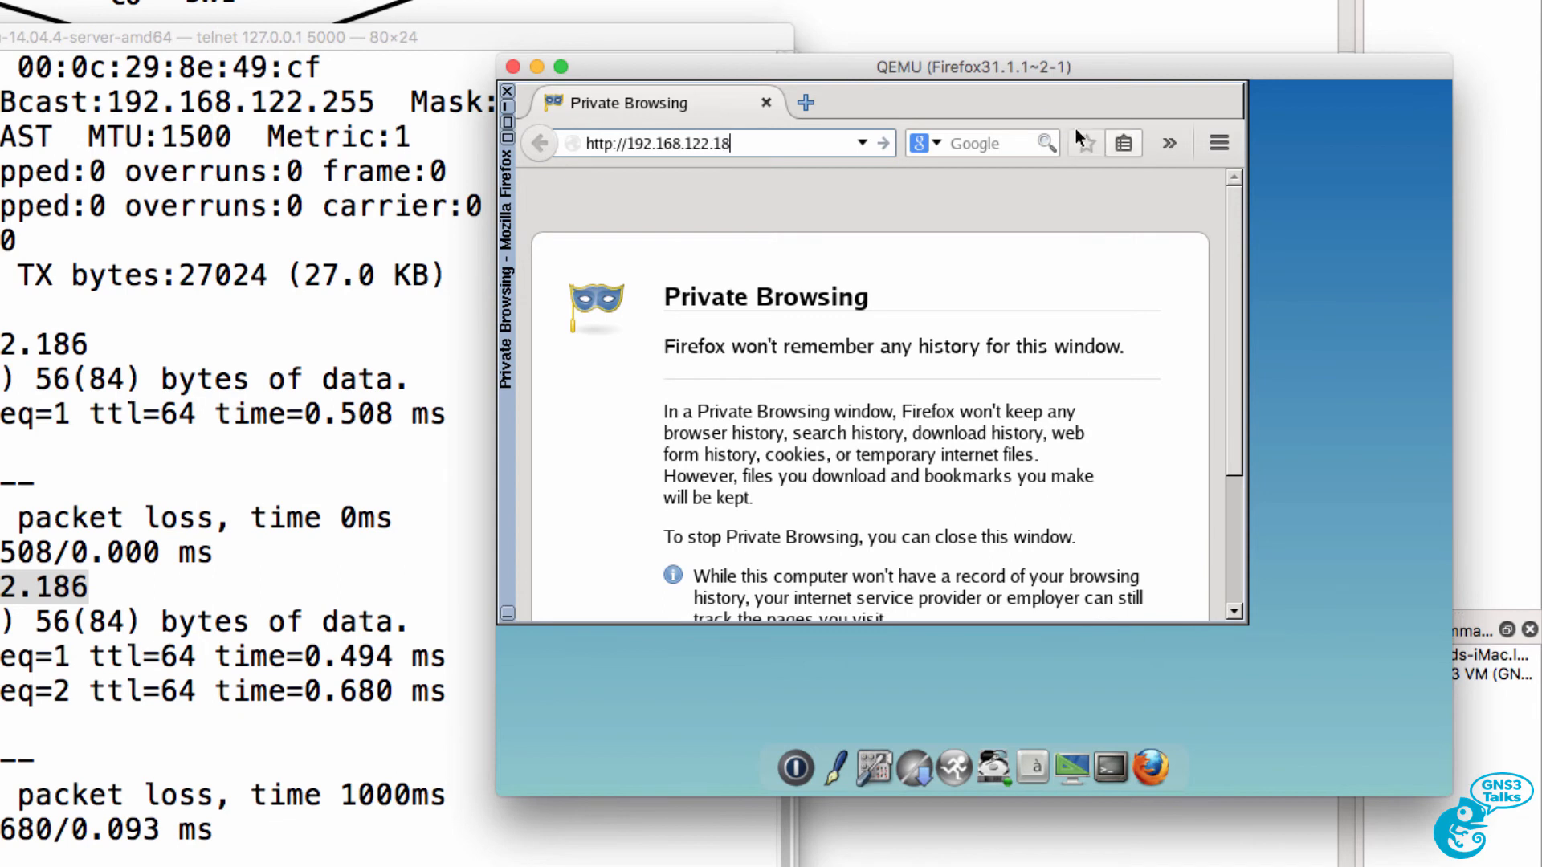
text(192.168.122.186:8181)
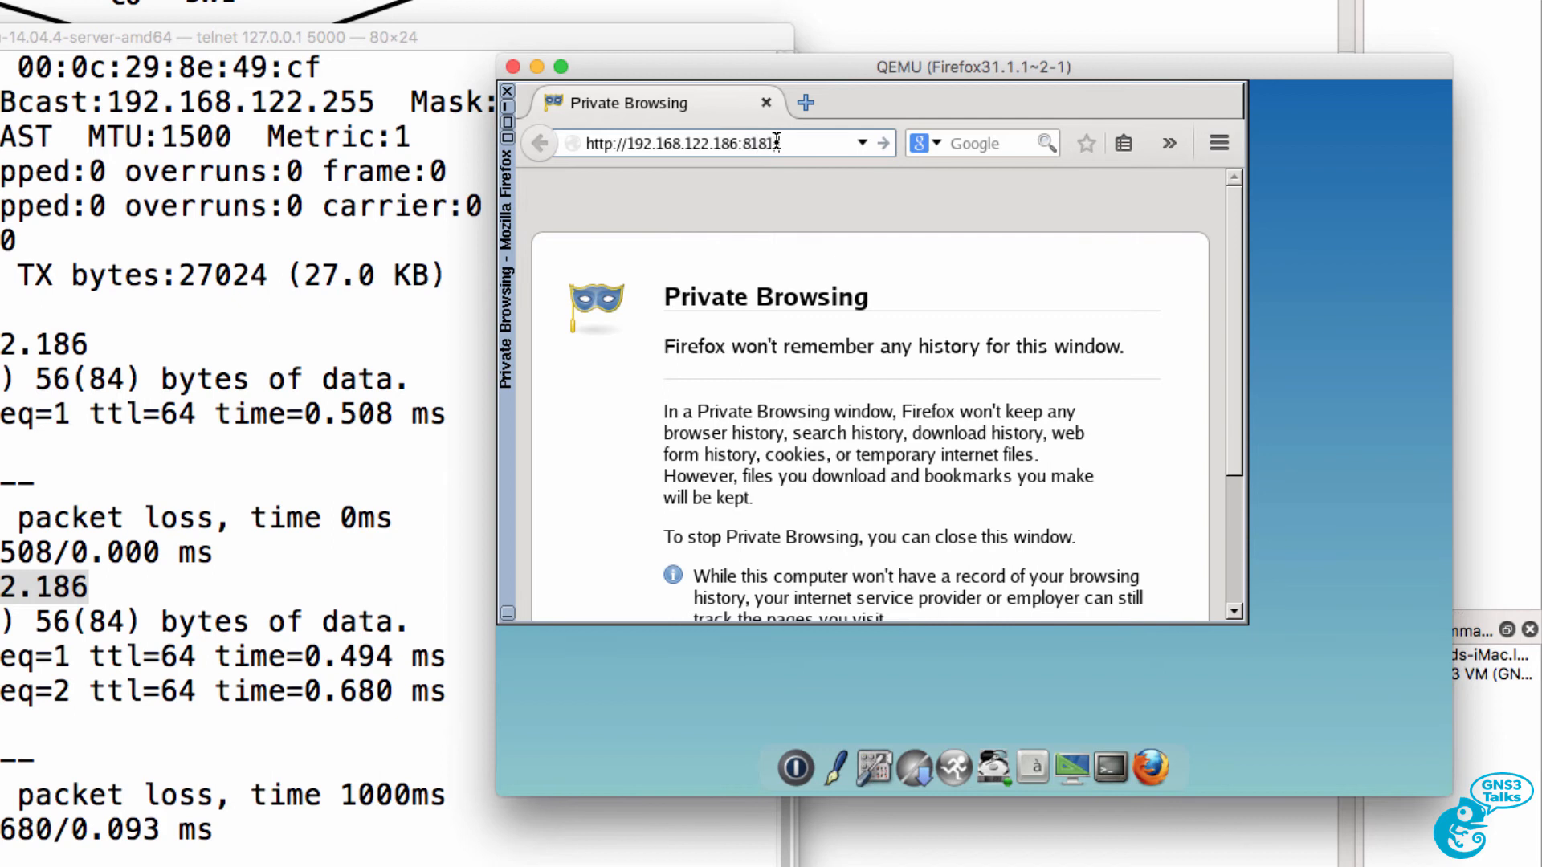
text(index.html#/login)
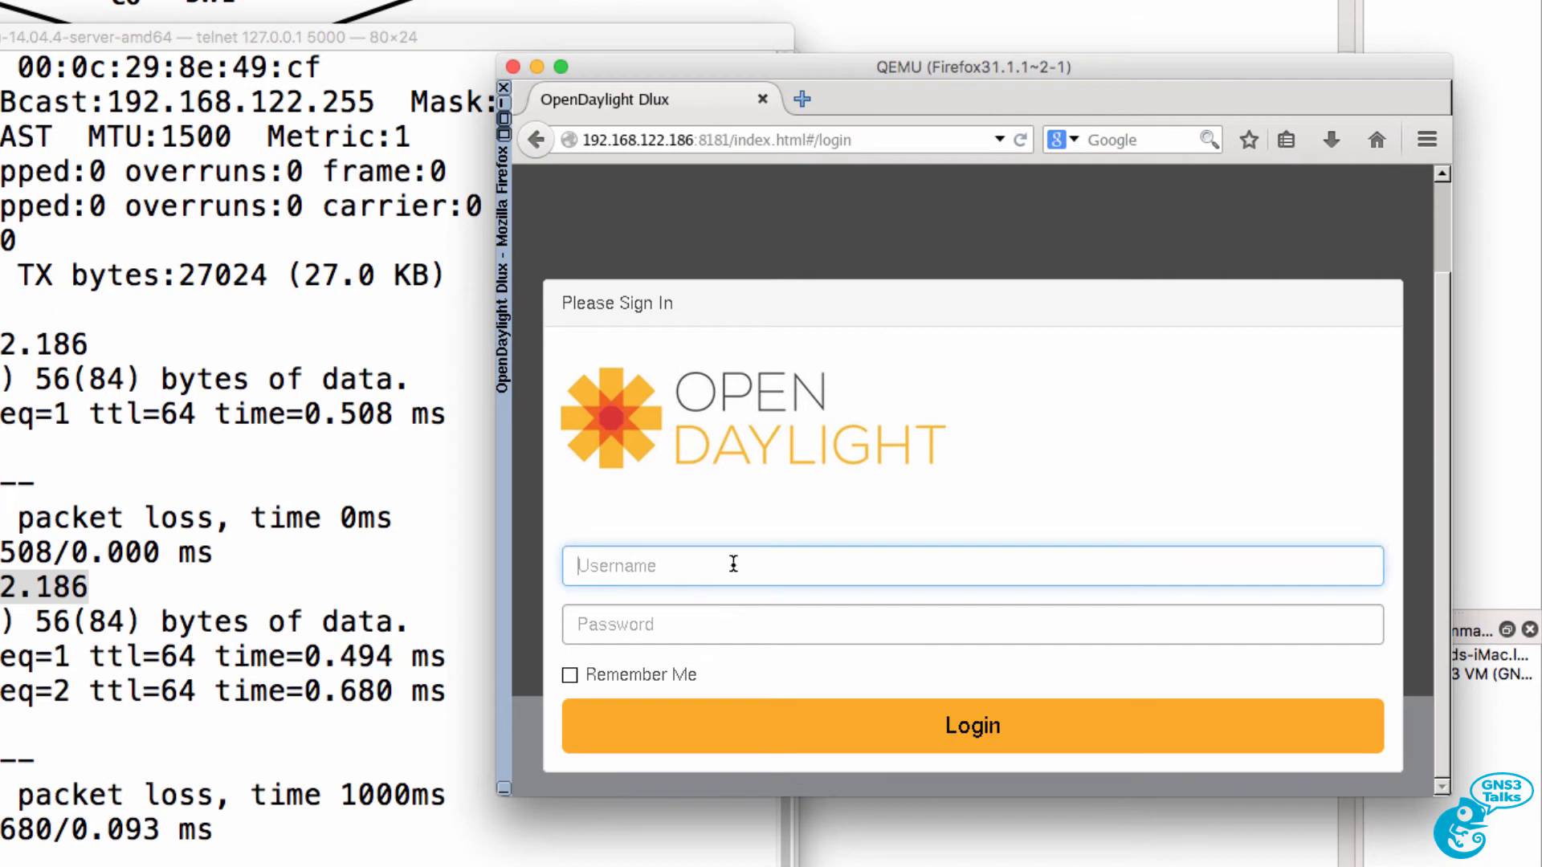
text(admin)
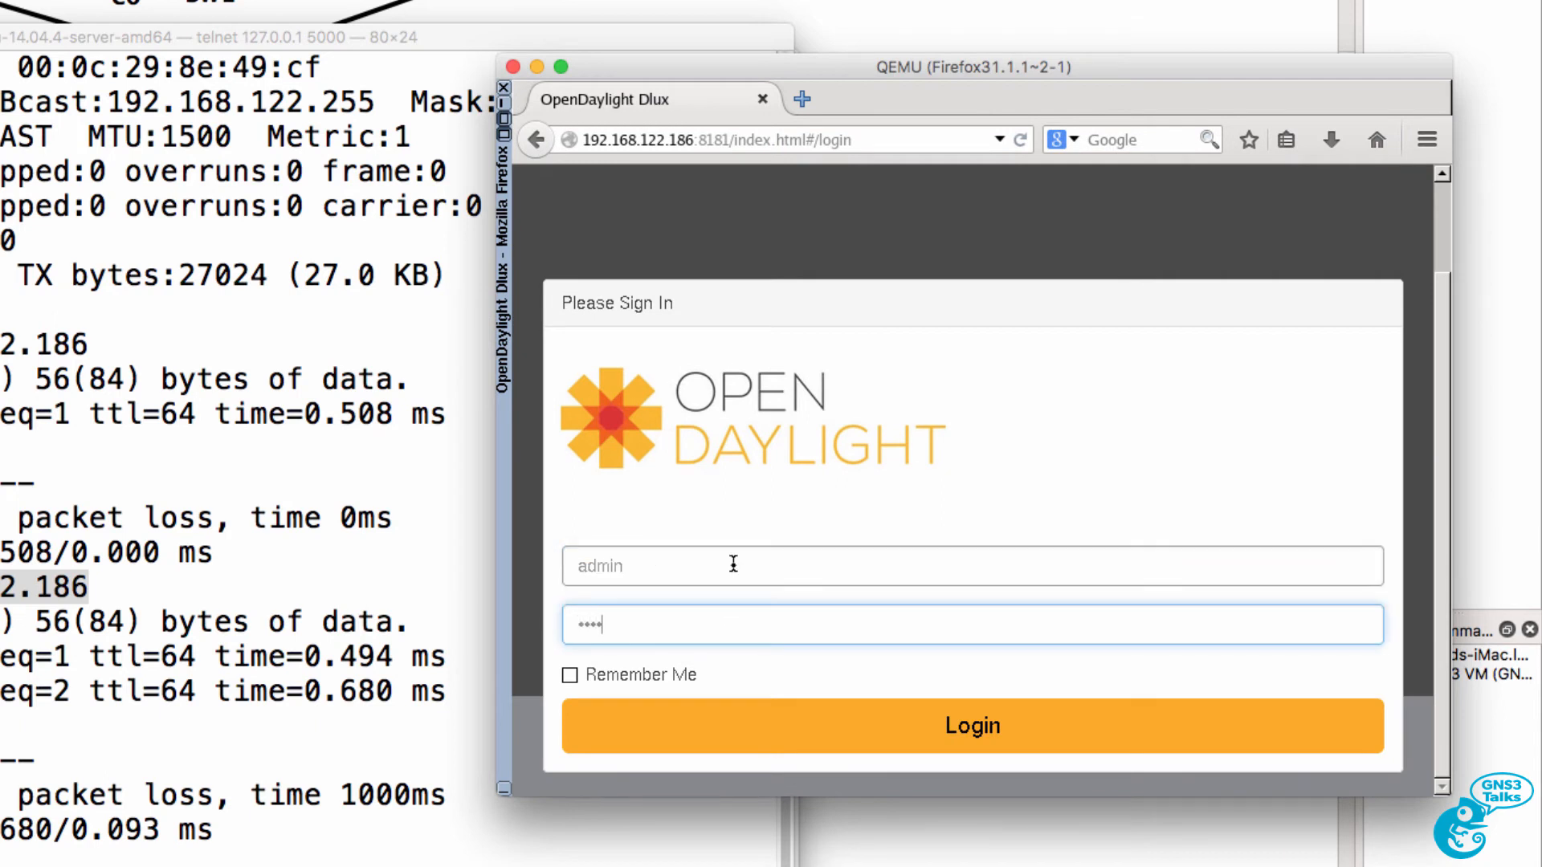
click(973, 726)
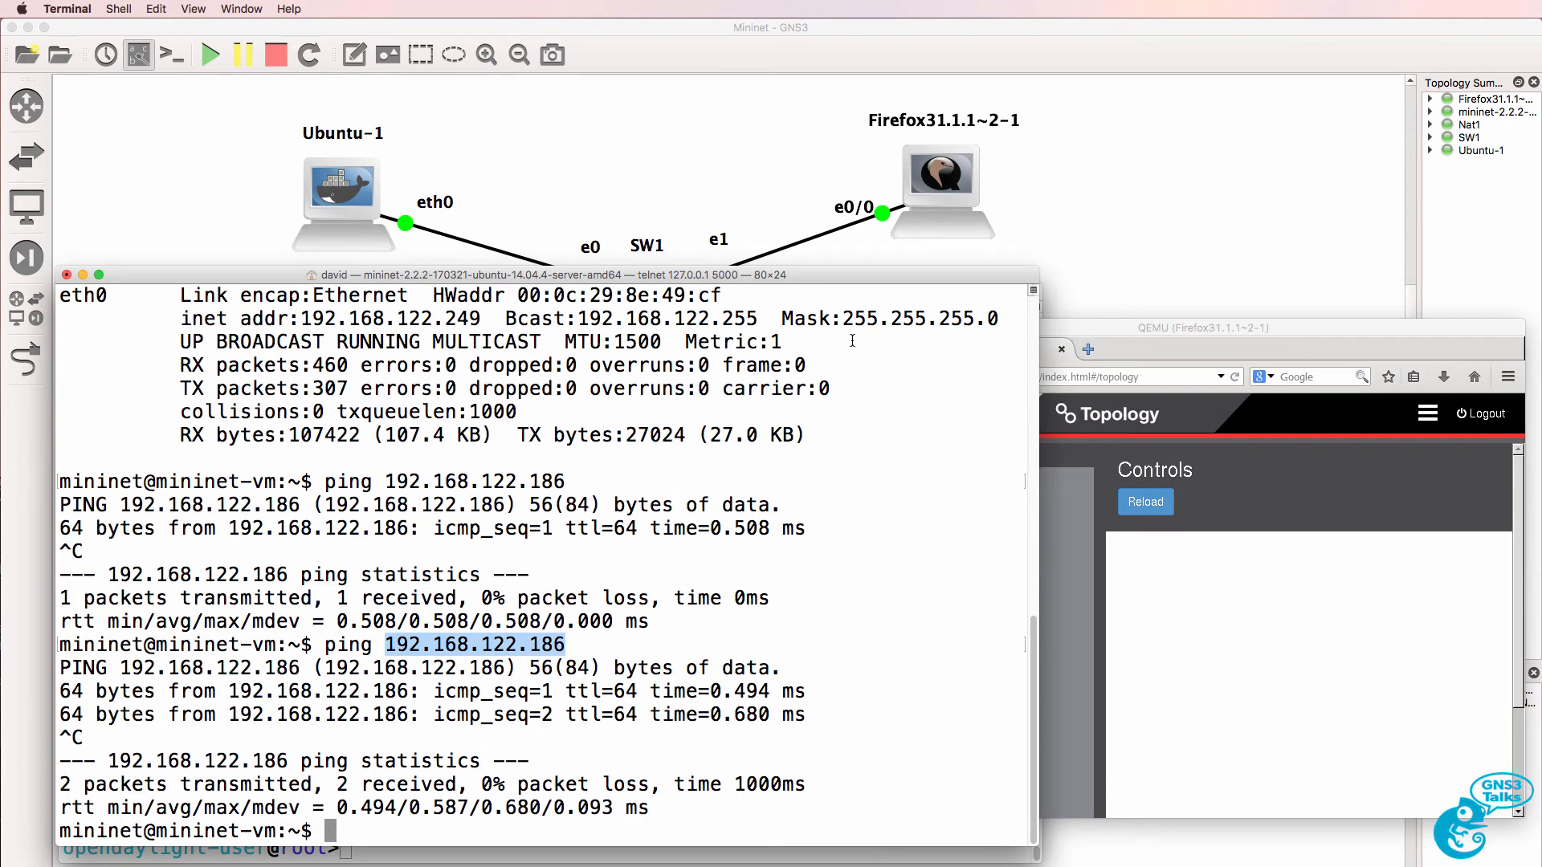
- Enter sudo mn with remote controller 192.168.122.42 and a linear,4 topology in Mininet
text(sudo mn --co)
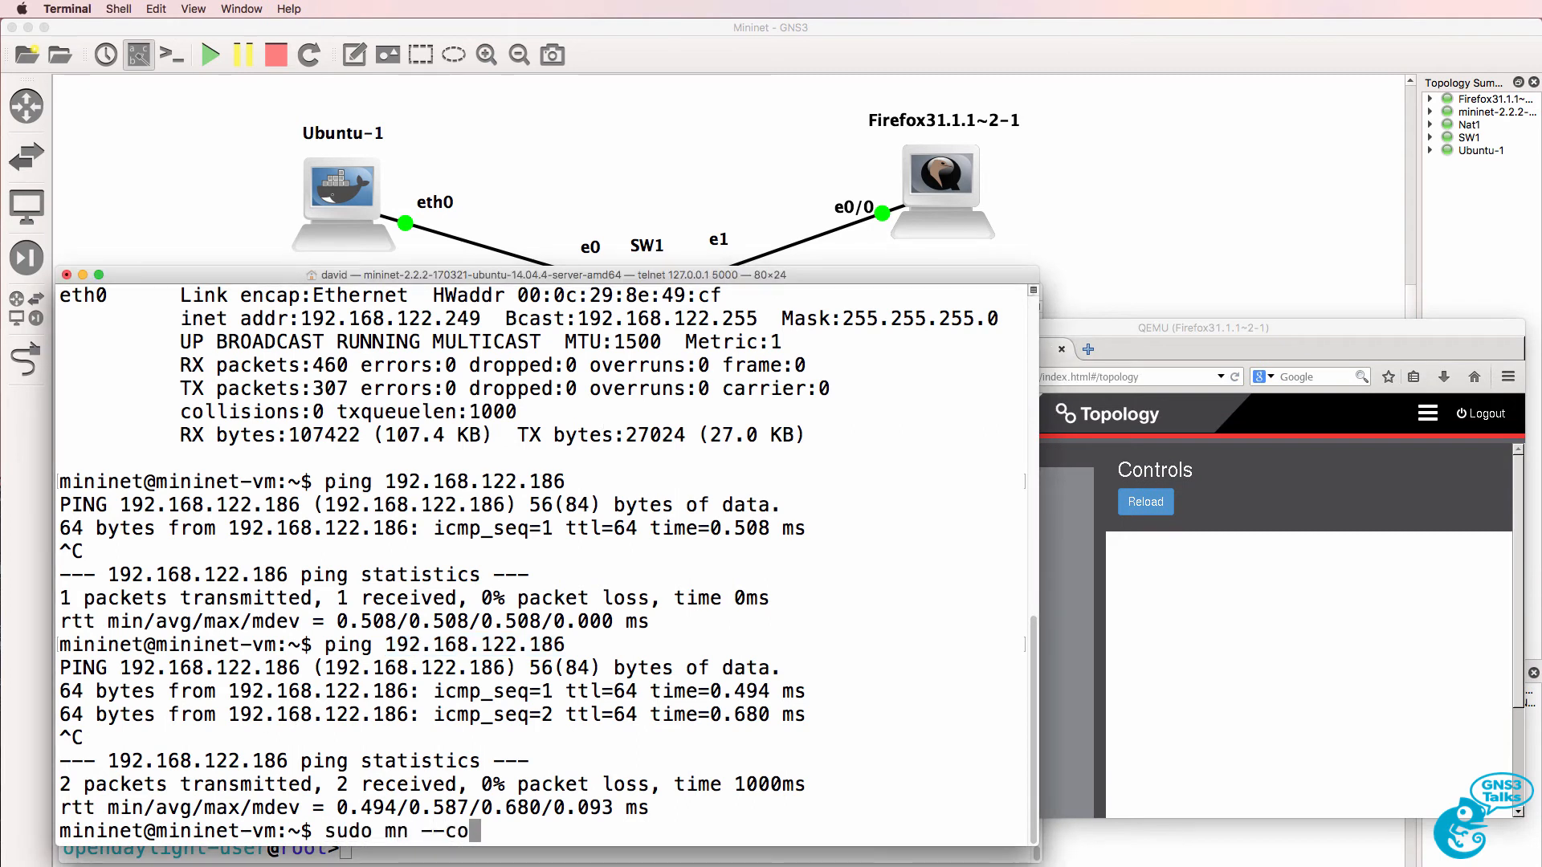
text(ntroller)
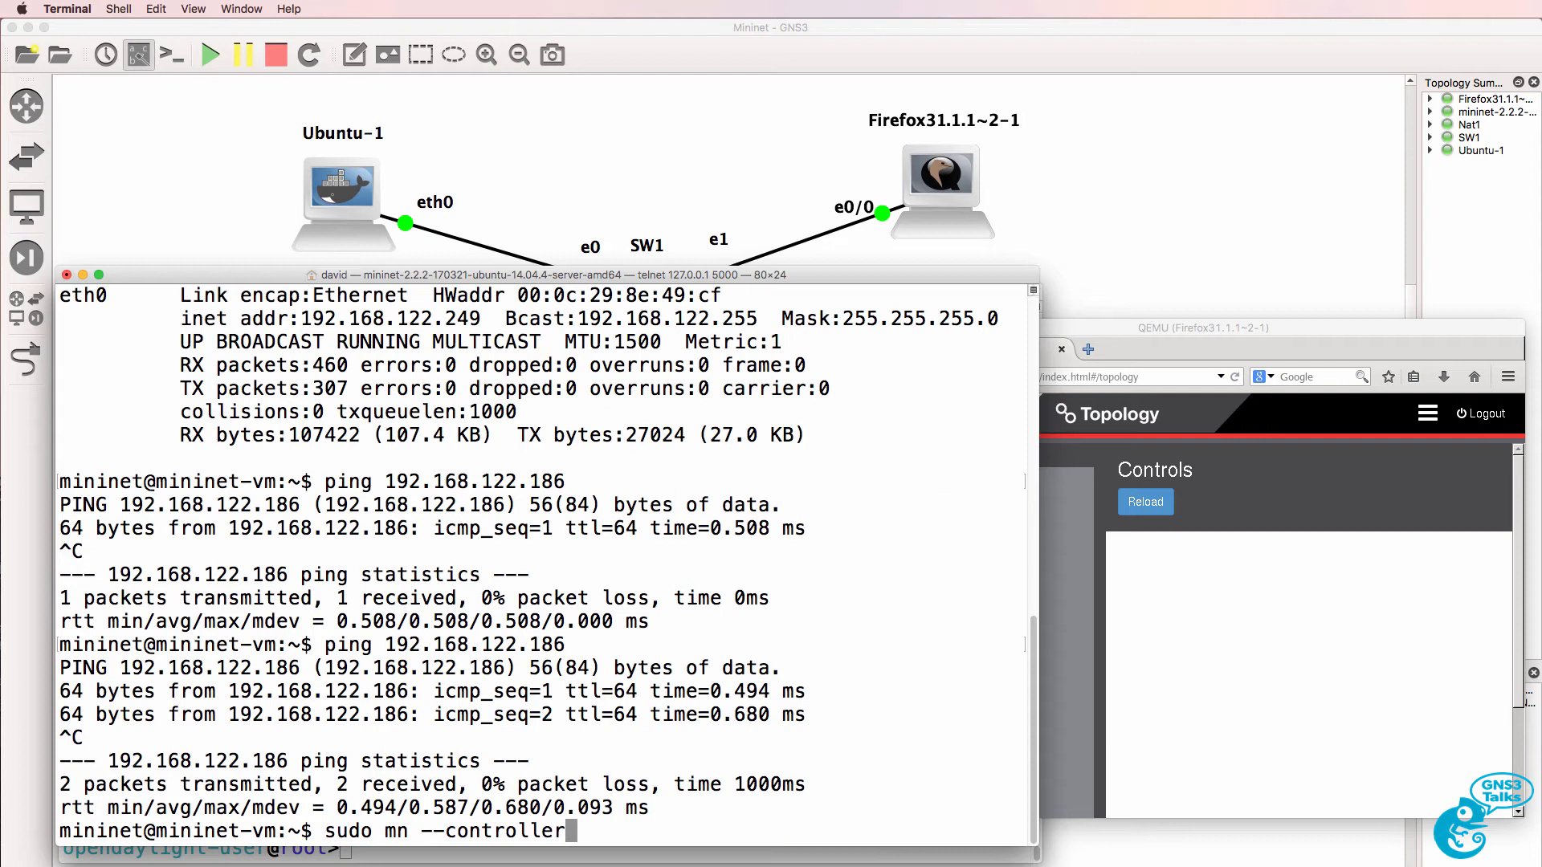
text(=remote,ip)
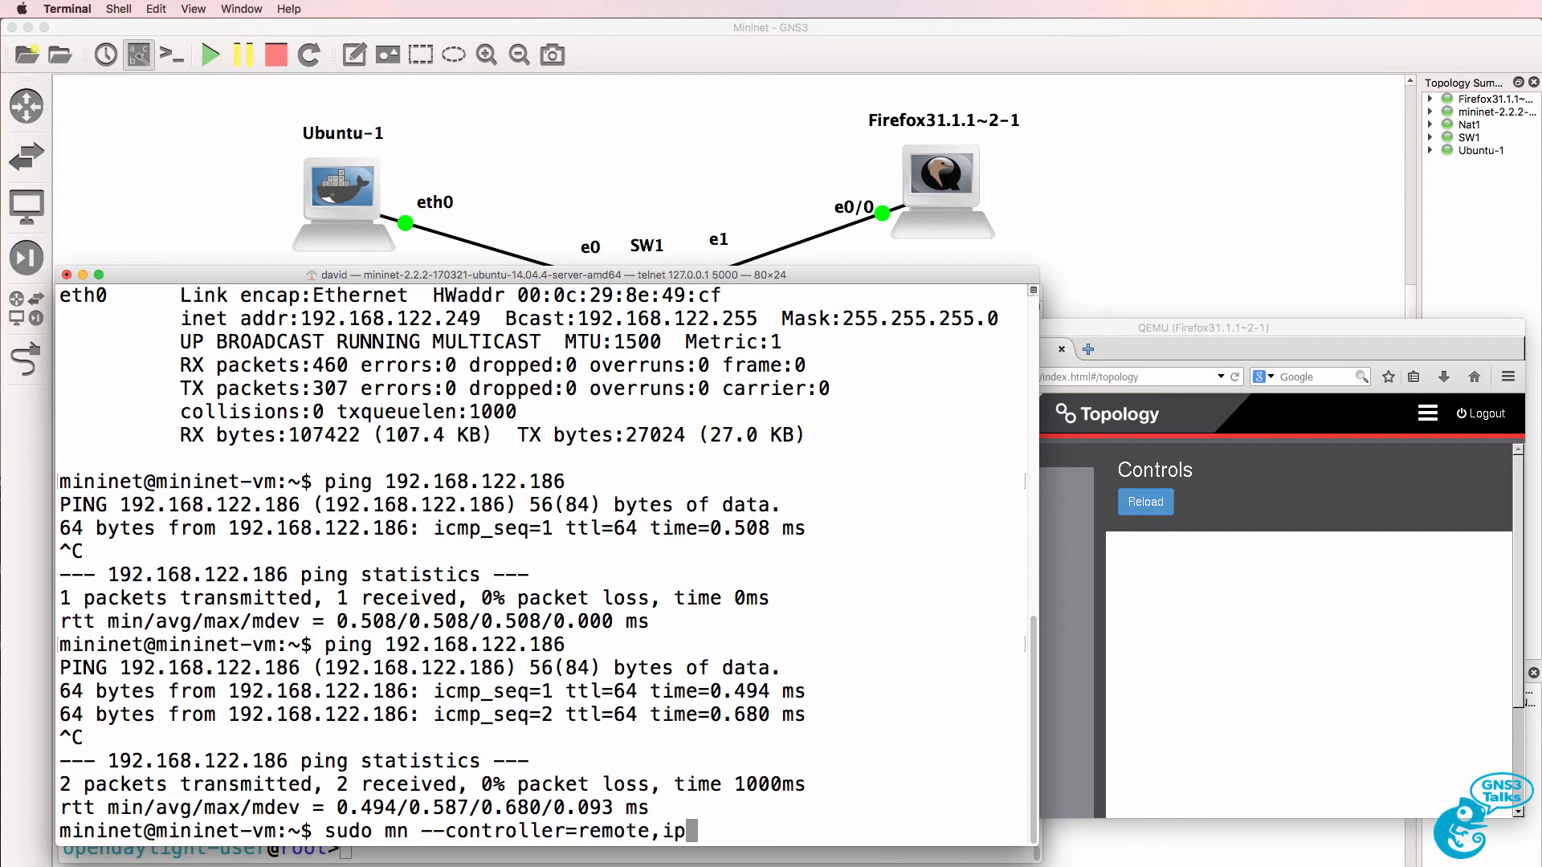
text(=192.168.122)
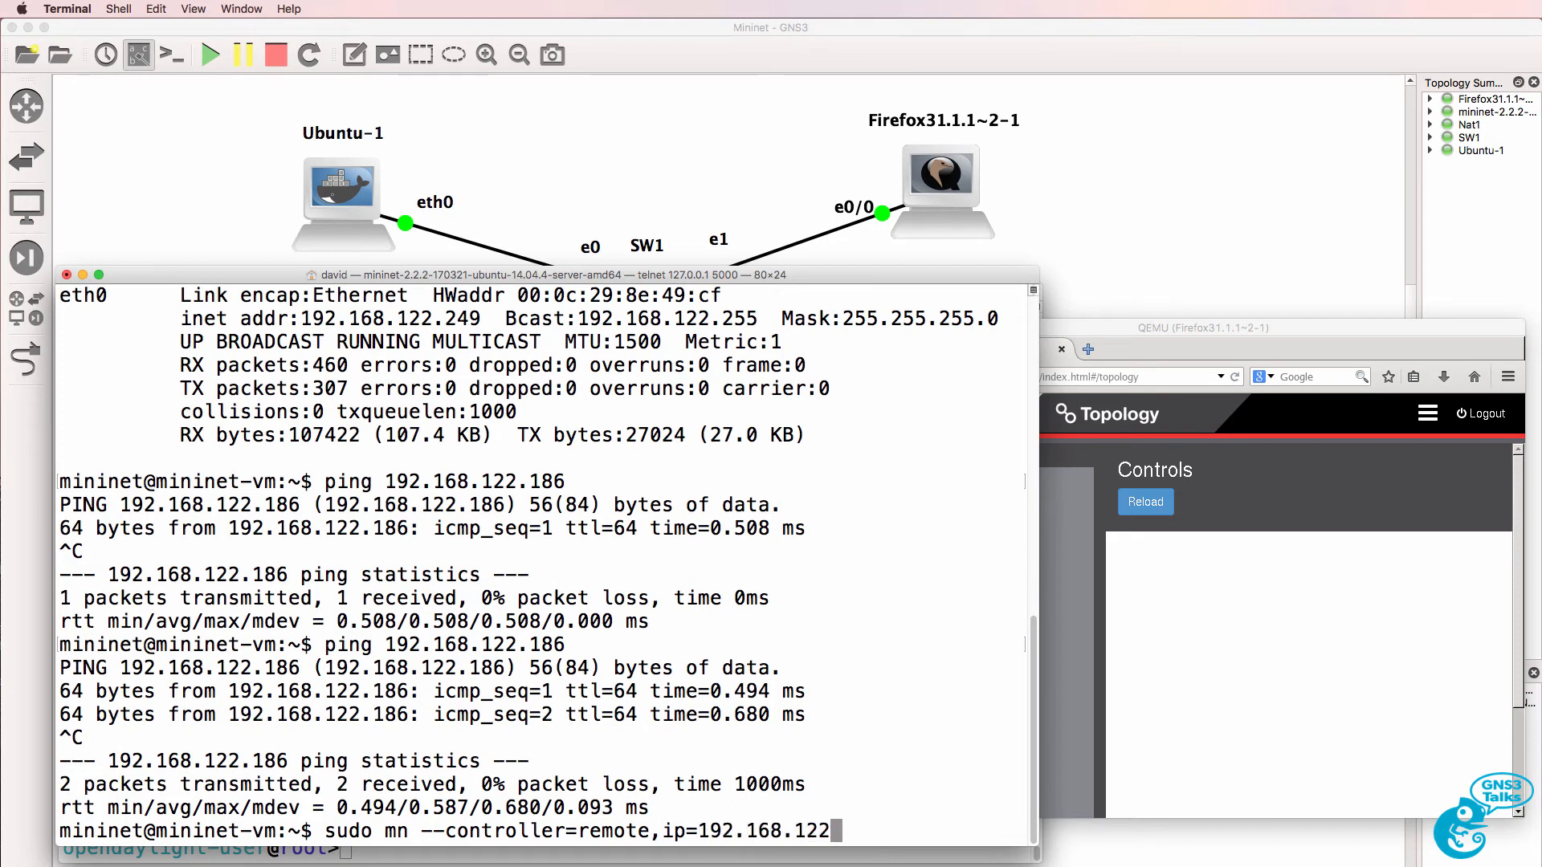
text(186)
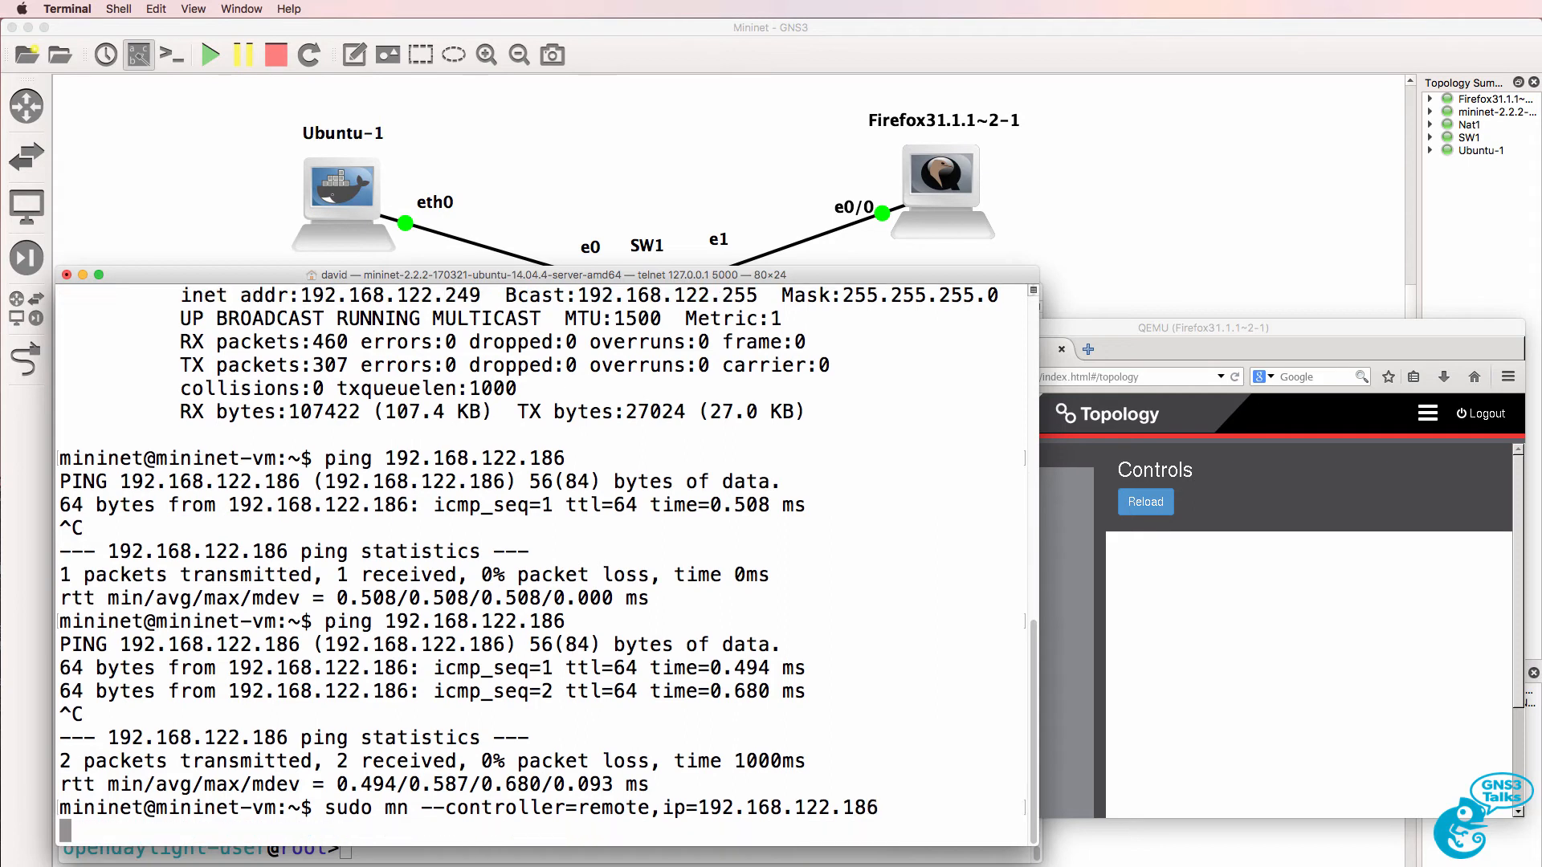
text(pingall)
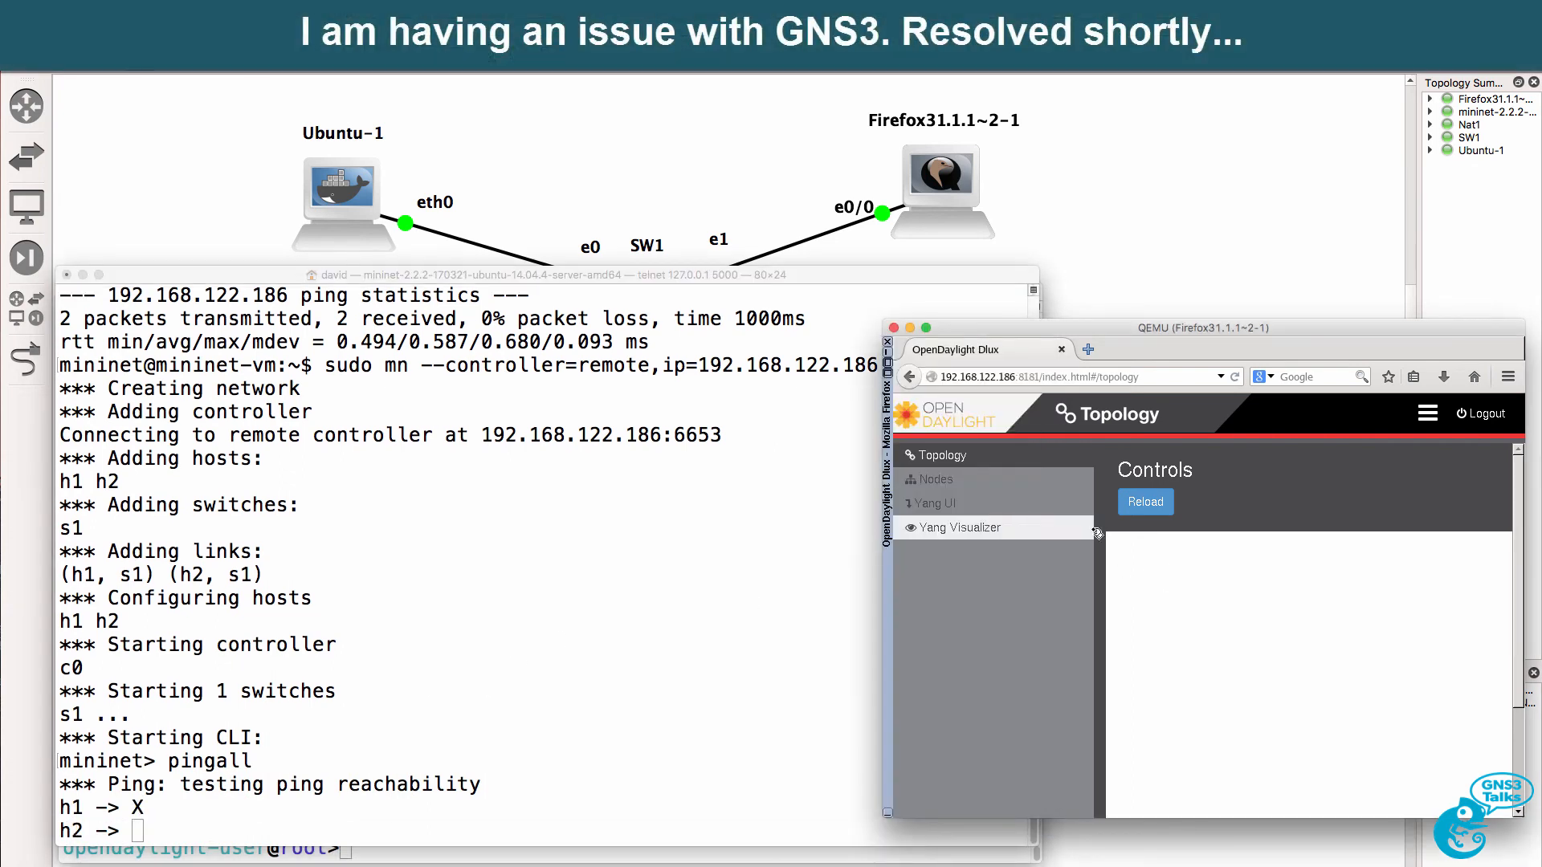
click(1145, 501)
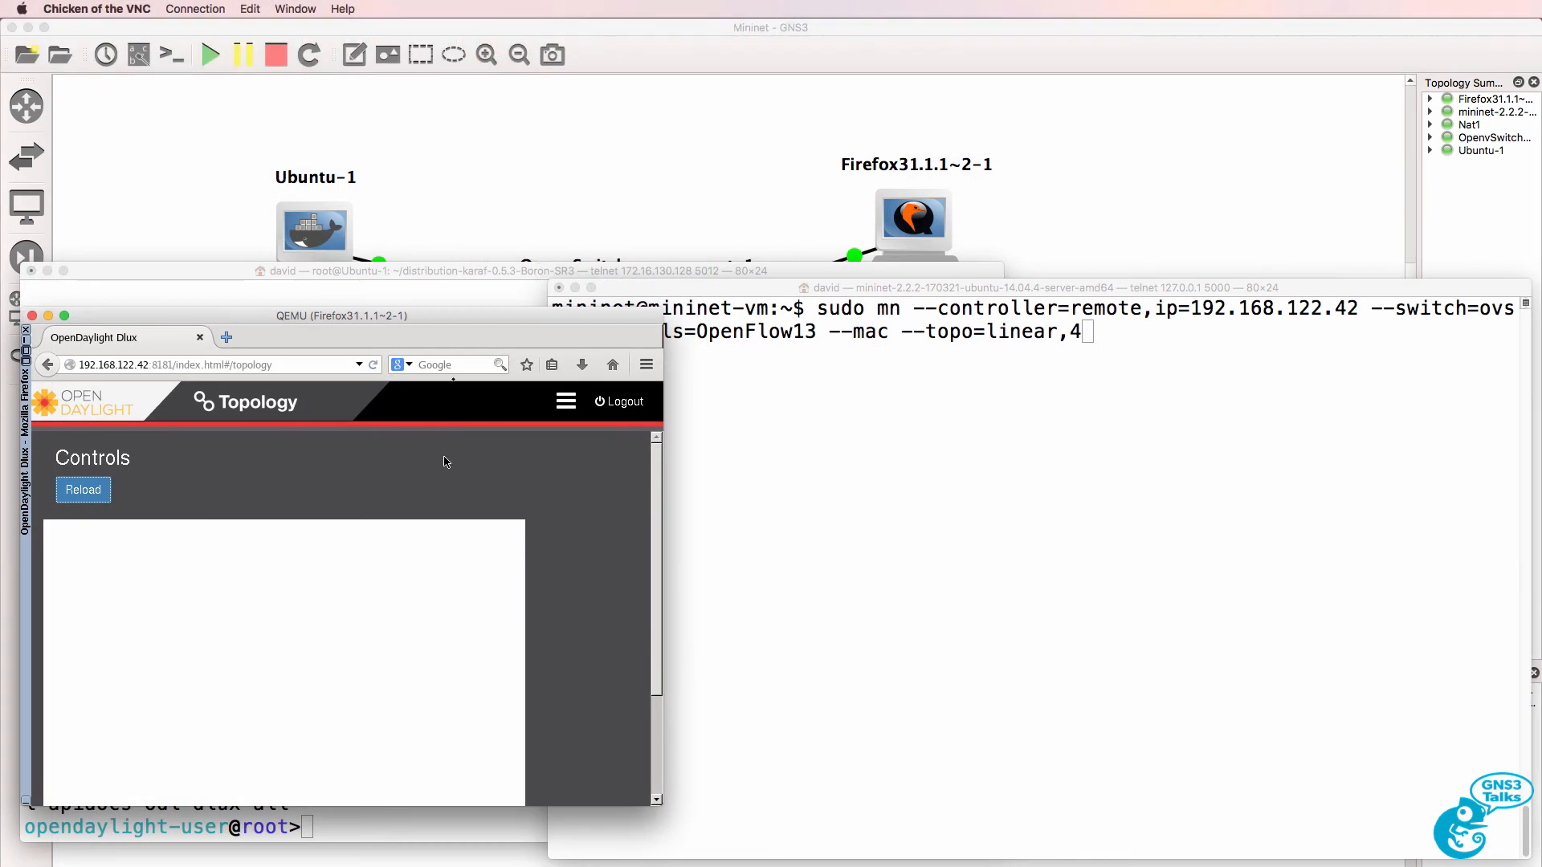
mouse_move(645, 365)
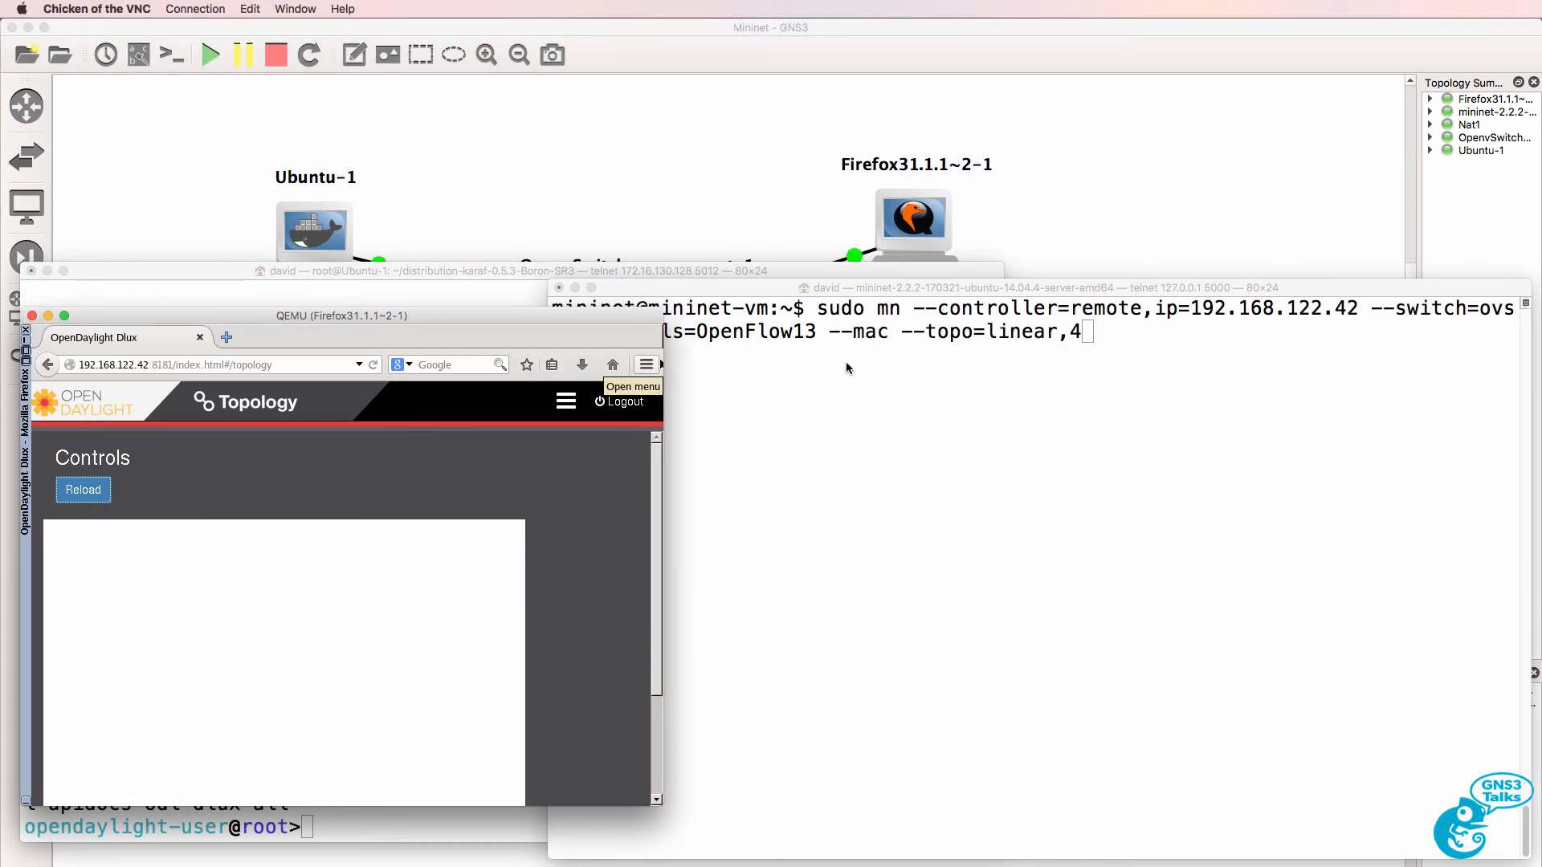
mouse_move(526, 326)
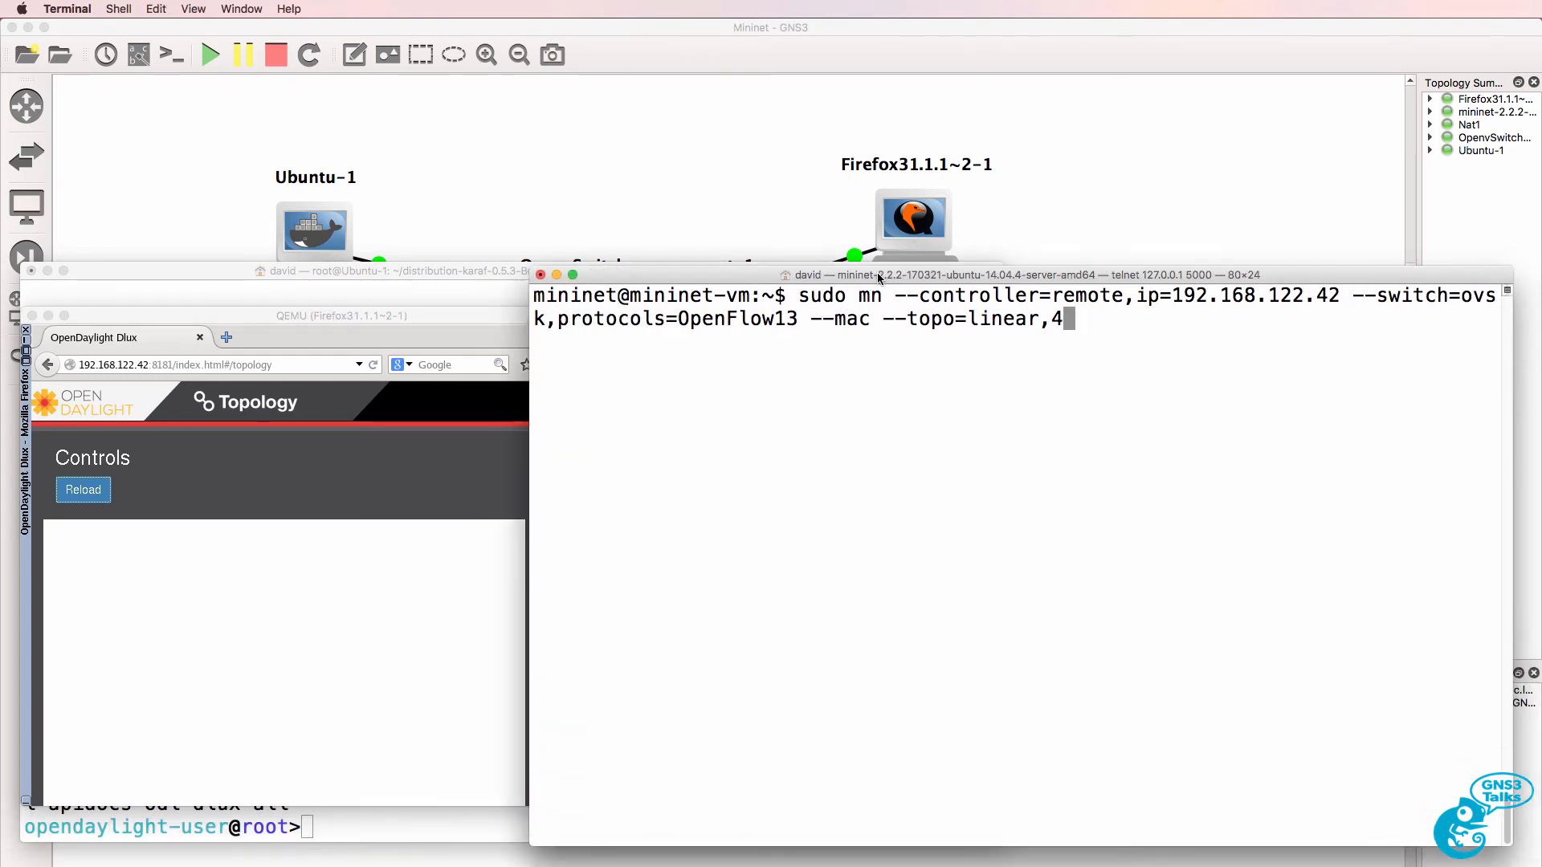
- Run mn for the linear,4 OpenFlow13 network on 192.168.122.42, then start pingall
double_click(823, 296)
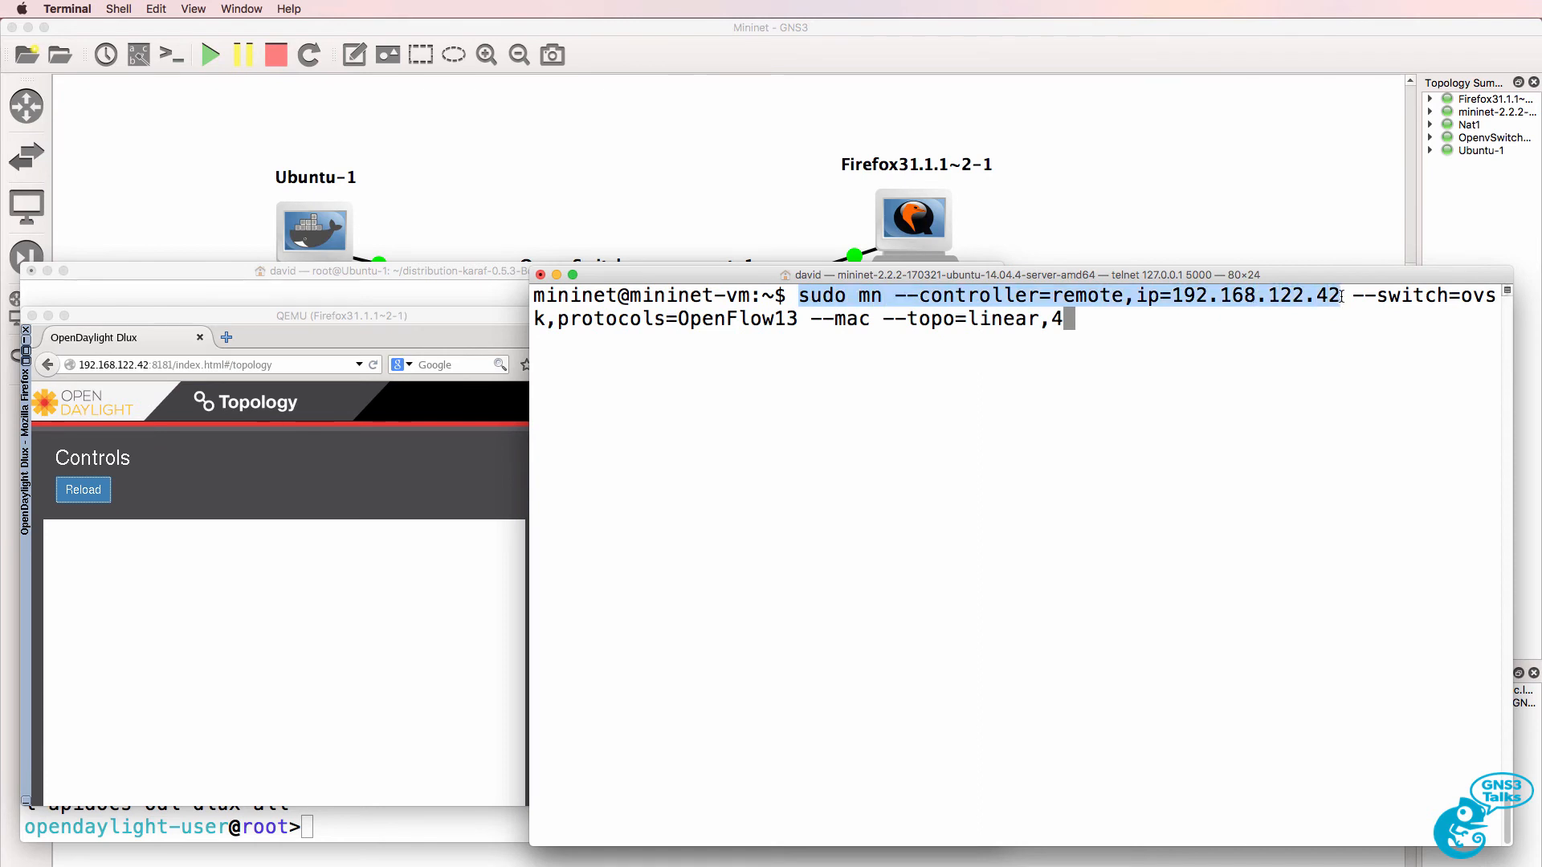
mouse_move(142, 389)
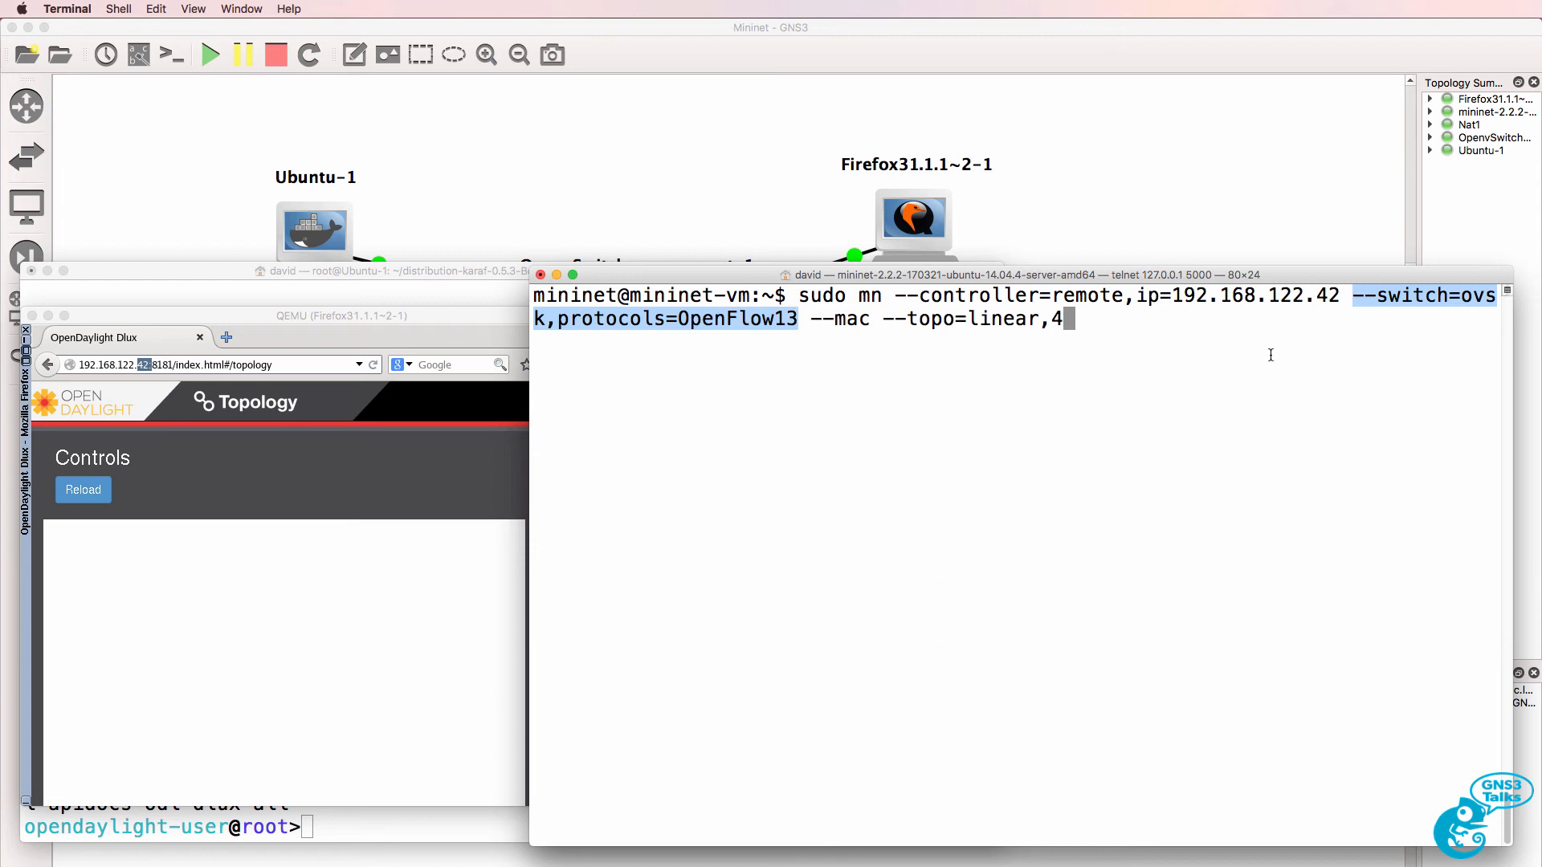
mouse_move(791, 318)
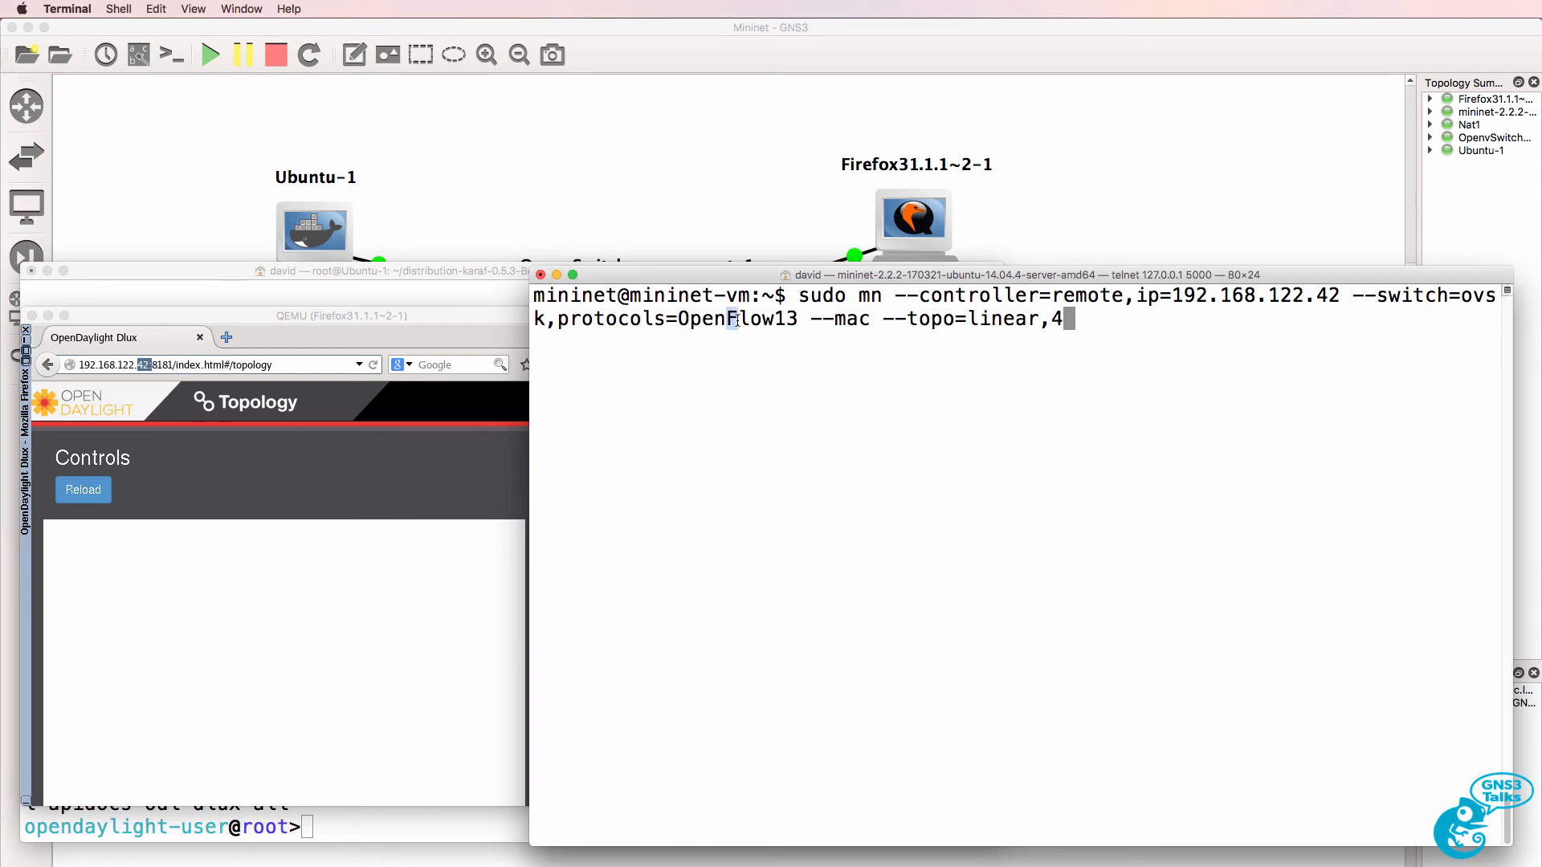
double_click(845, 319)
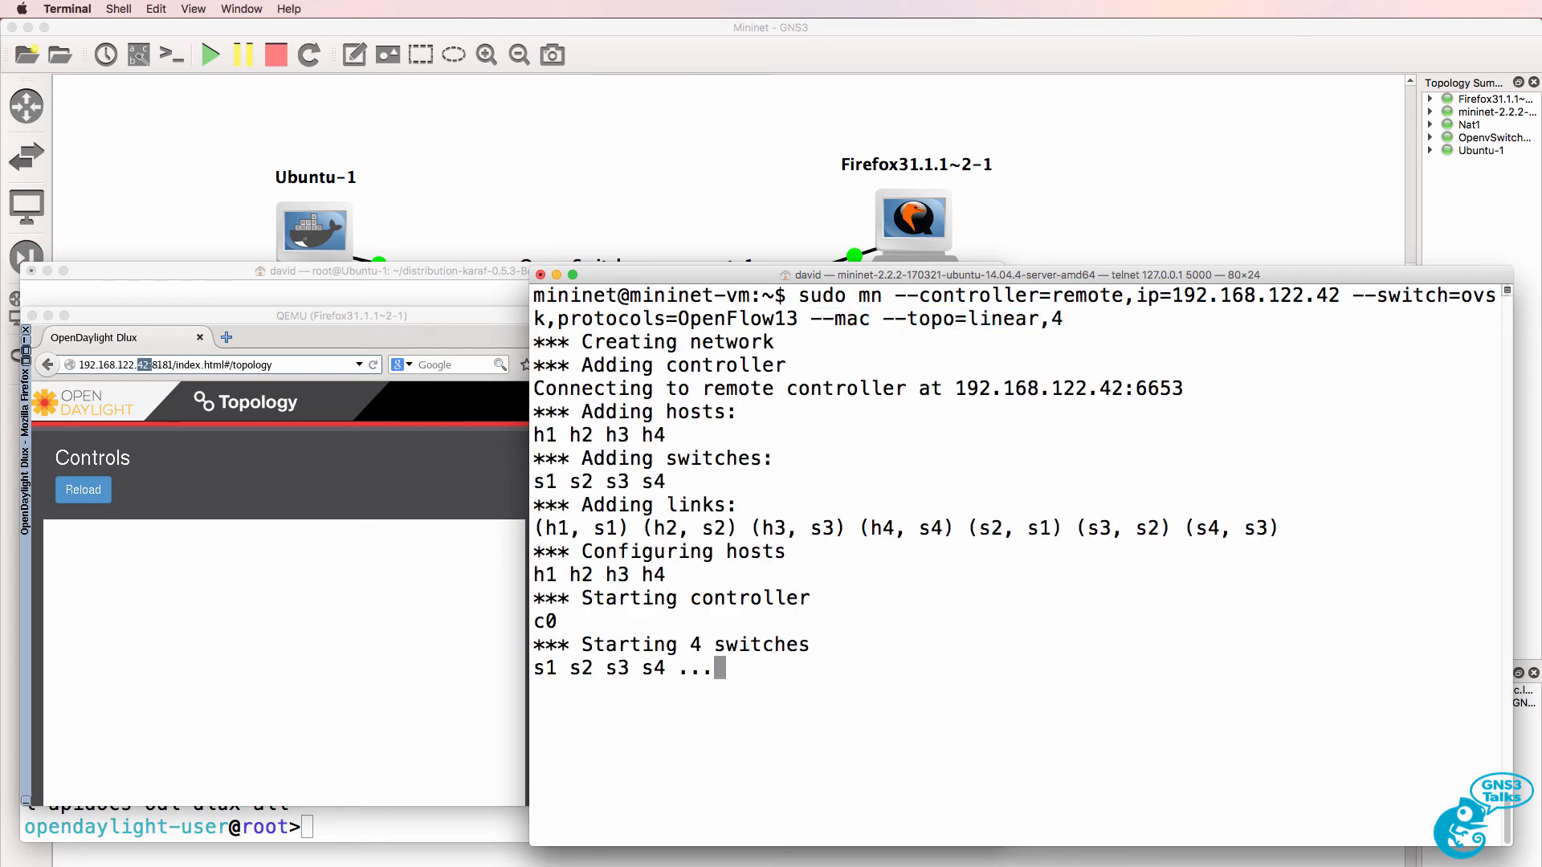
text(pinga)
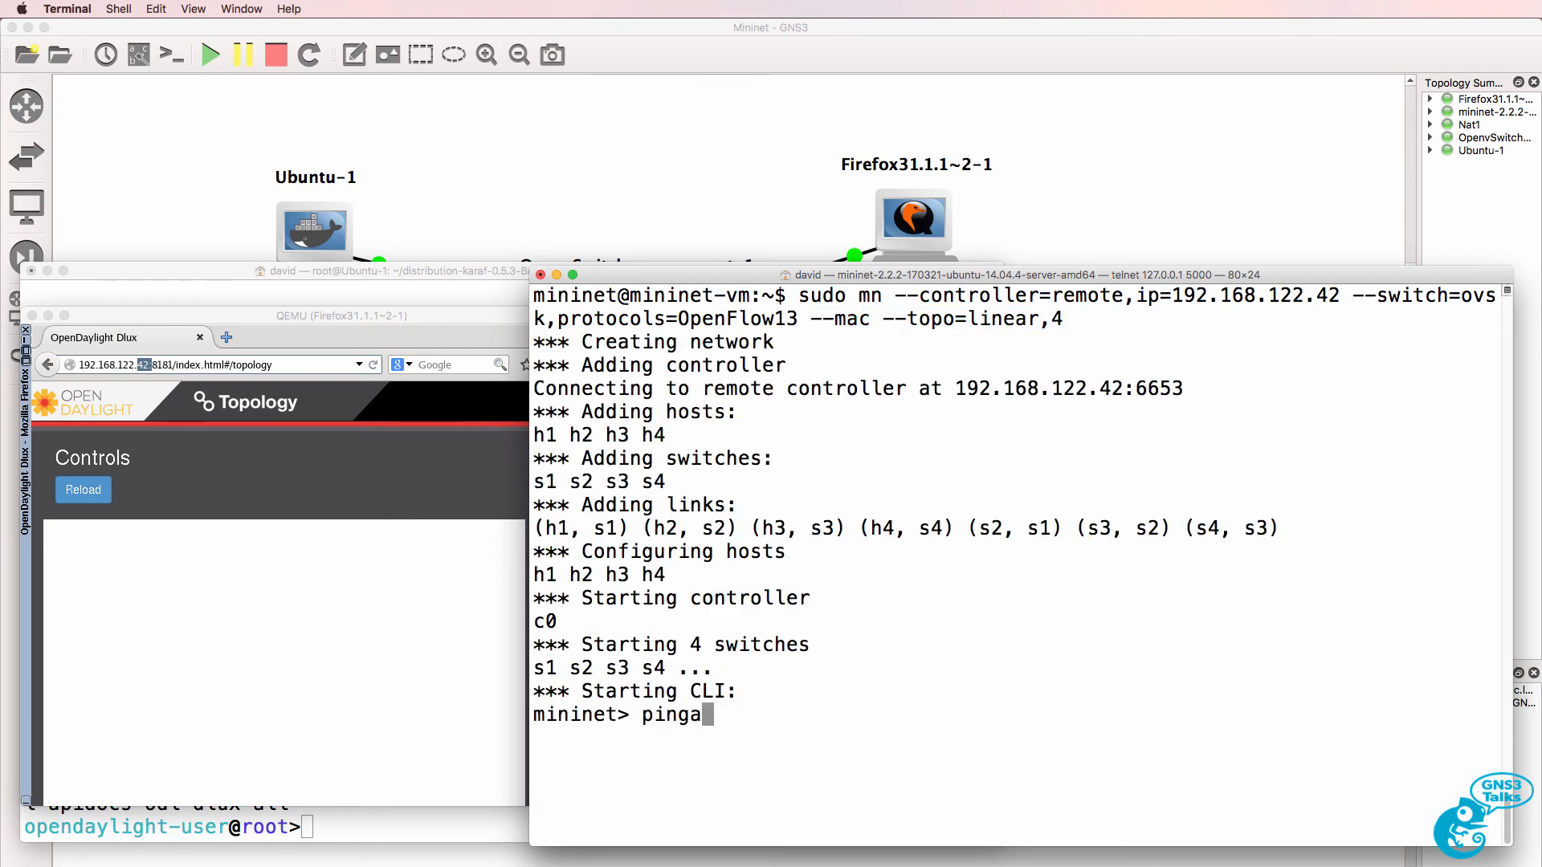
key(Return)
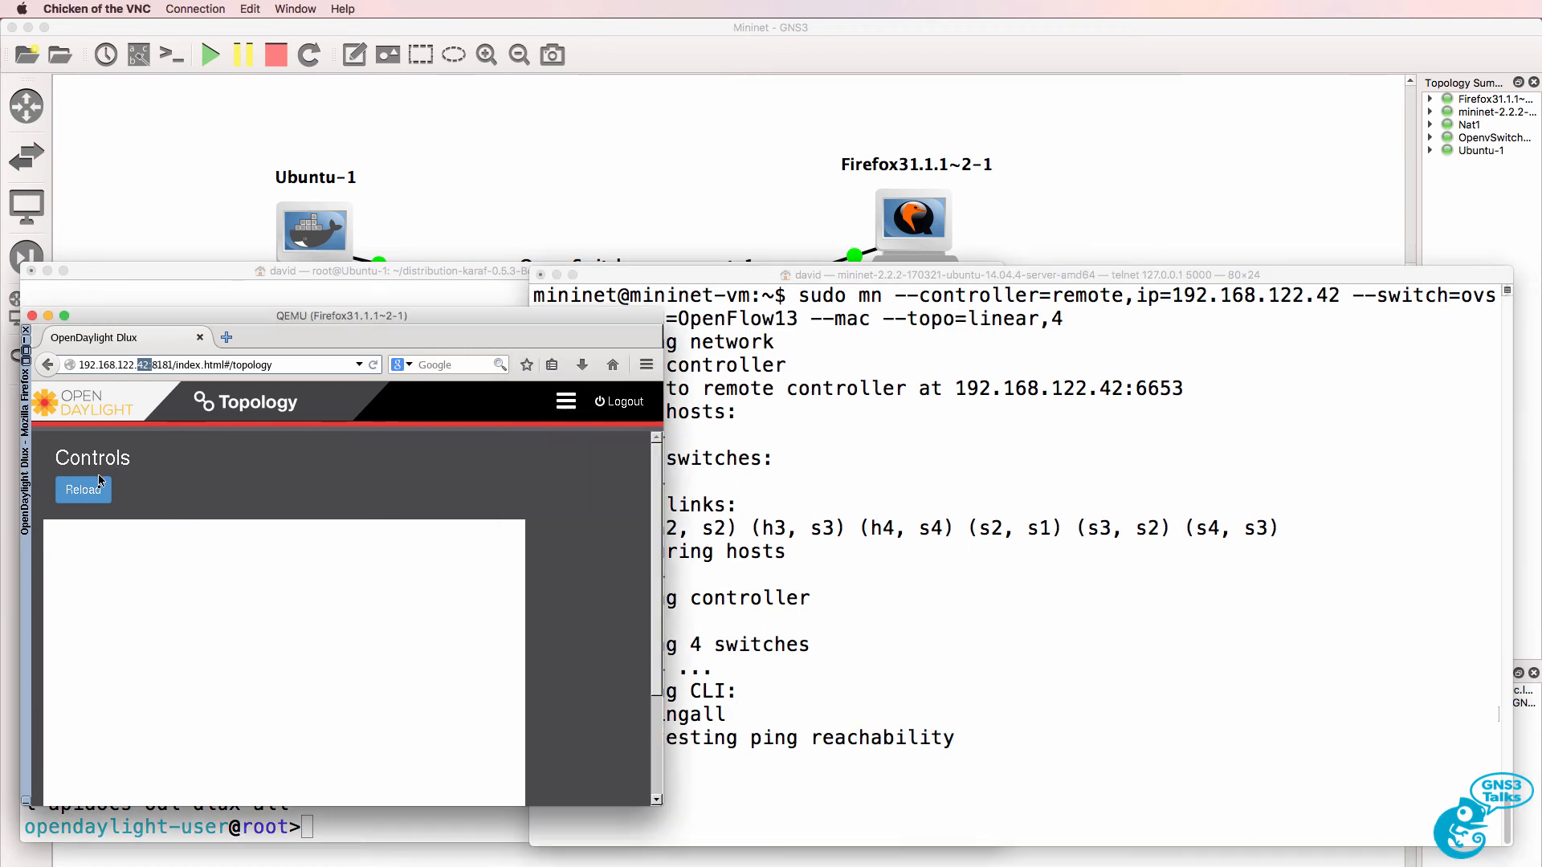
- Reload the DLUX topology and rerun pingall in the Mininet console until 0% dropped
click(83, 489)
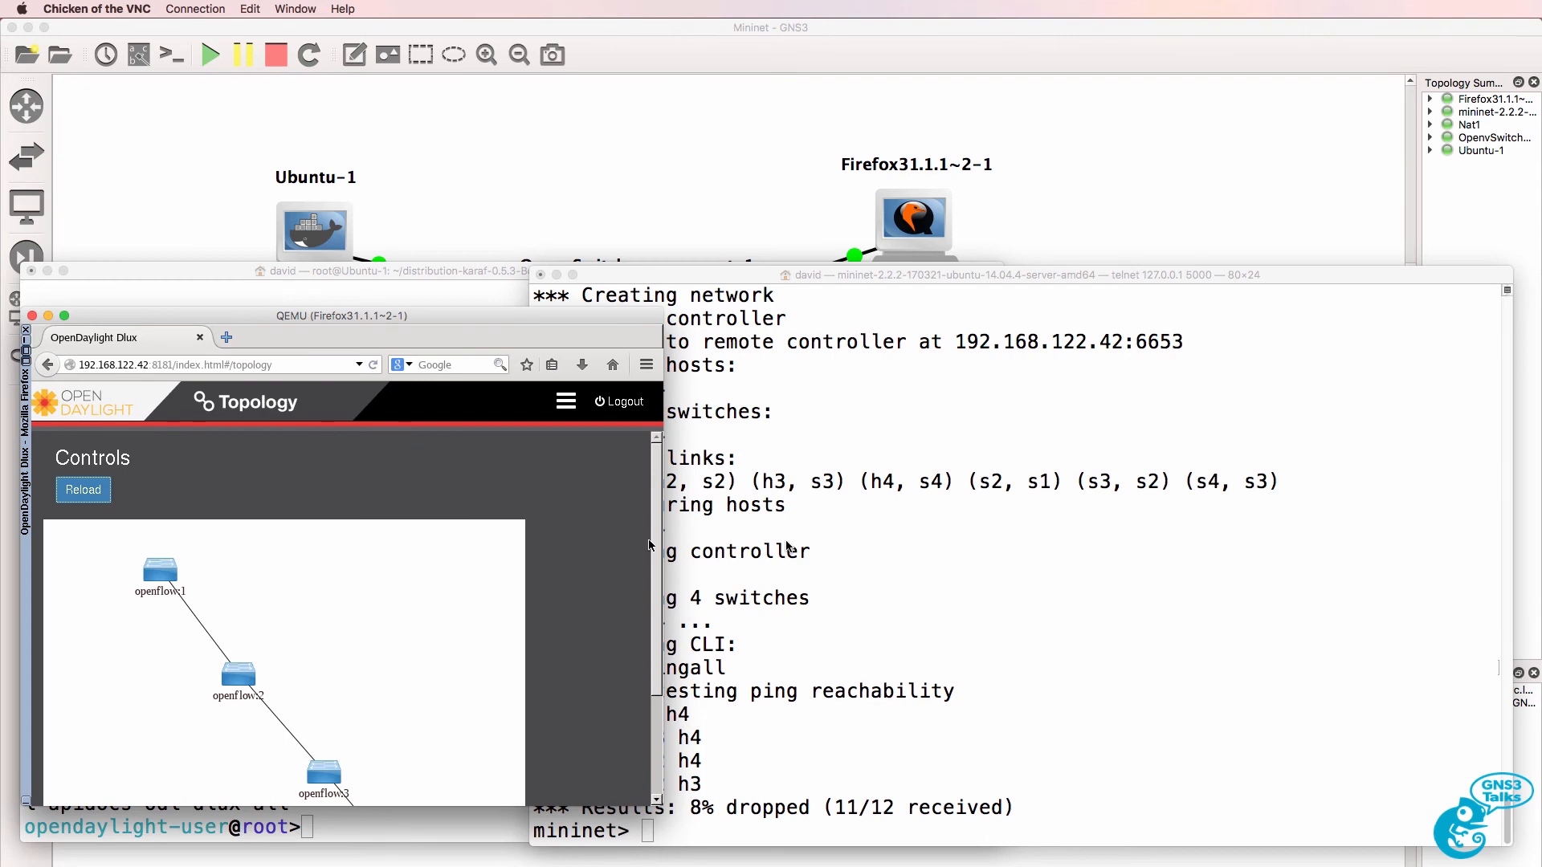
click(917, 274)
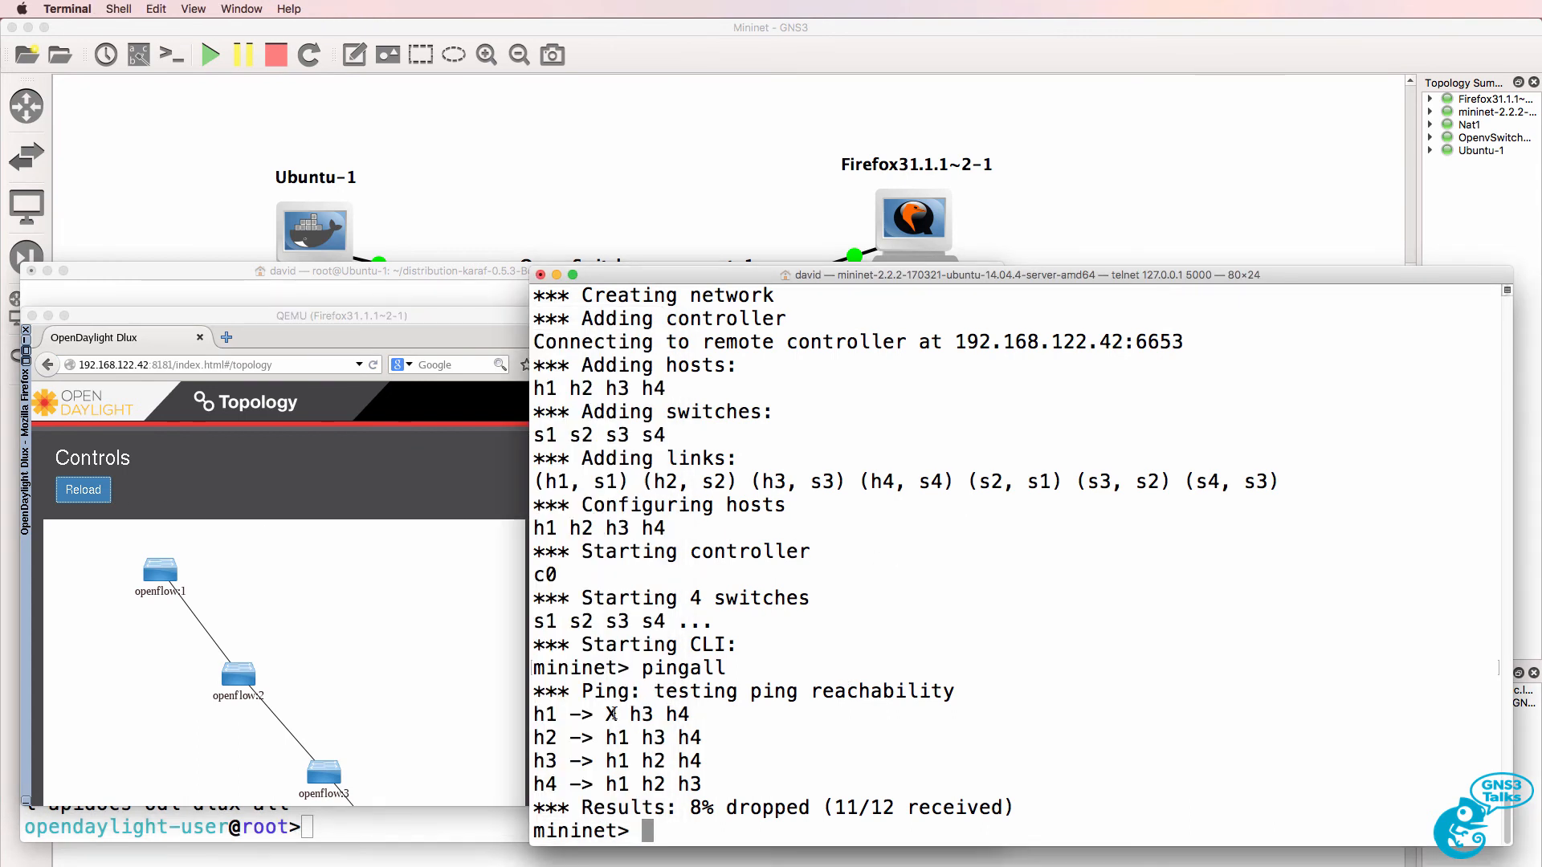
drag(580, 690, 1012, 807)
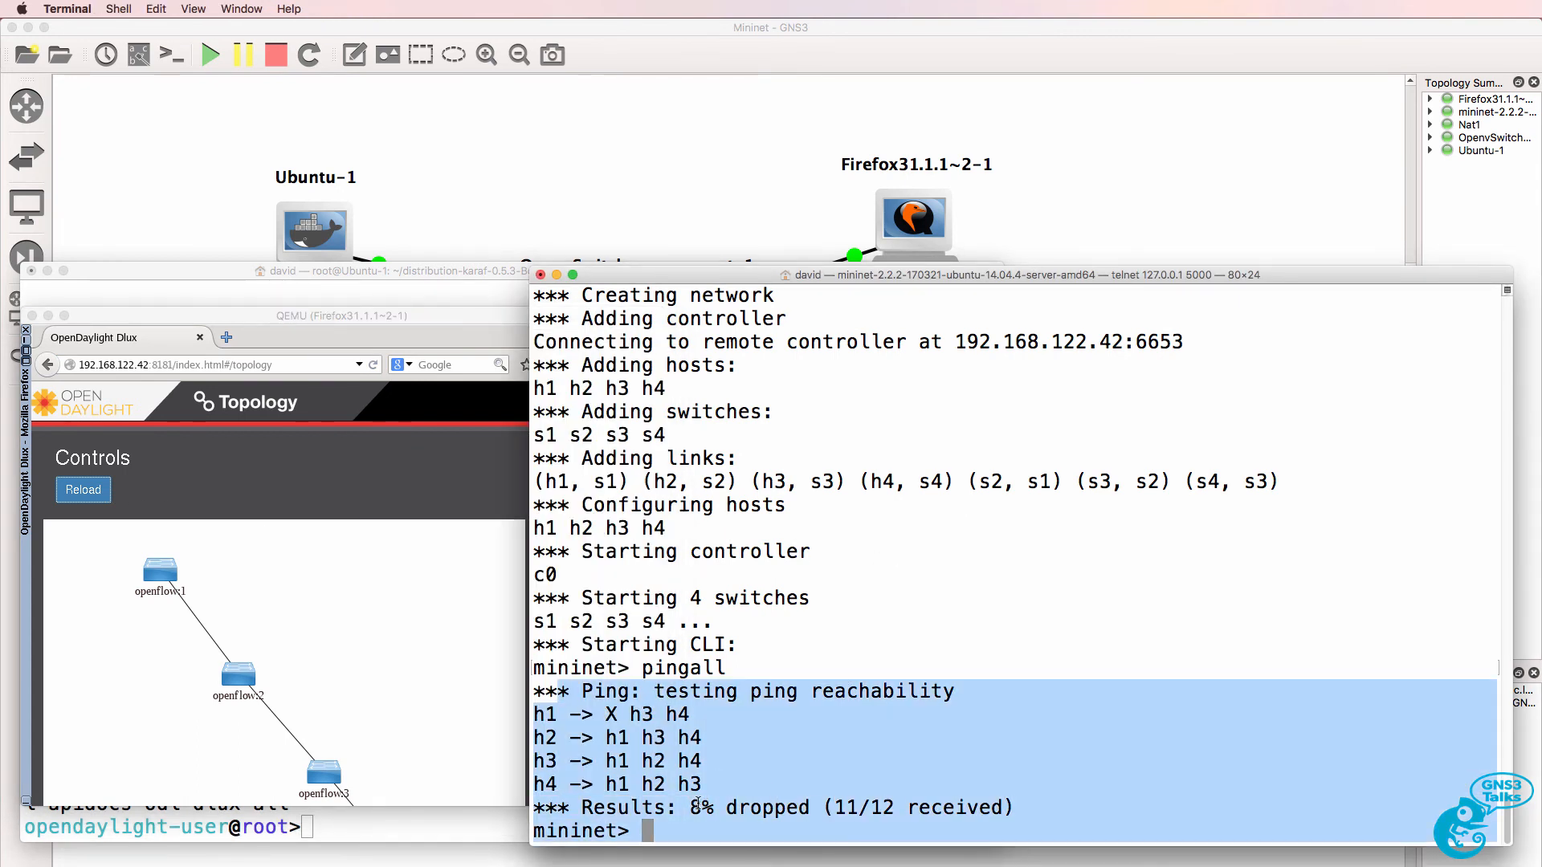
text(pingall)
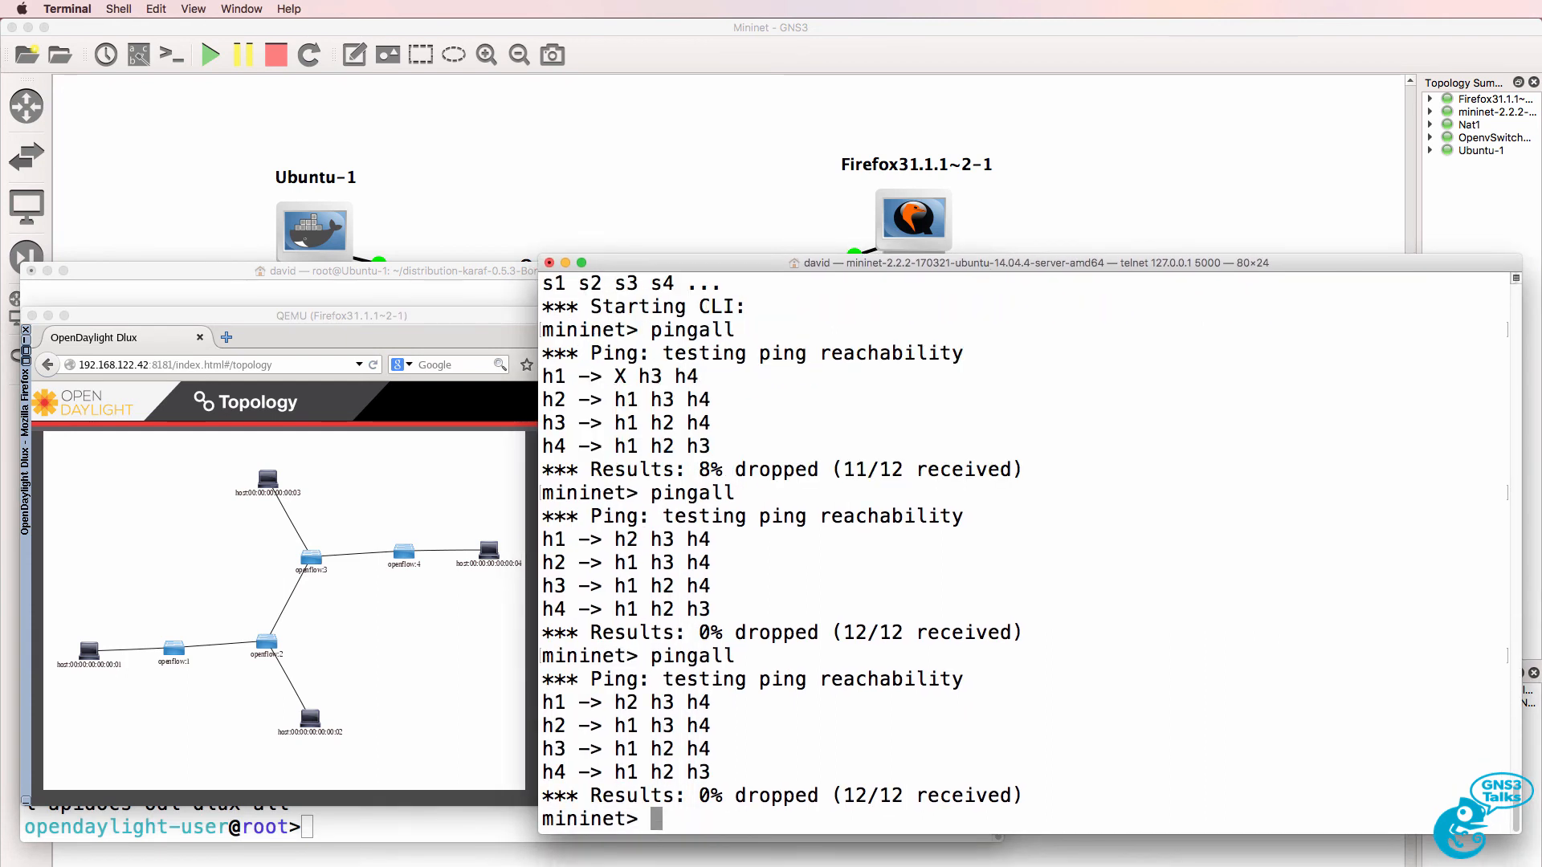
- Exit Mininet, launch the linear,10 OpenFlow13 network on 192.168.122.42, and run pingall
text(exit)
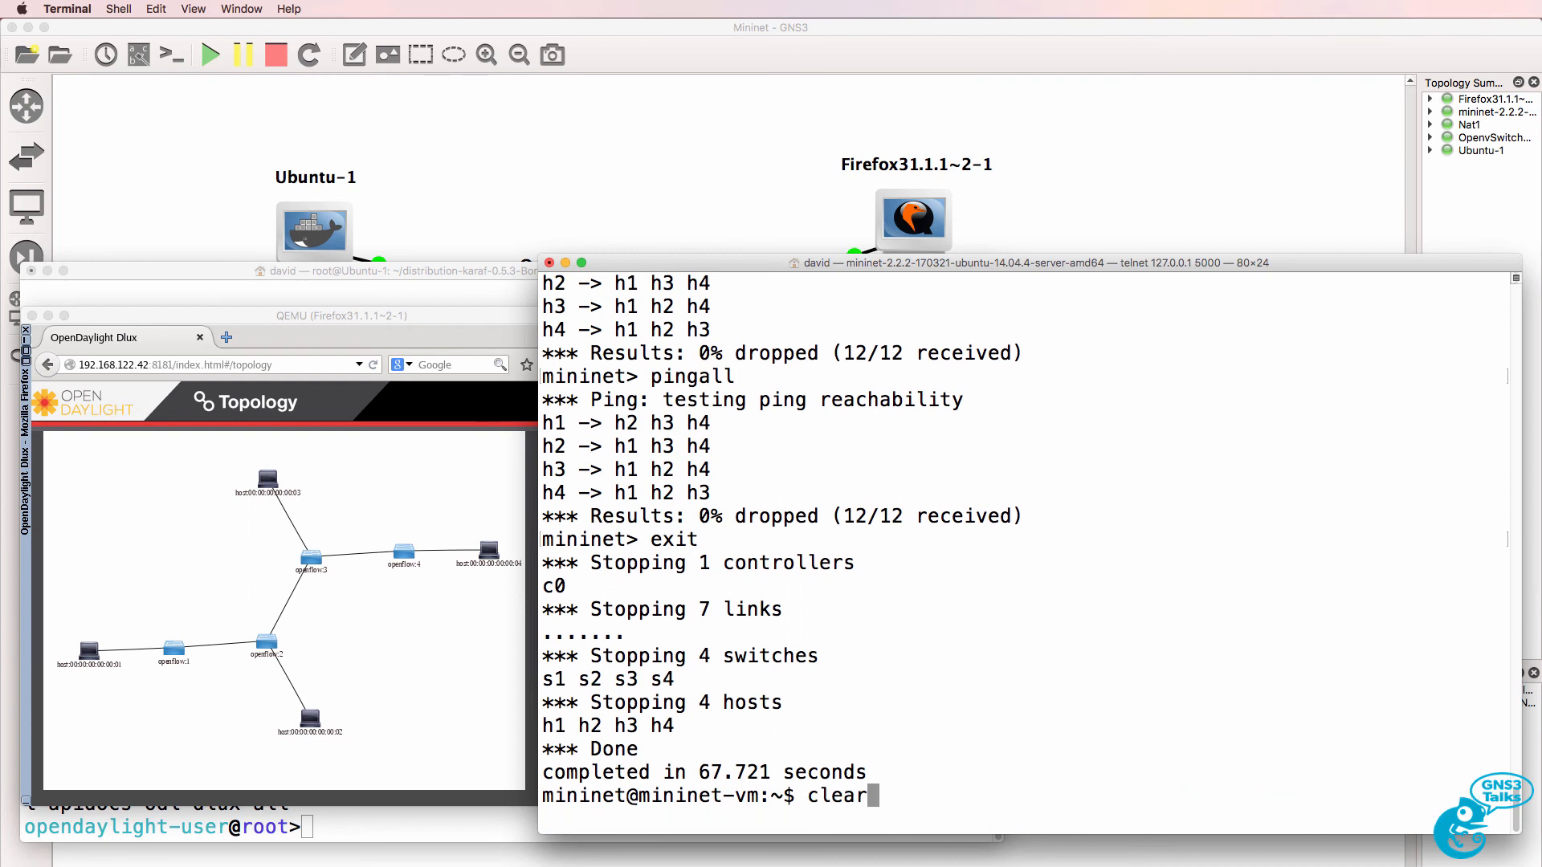
text(sudo mn --controller=remote,ip=192.168.122.42 --switch=ovsk,protocols=OpenFlow13 --mac --topo=linear,10)
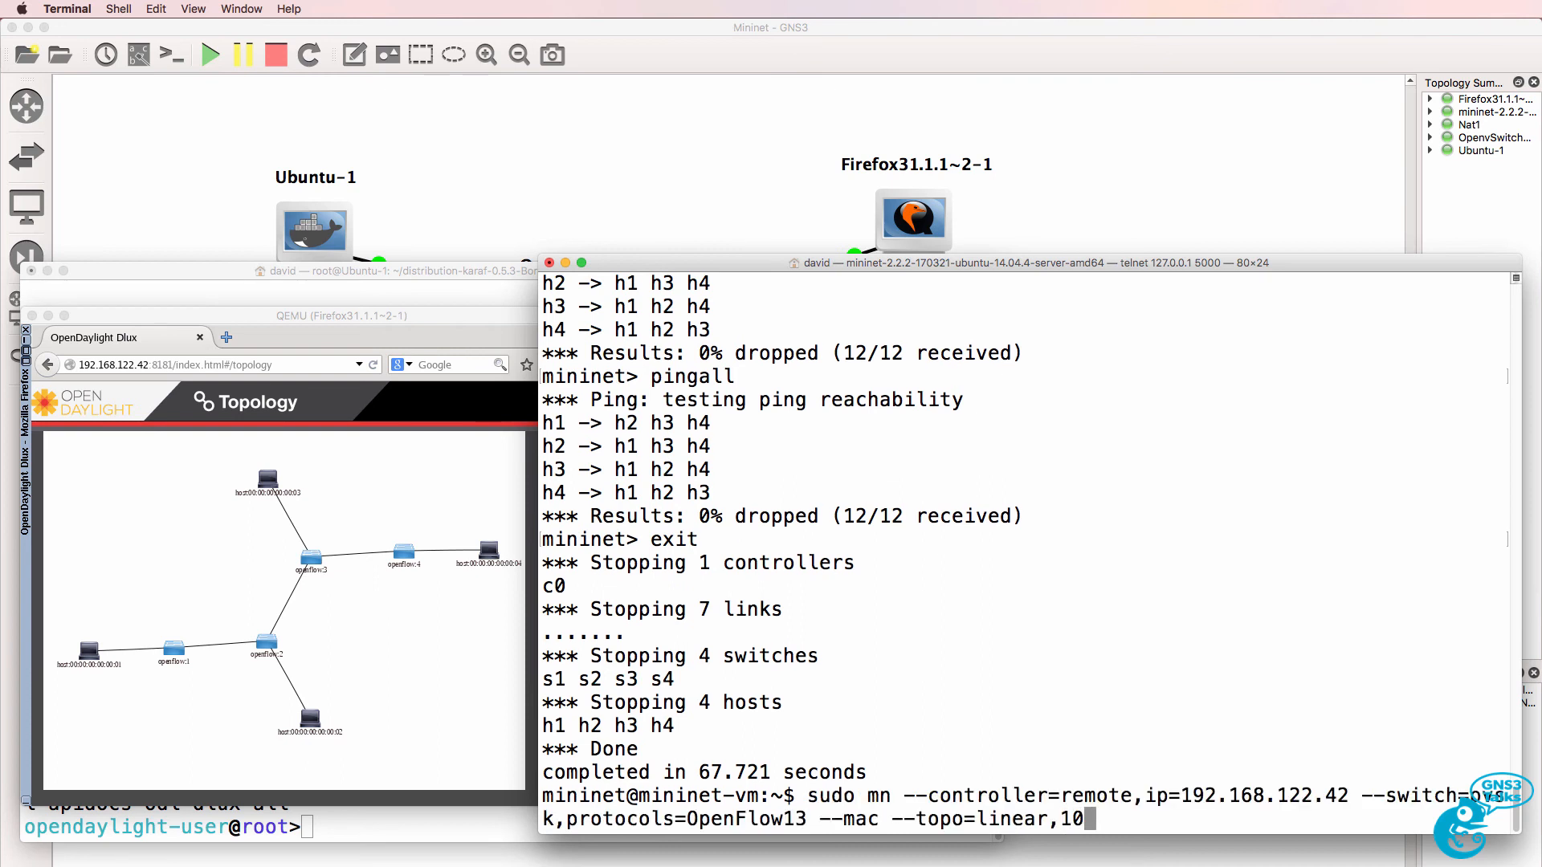
key(Return)
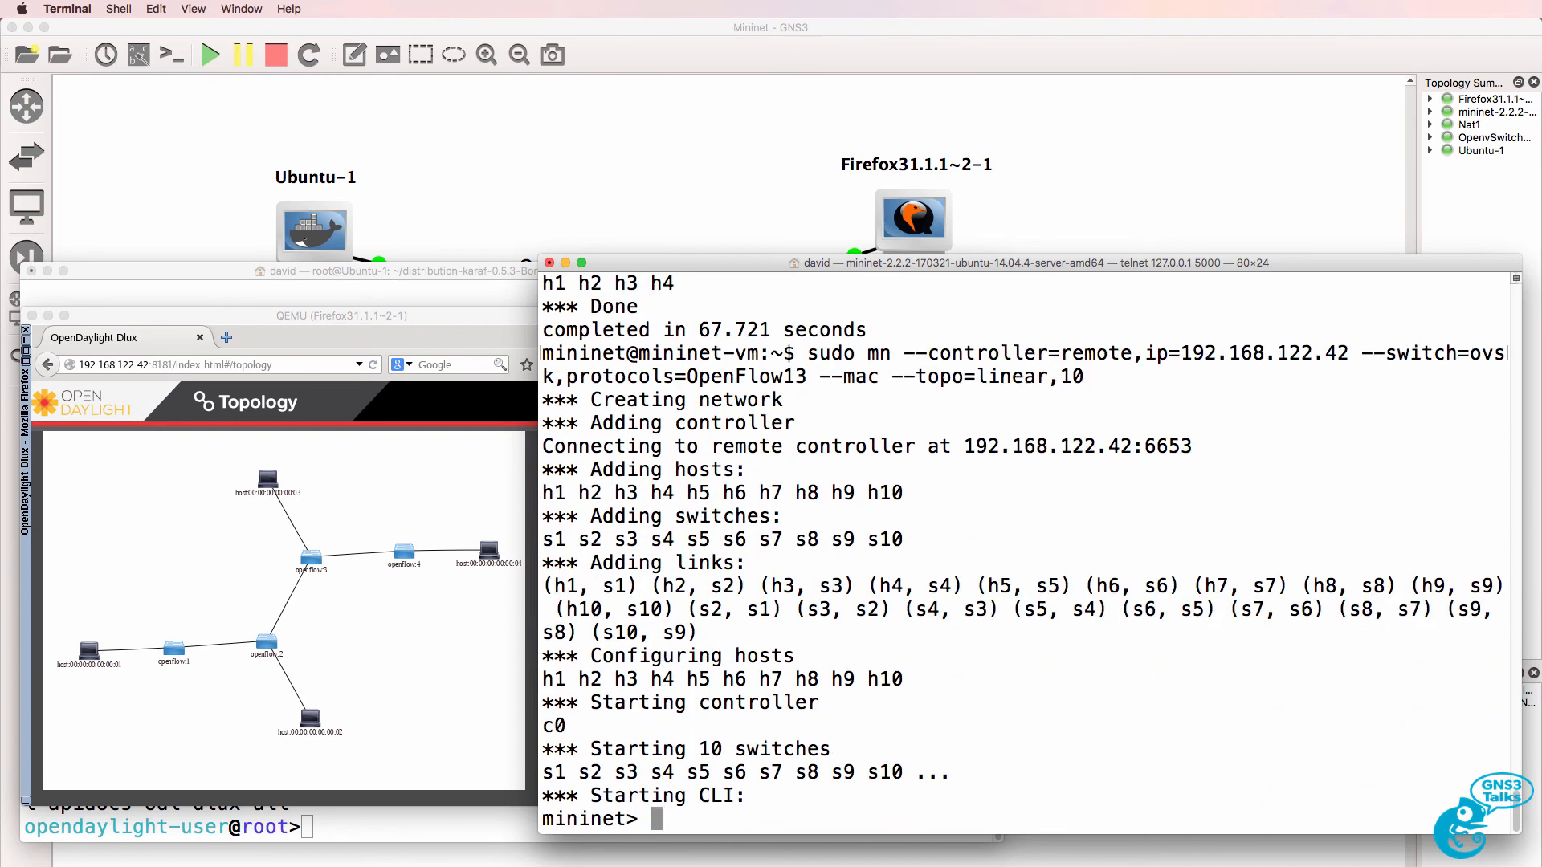
text(pingall)
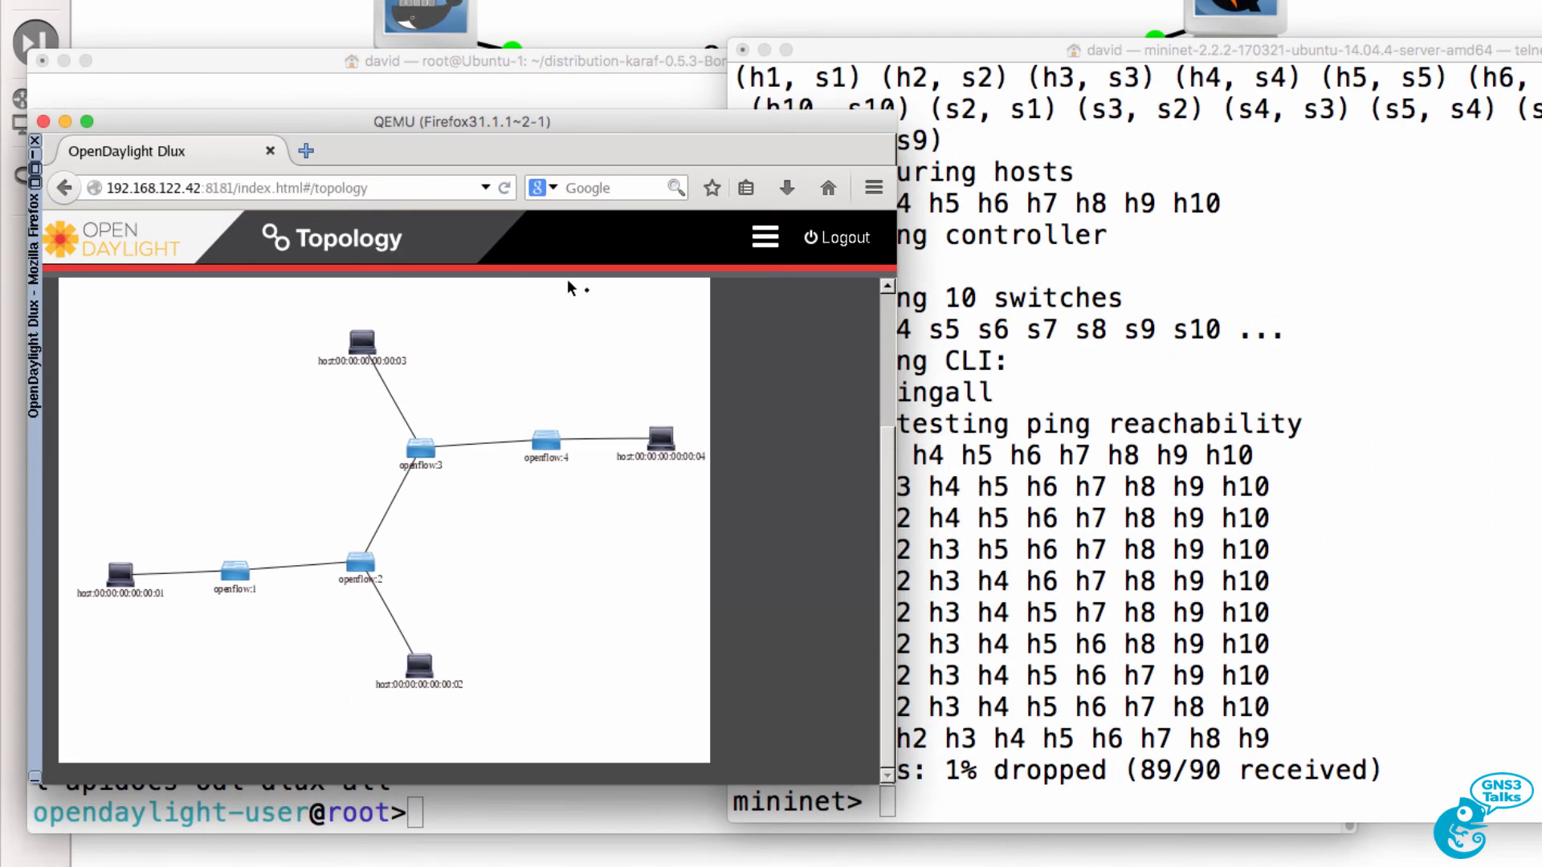
mouse_move(439, 193)
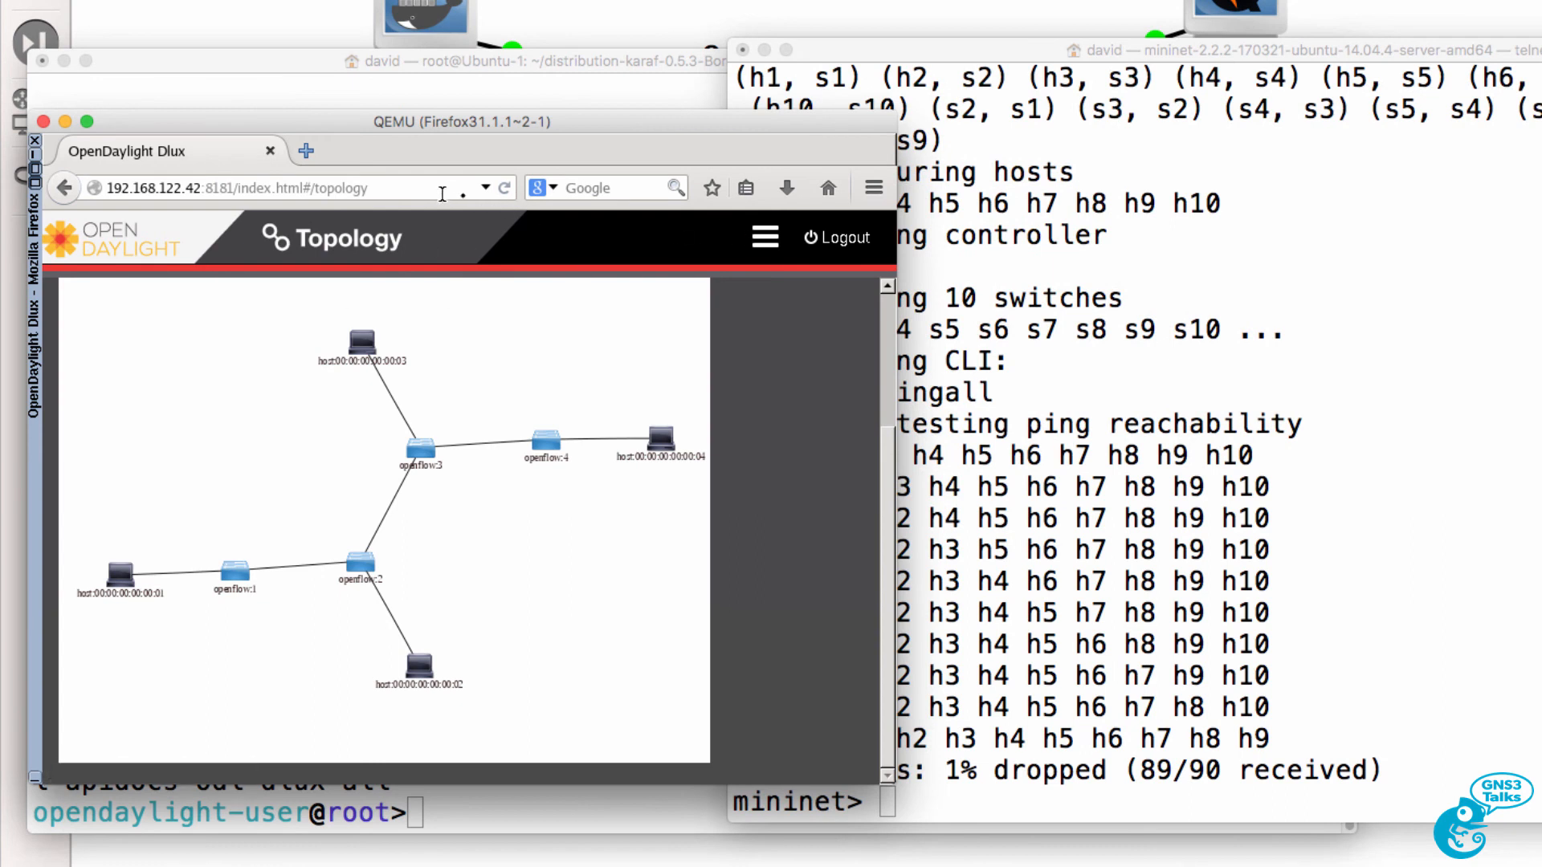
- Reload the DLUX topology and zoom out to see the ten-switch graph
click(503, 188)
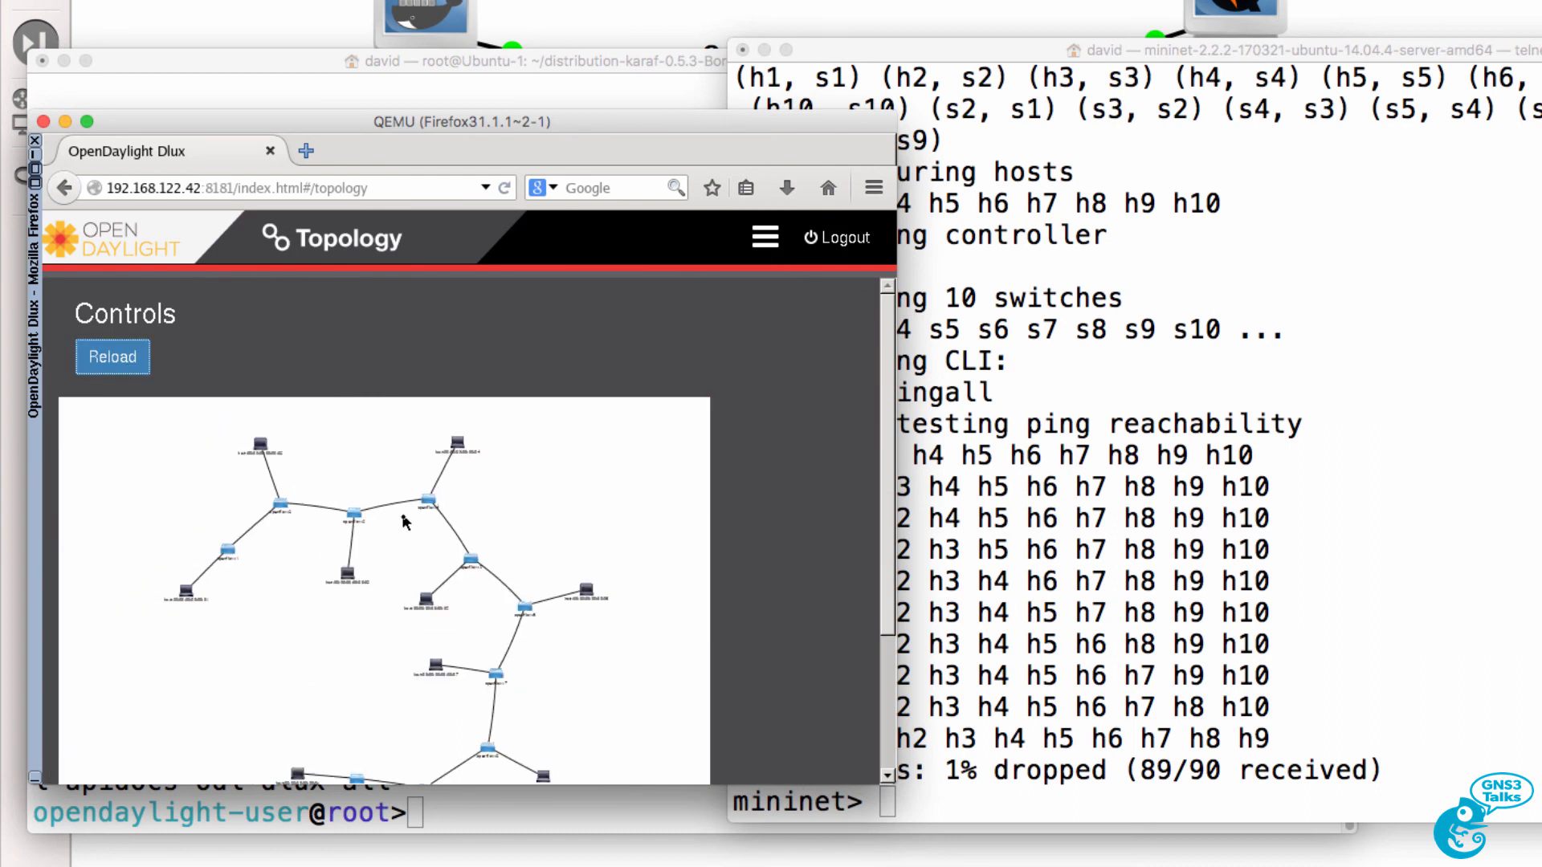
click(111, 357)
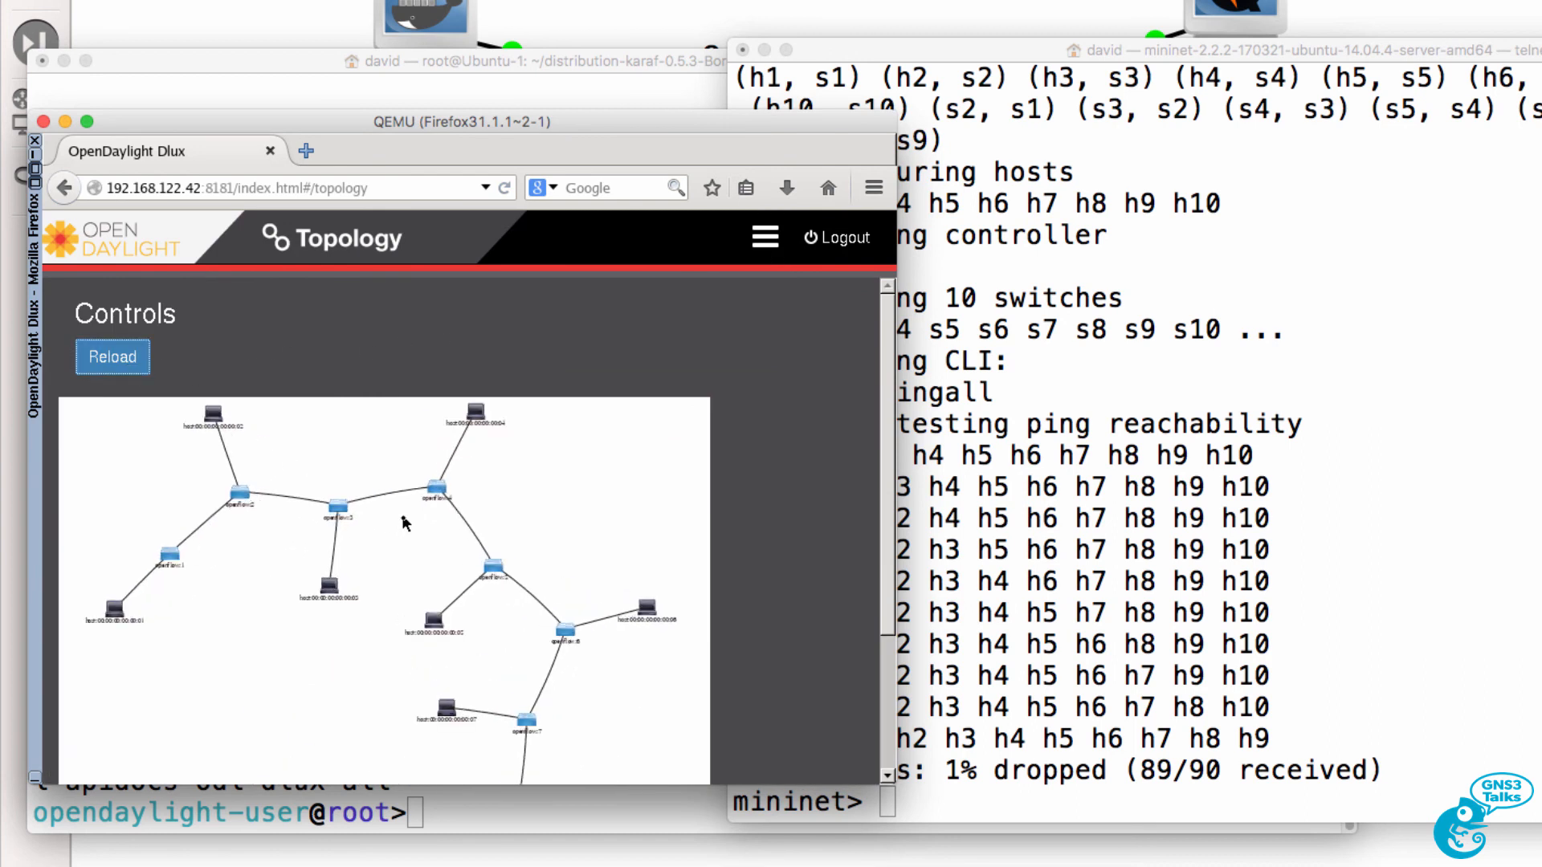
click(112, 356)
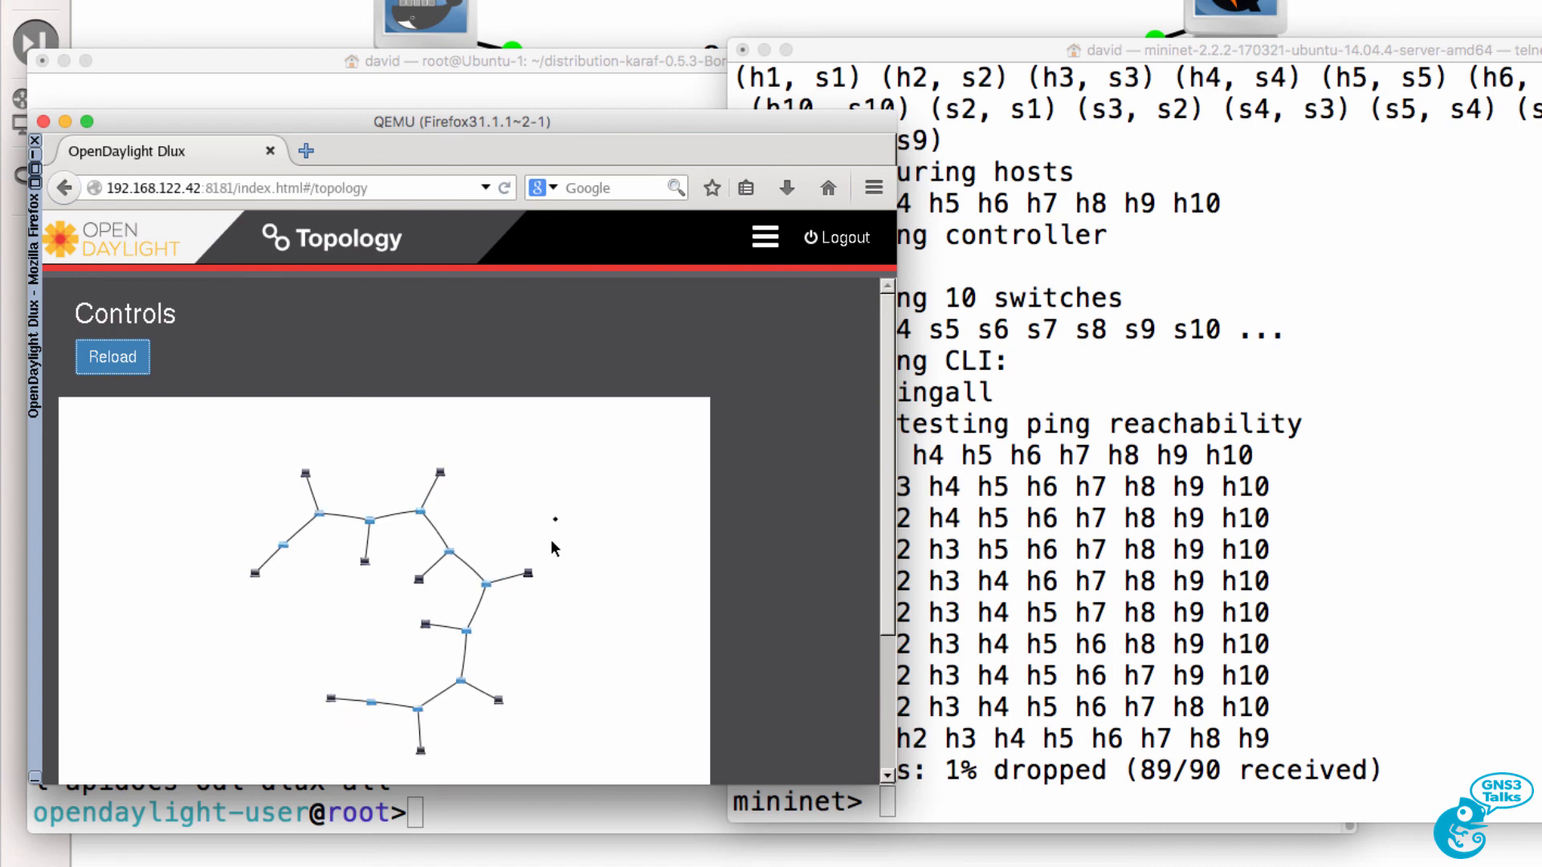
click(111, 356)
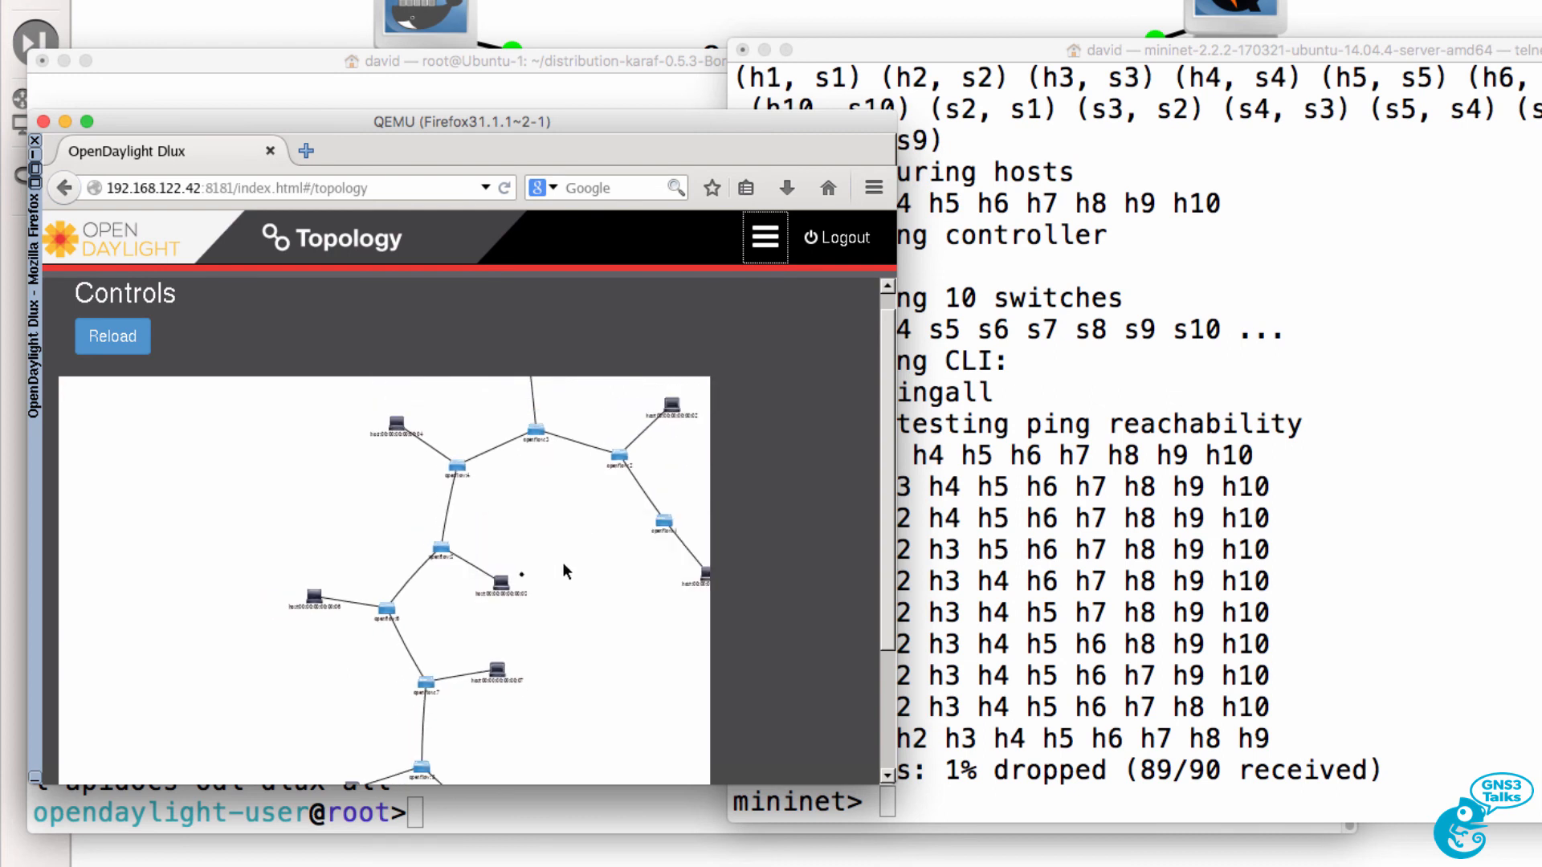
click(111, 335)
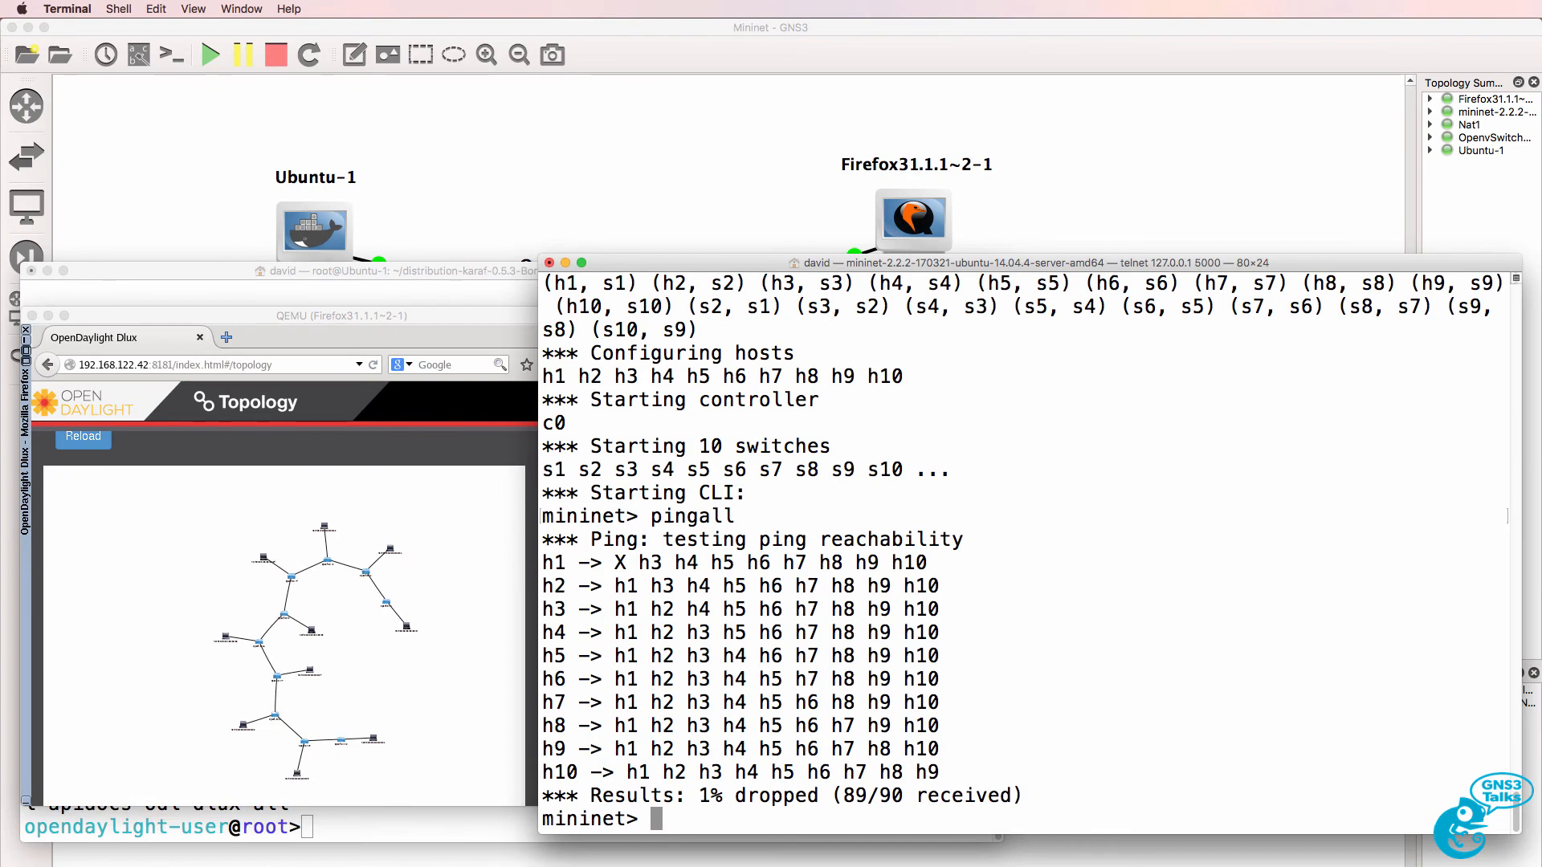
- Exit Mininet, start the linear,100 network, ping from h1, run pingall, and reload DLUX
text(exit)
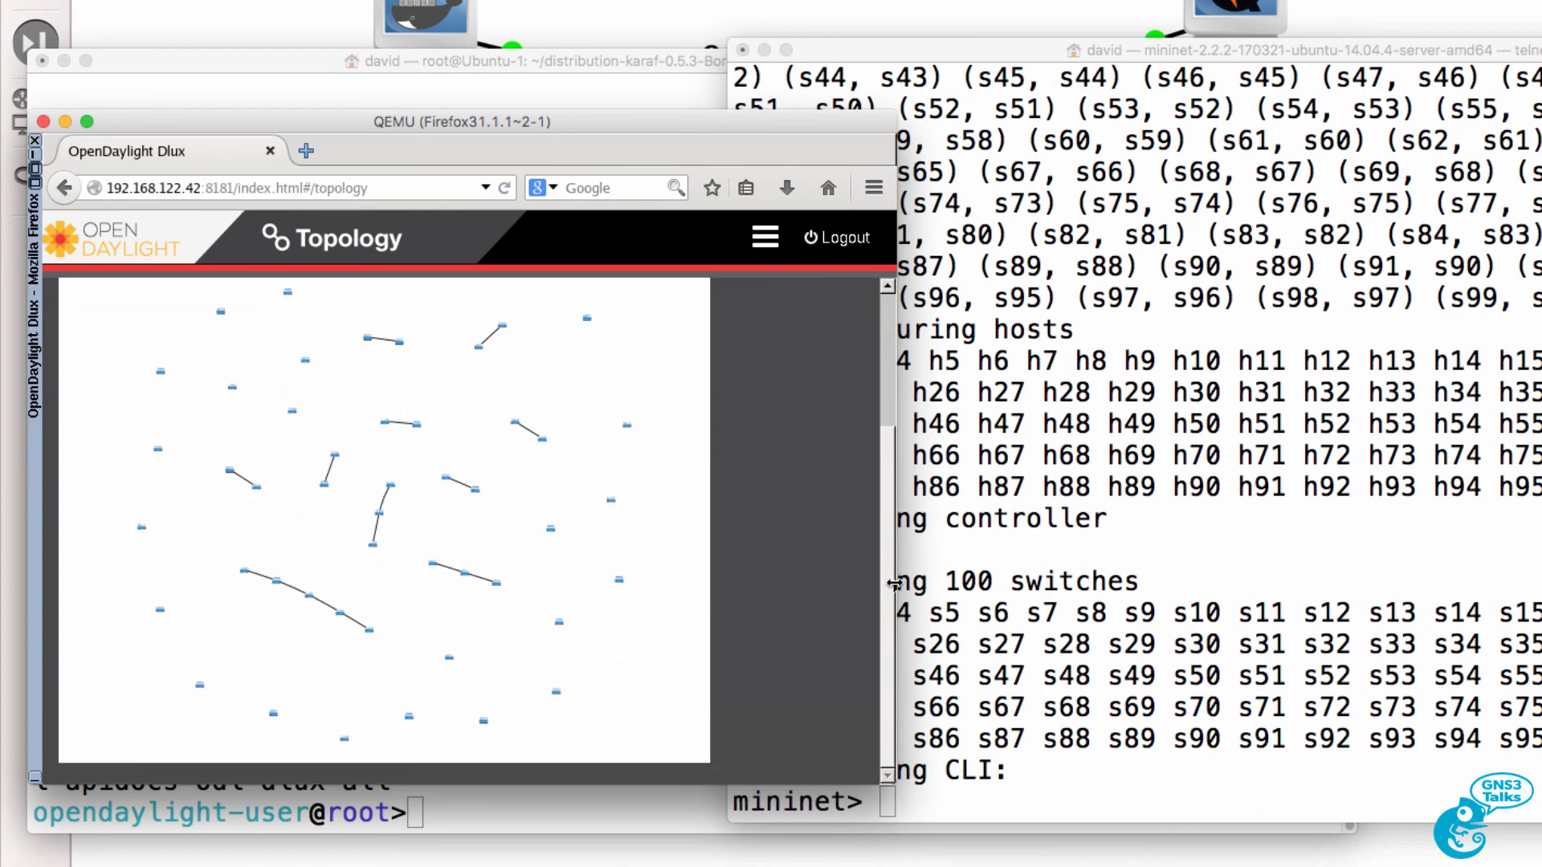
click(763, 236)
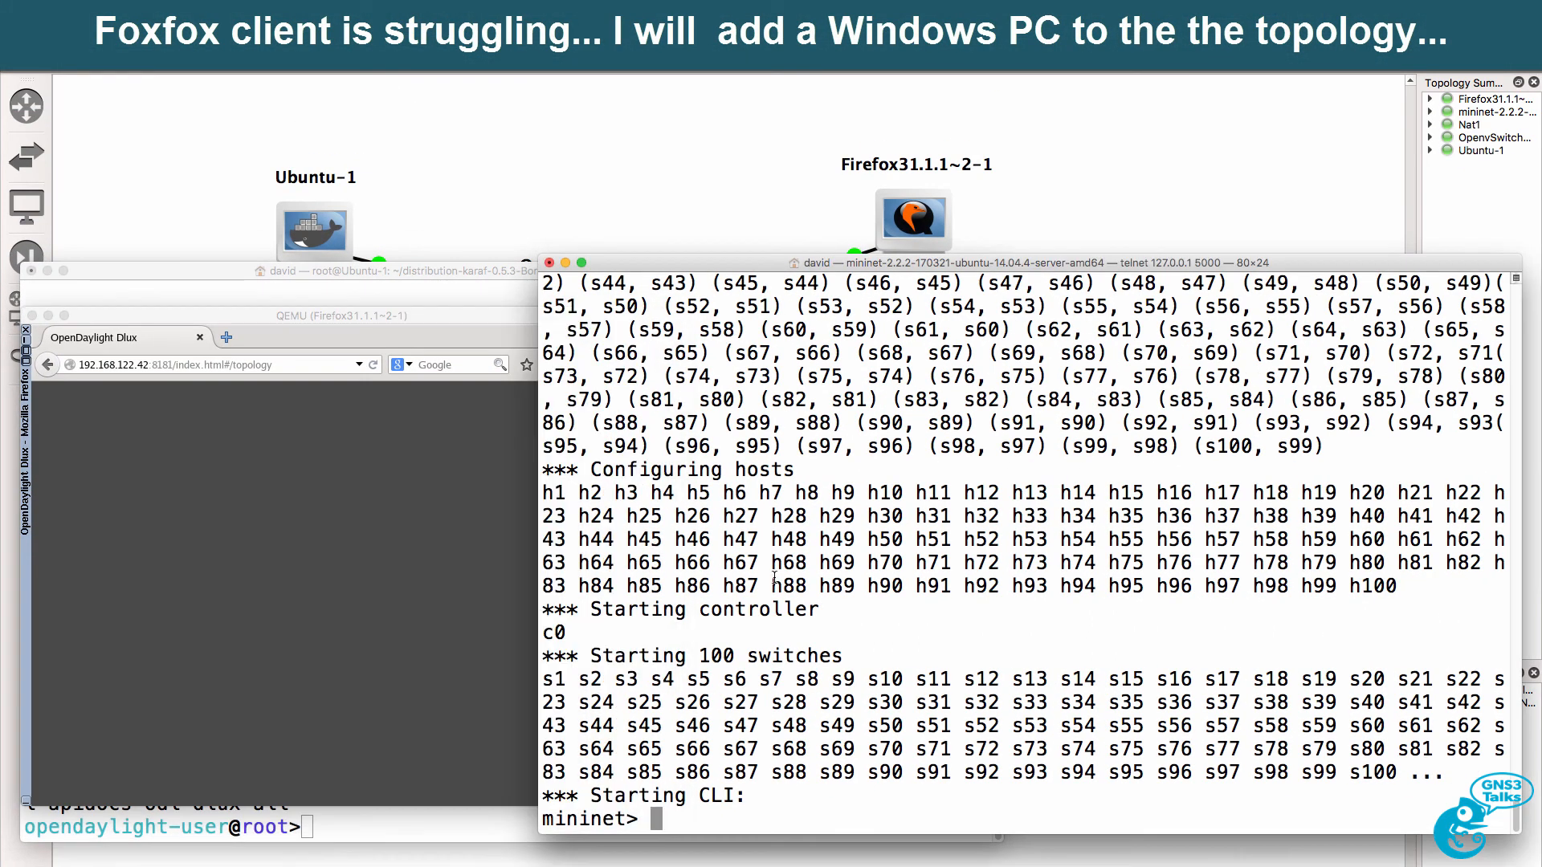
text(h1 ping h2)
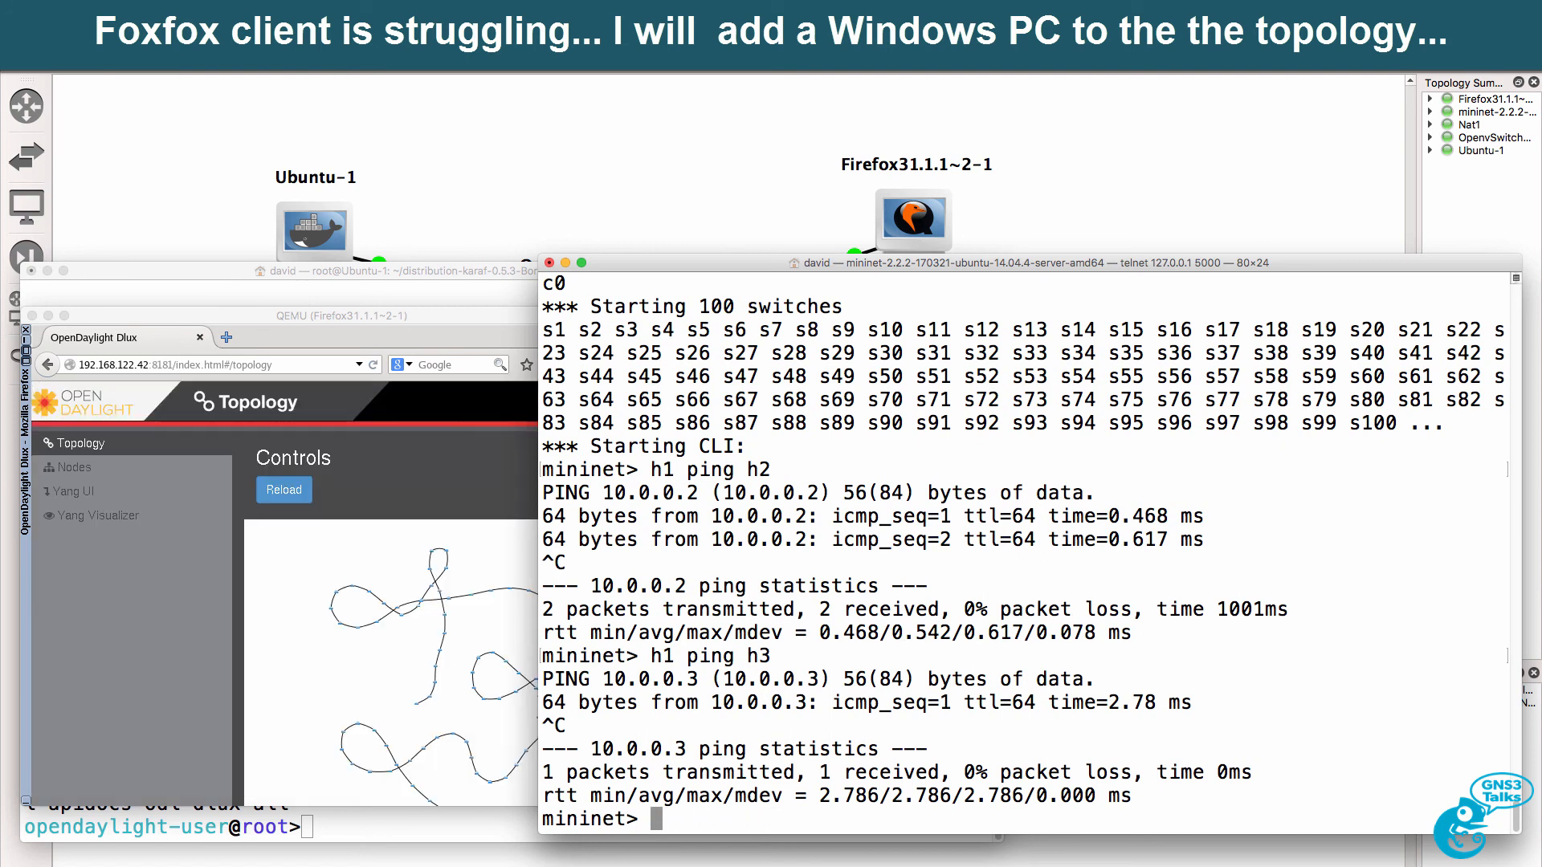
text(pingall)
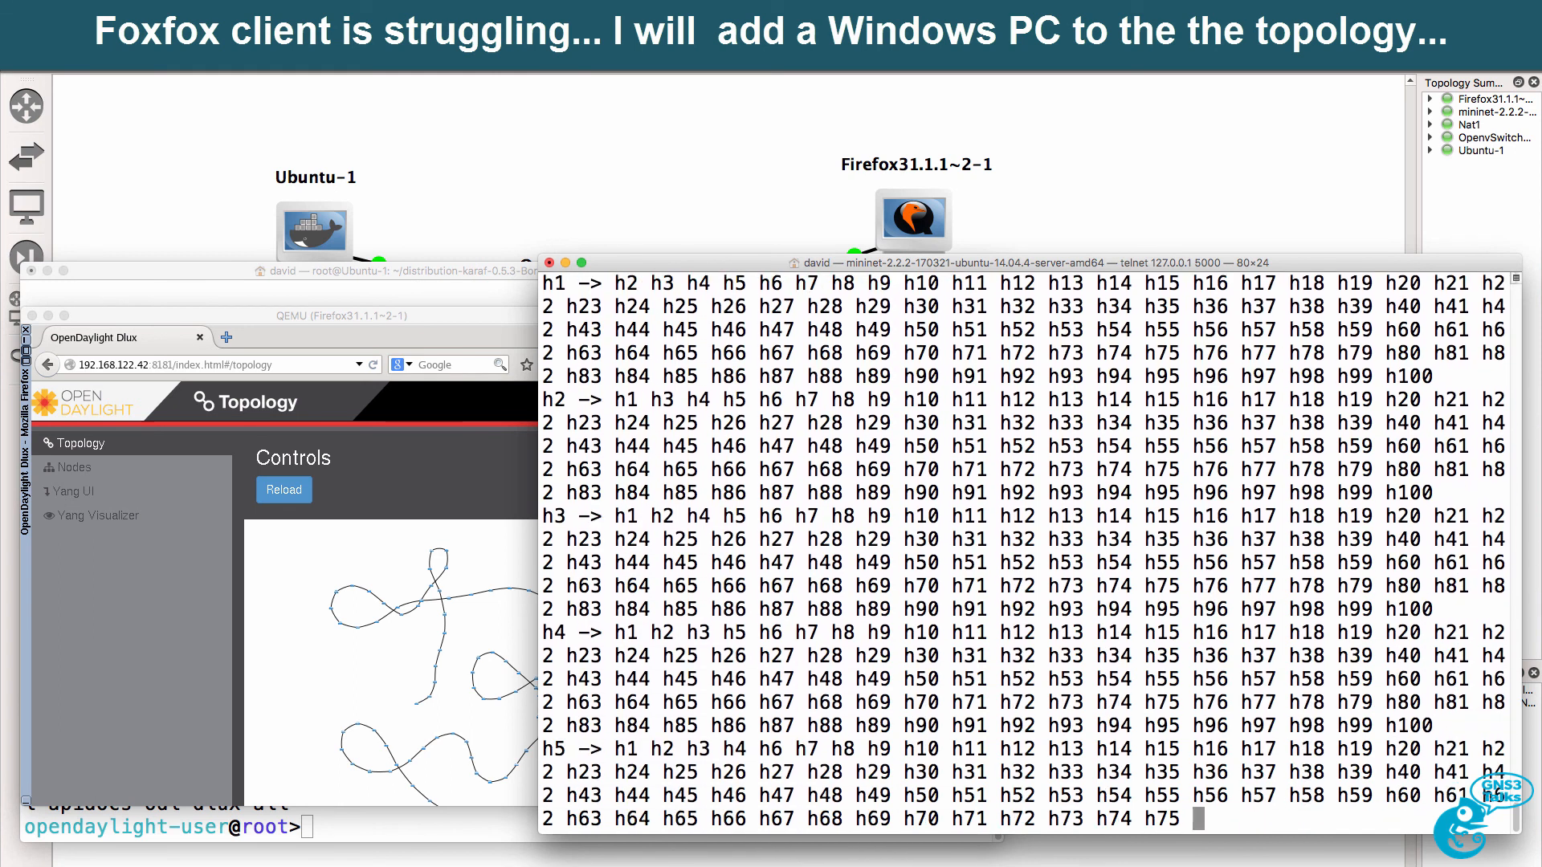
scroll(down, 3)
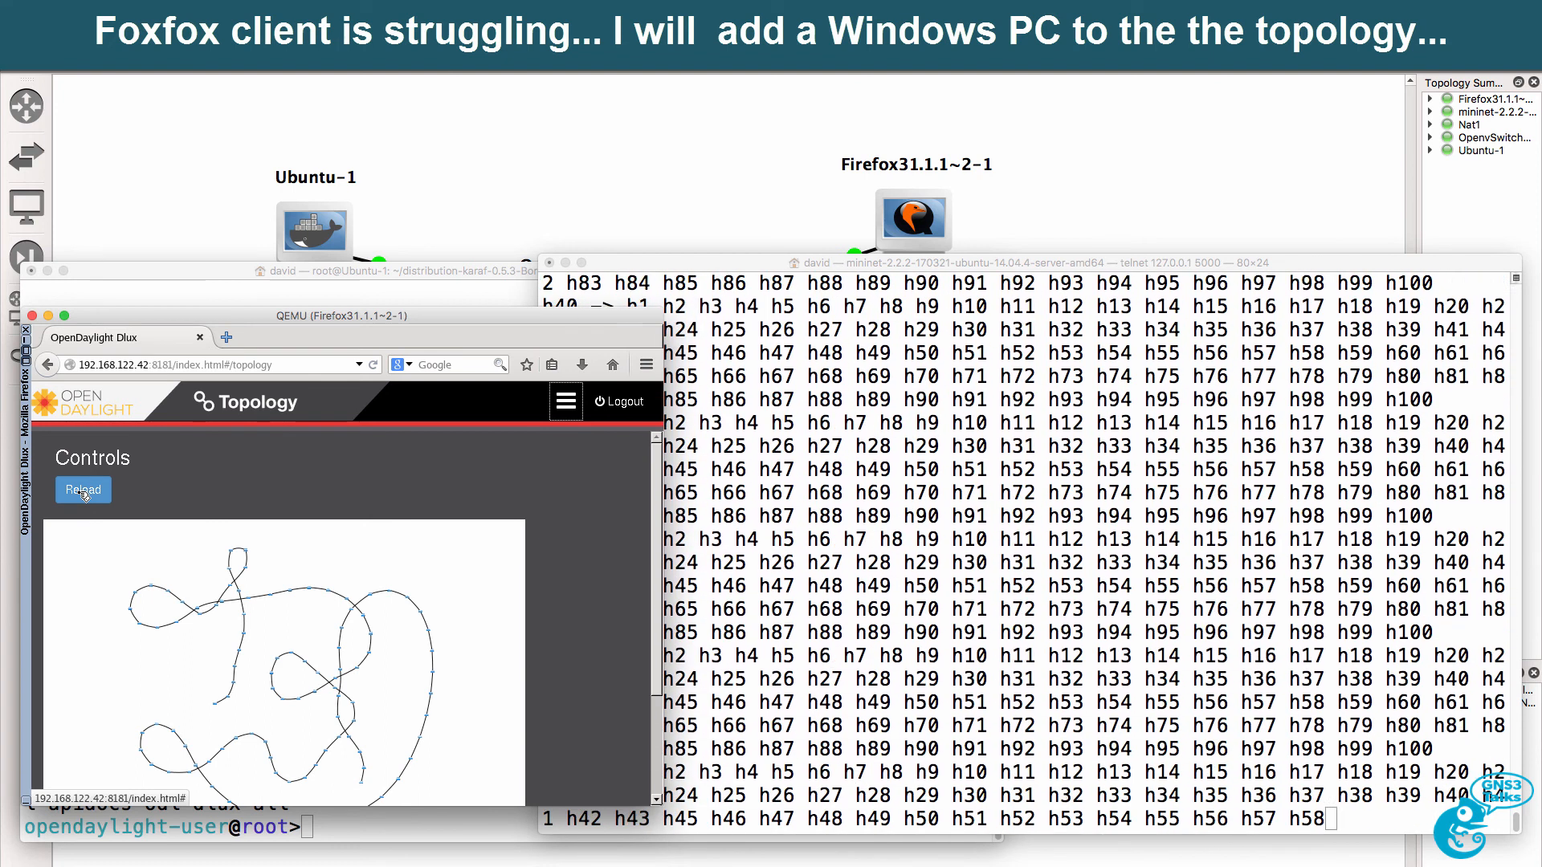
click(83, 490)
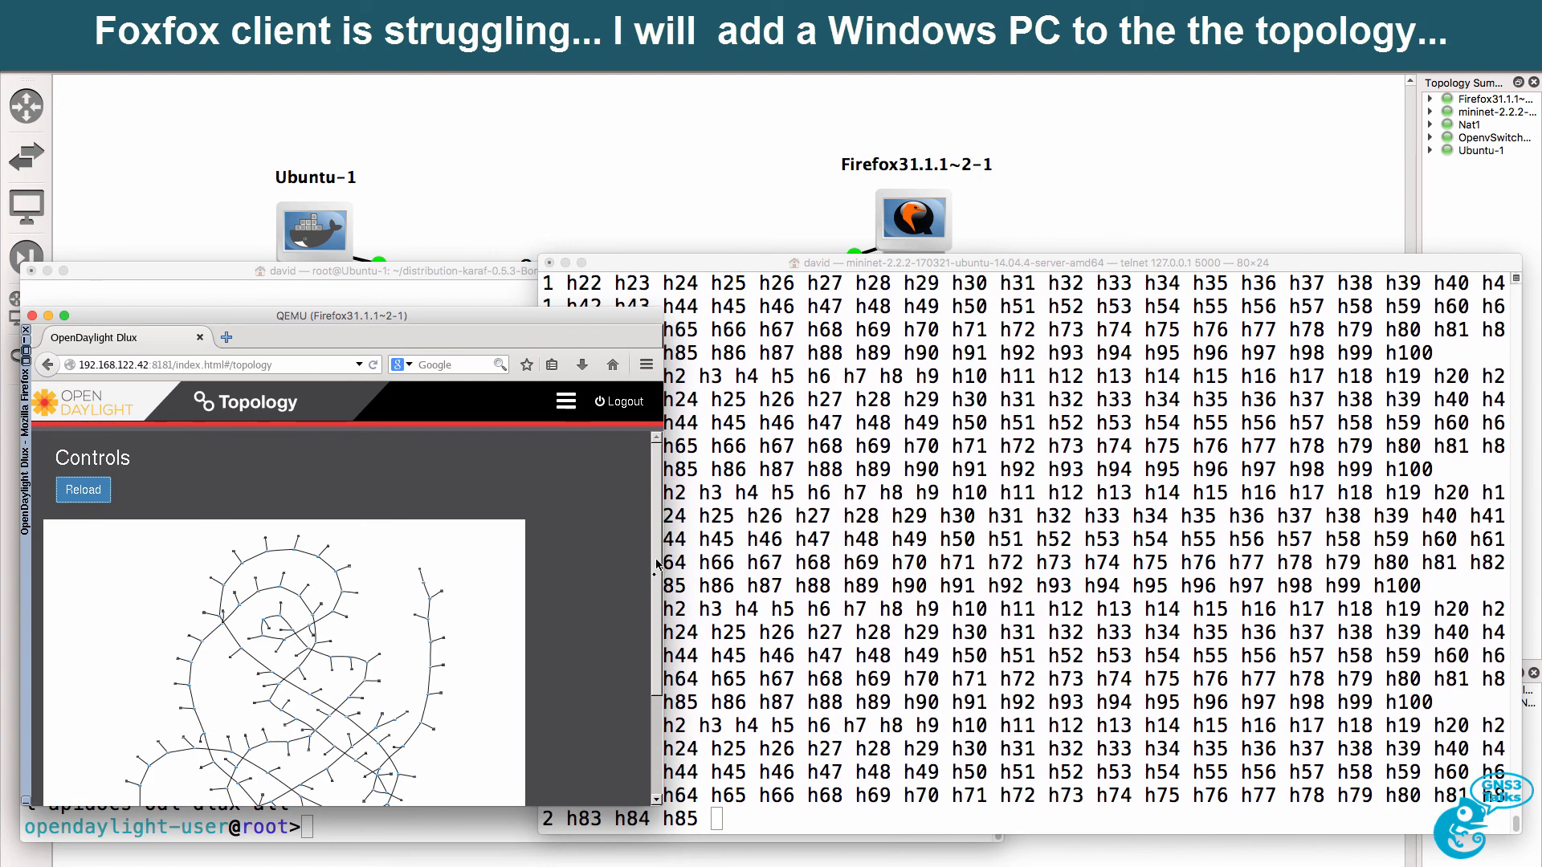